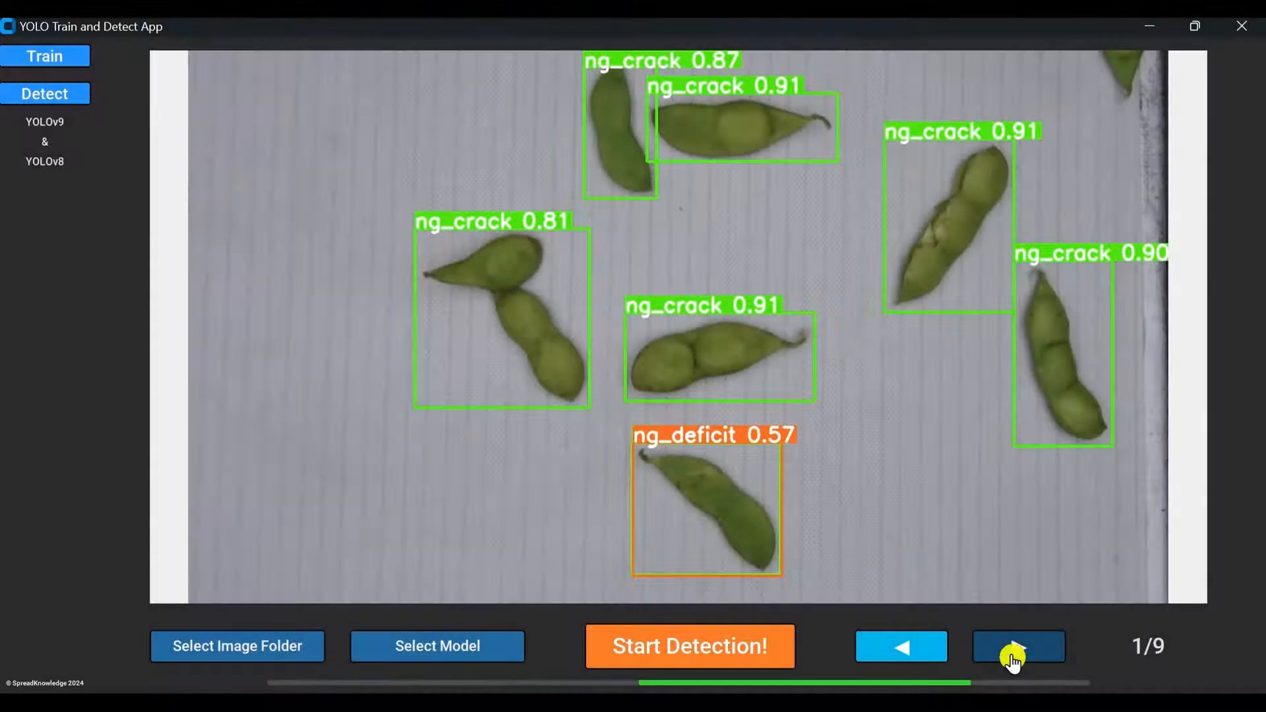
Advance through the detection results to the last of the nine pod images
{"action": "left_click", "coordinate": [1018, 646]}
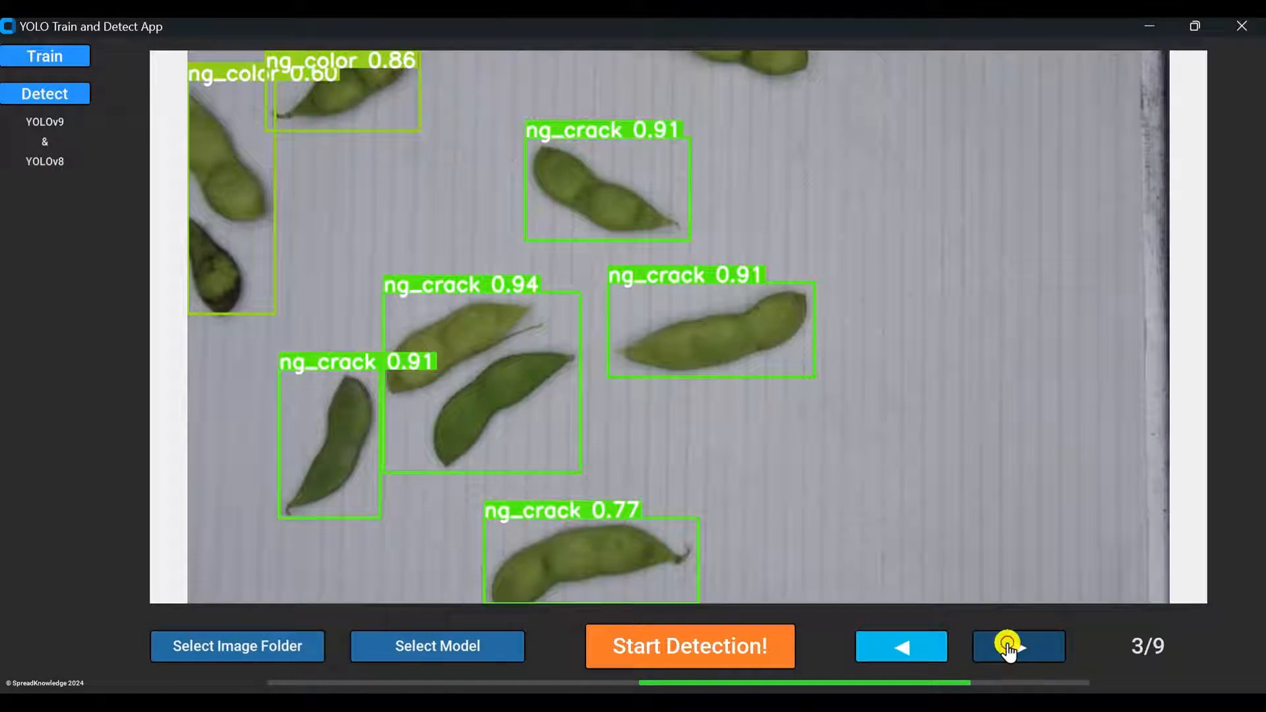
{"action": "left_click", "coordinate": [1018, 646]}
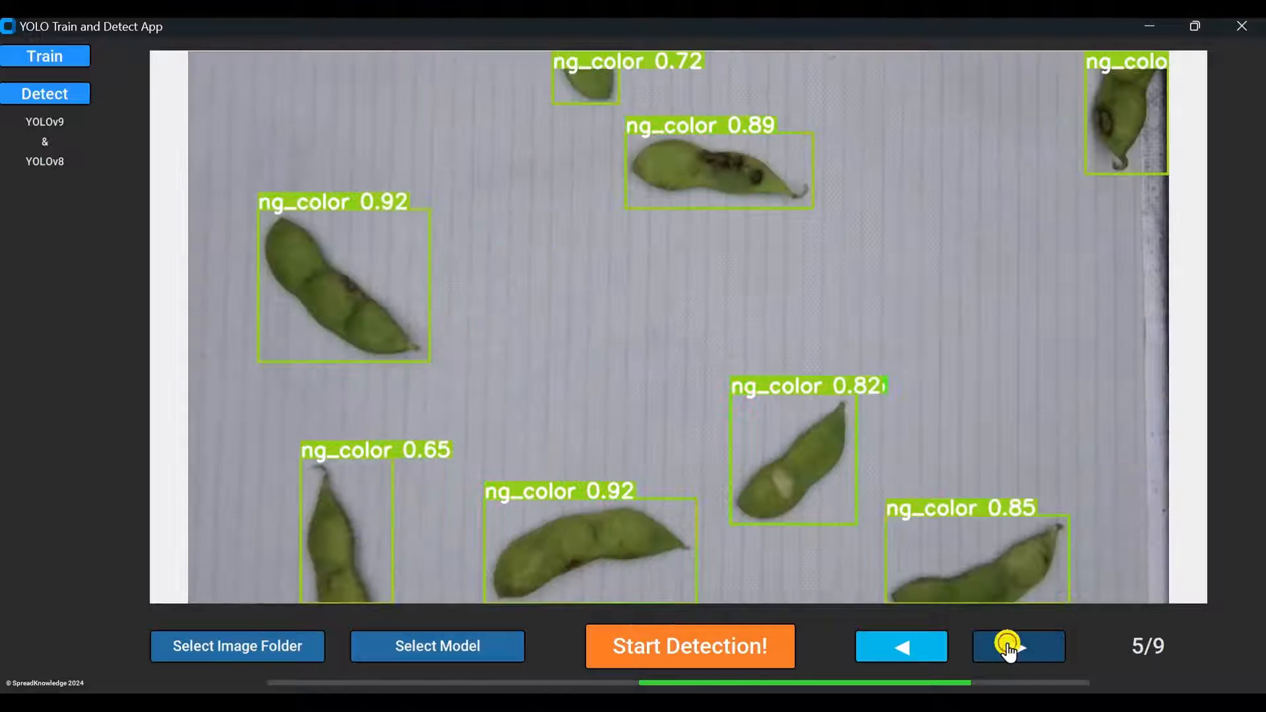
{"action": "left_click", "coordinate": [1018, 646]}
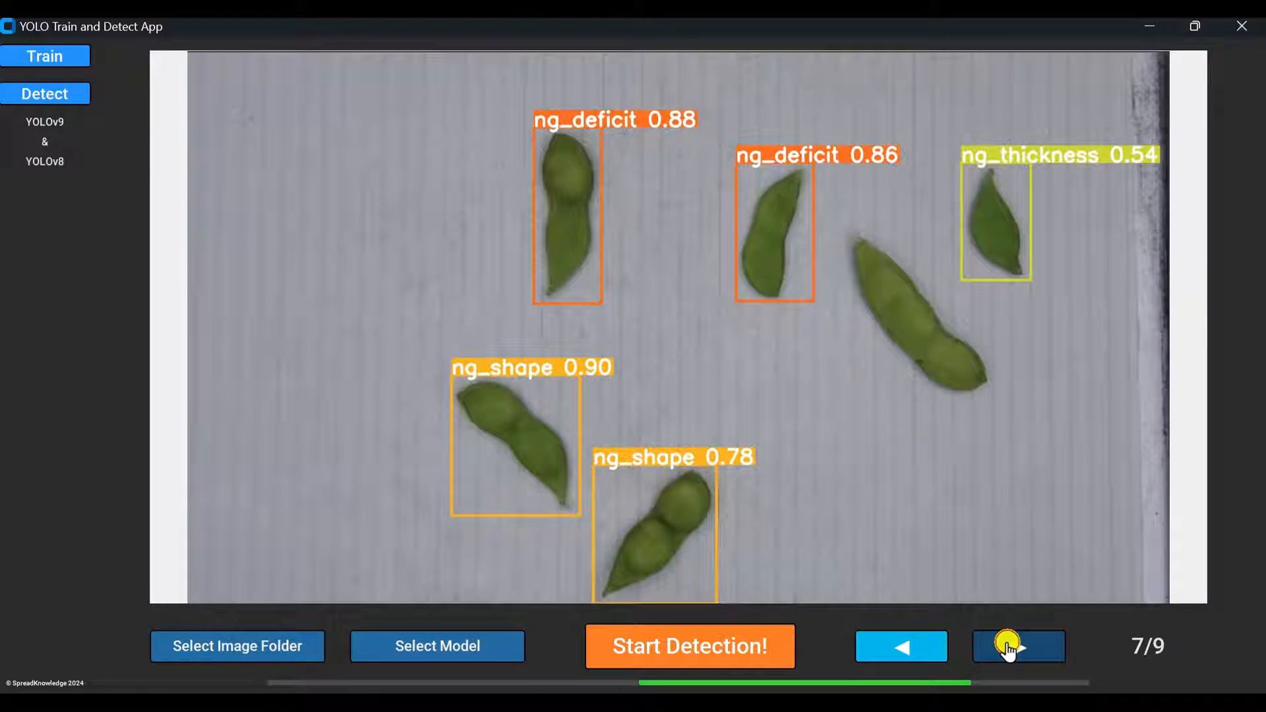
{"action": "left_click", "coordinate": [1016, 646]}
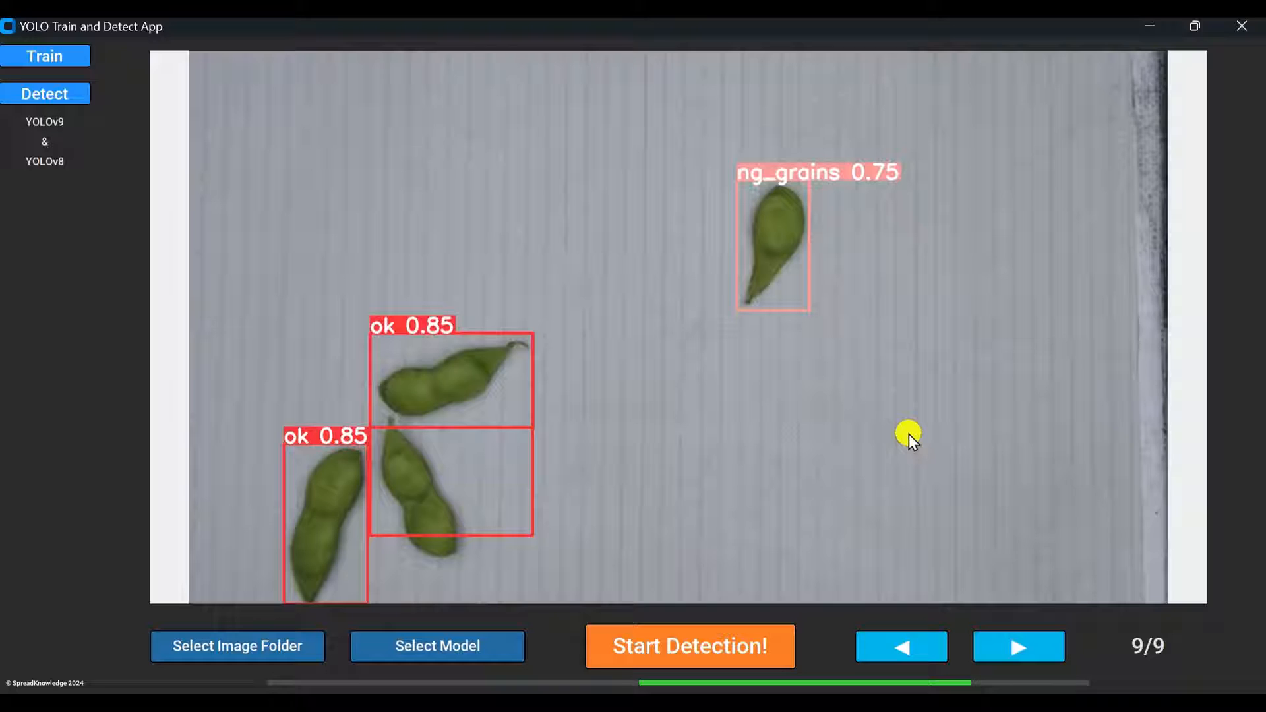
{"action": "mouse_move", "coordinate": [901, 443]}
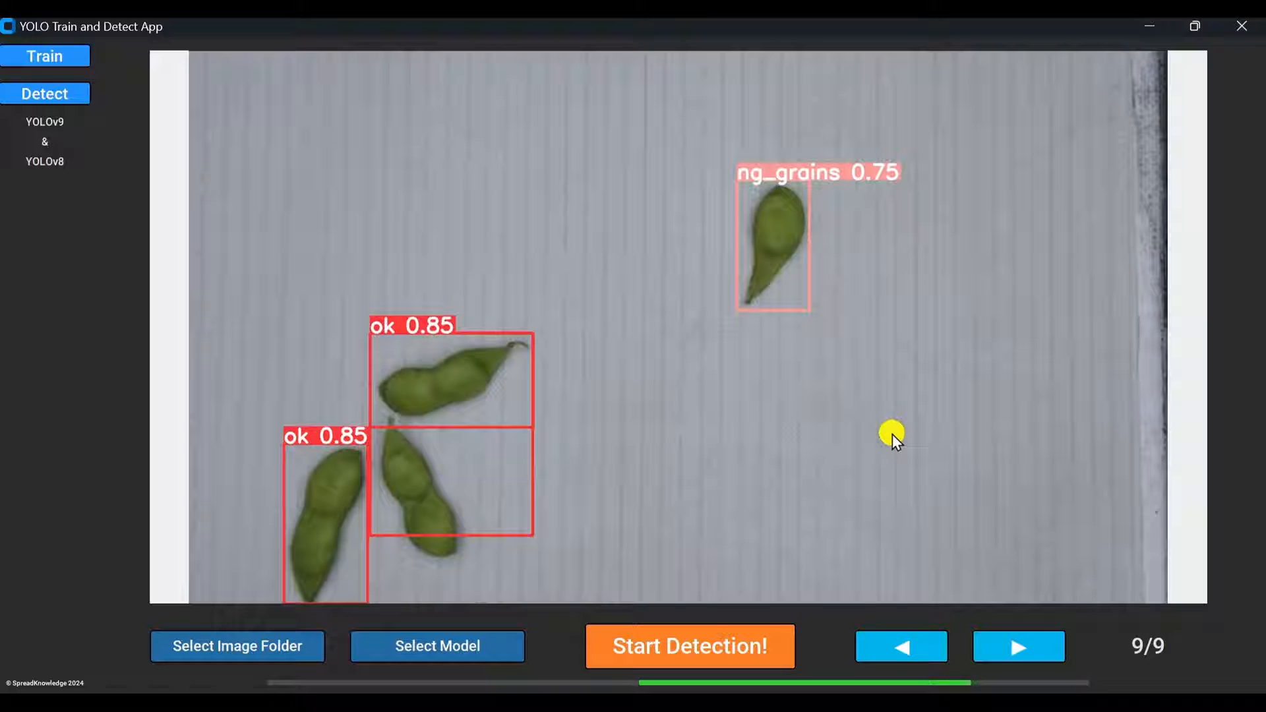
{"action": "mouse_move", "coordinate": [883, 440]}
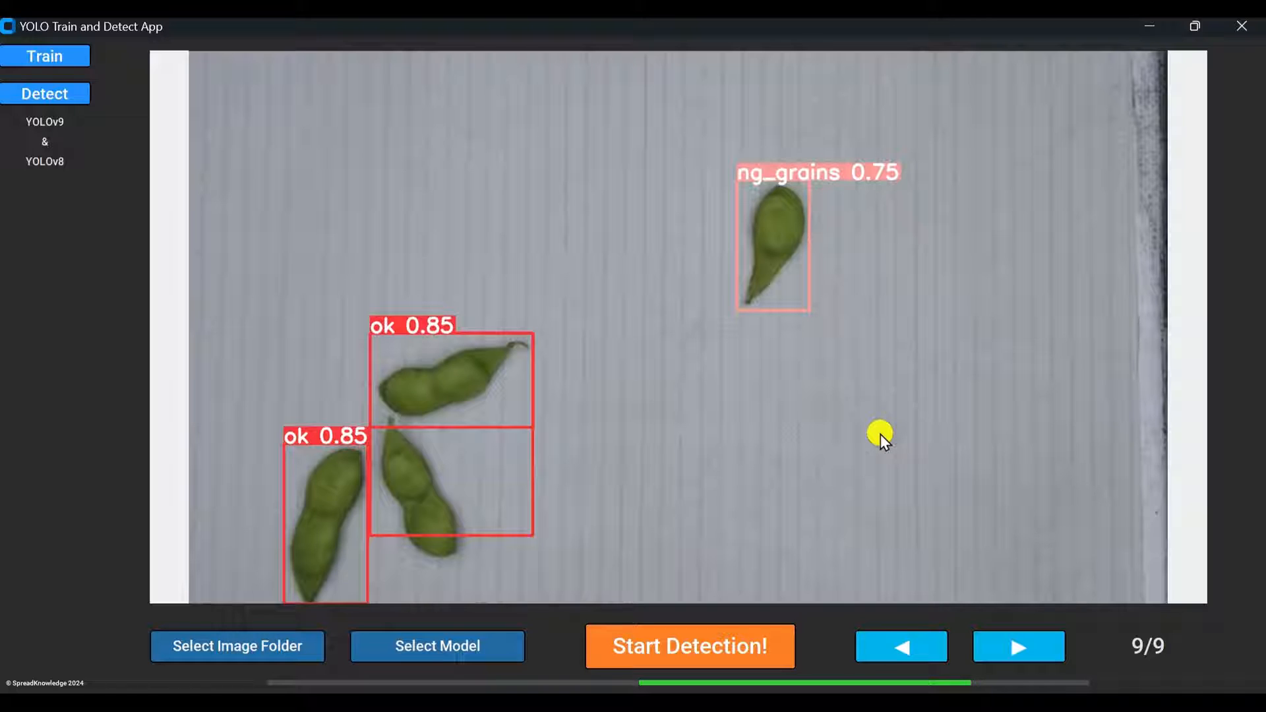
{"action": "mouse_move", "coordinate": [876, 444]}
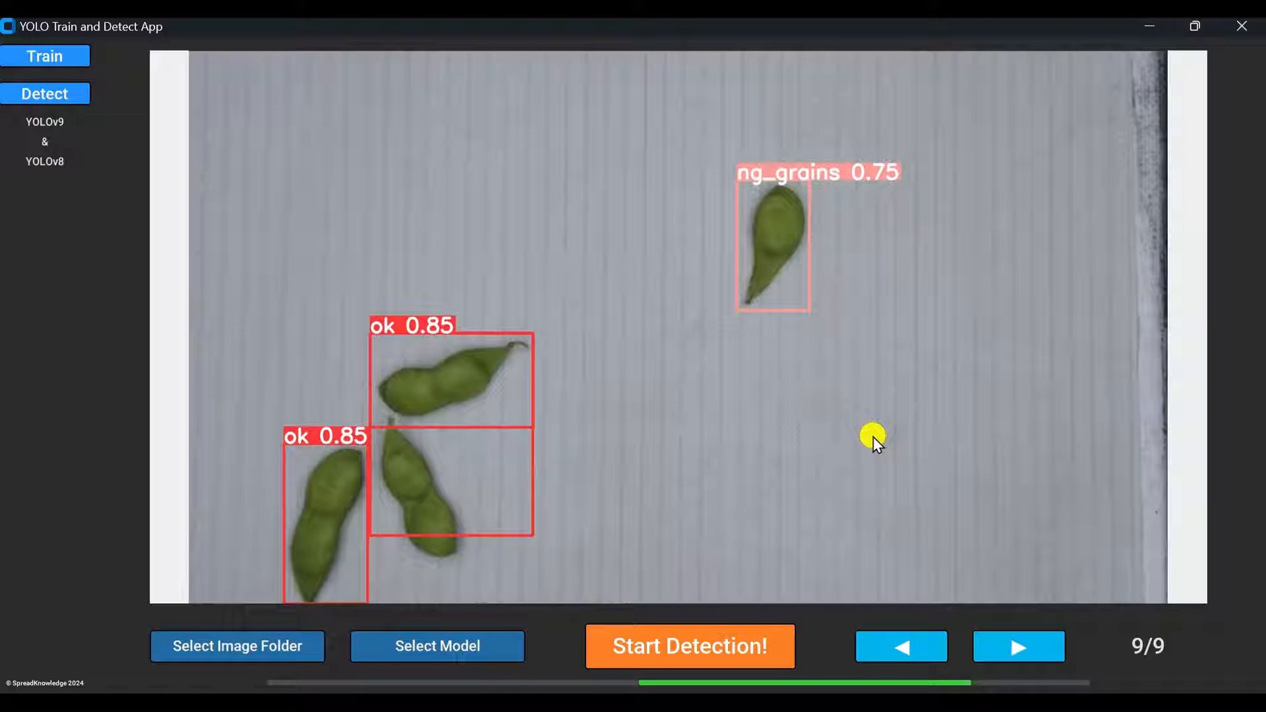
{"action": "mouse_move", "coordinate": [107, 166]}
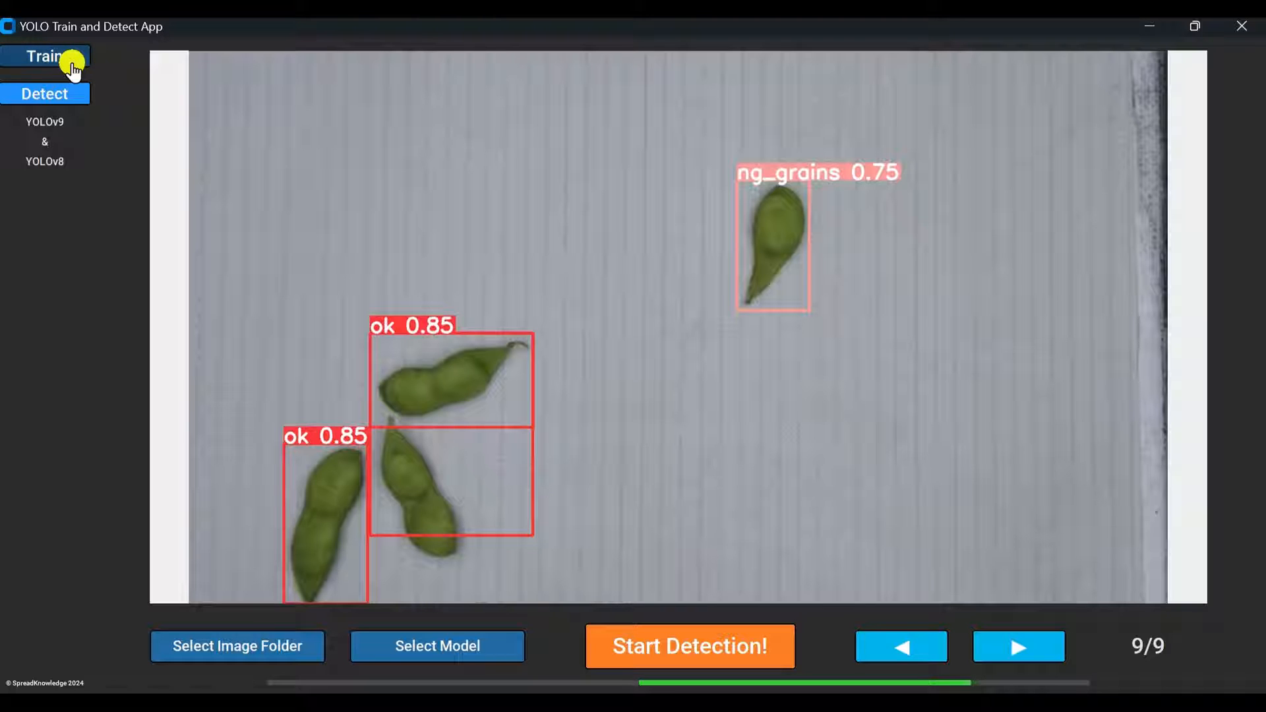
Show the training settings panel from the left sidebar
{"action": "left_click", "coordinate": [45, 57]}
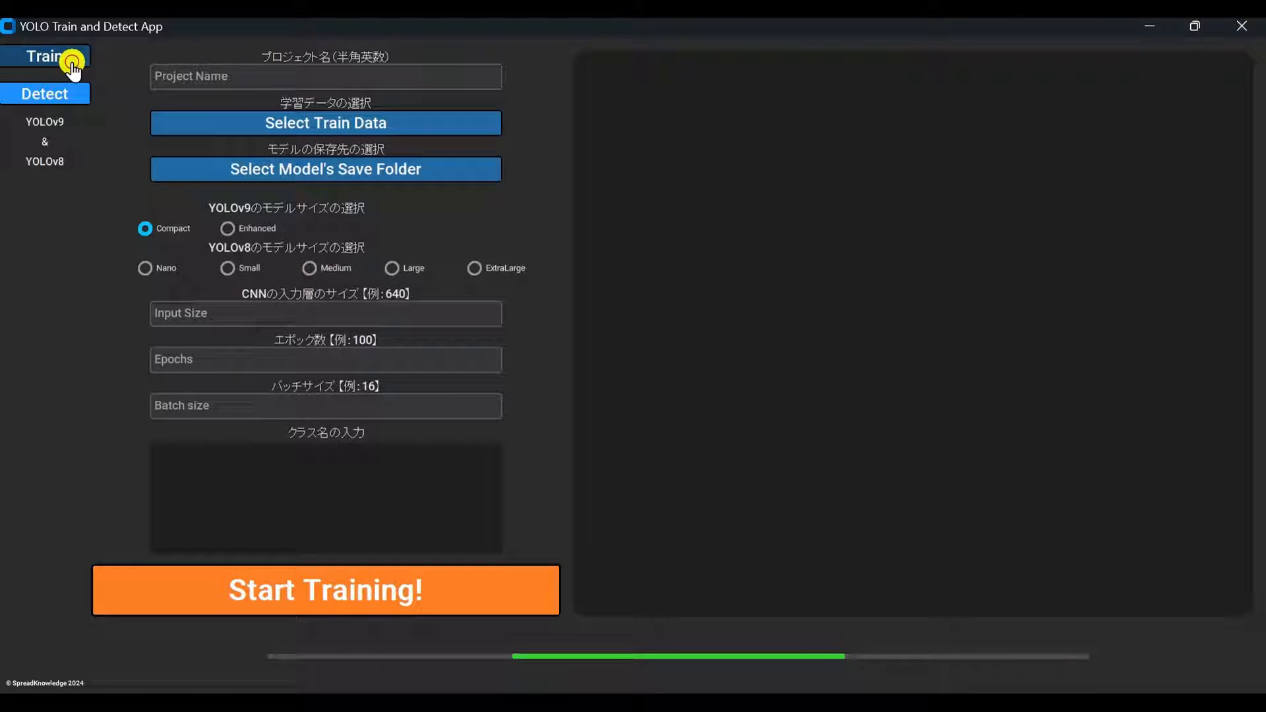
{"action": "mouse_move", "coordinate": [481, 486]}
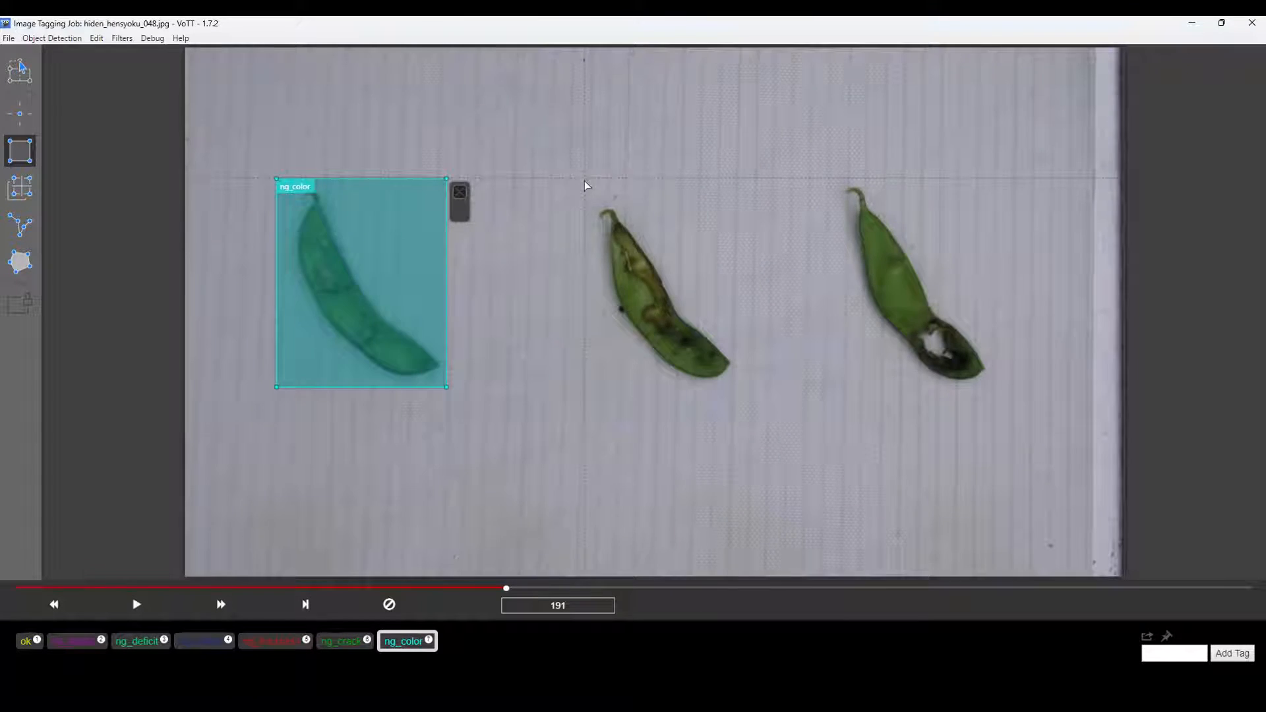
Draw bounding boxes around the discoloured pods and tag them ng_color
{"action": "left_click_drag", "start_coordinate": [581, 198], "coordinate": [736, 388]}
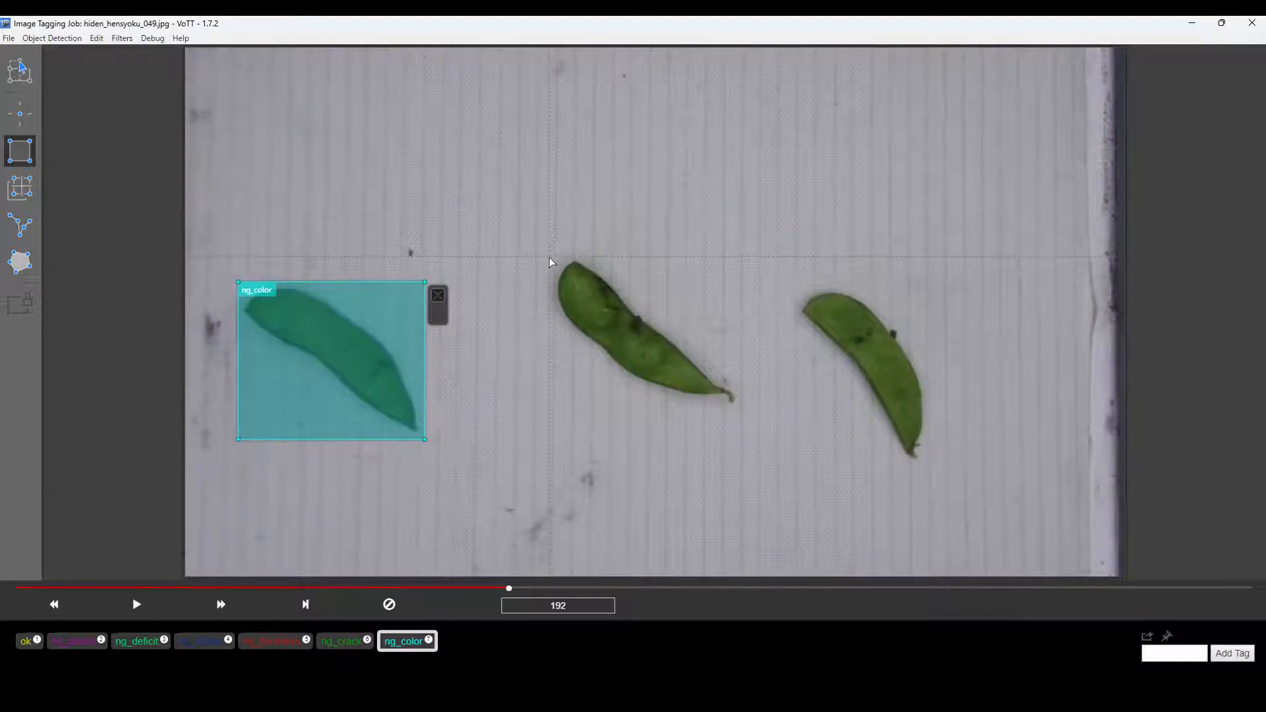
{"action": "left_click_drag", "start_coordinate": [549, 264], "coordinate": [741, 413]}
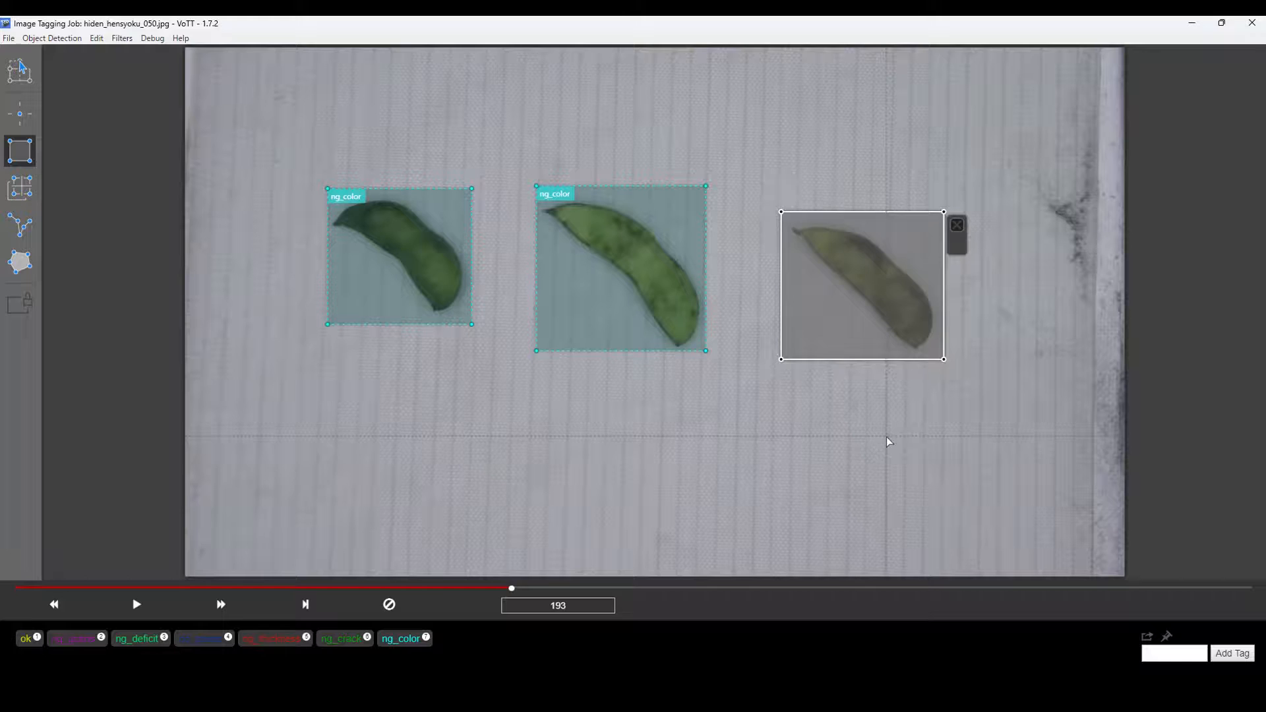
{"action": "left_click", "coordinate": [220, 604]}
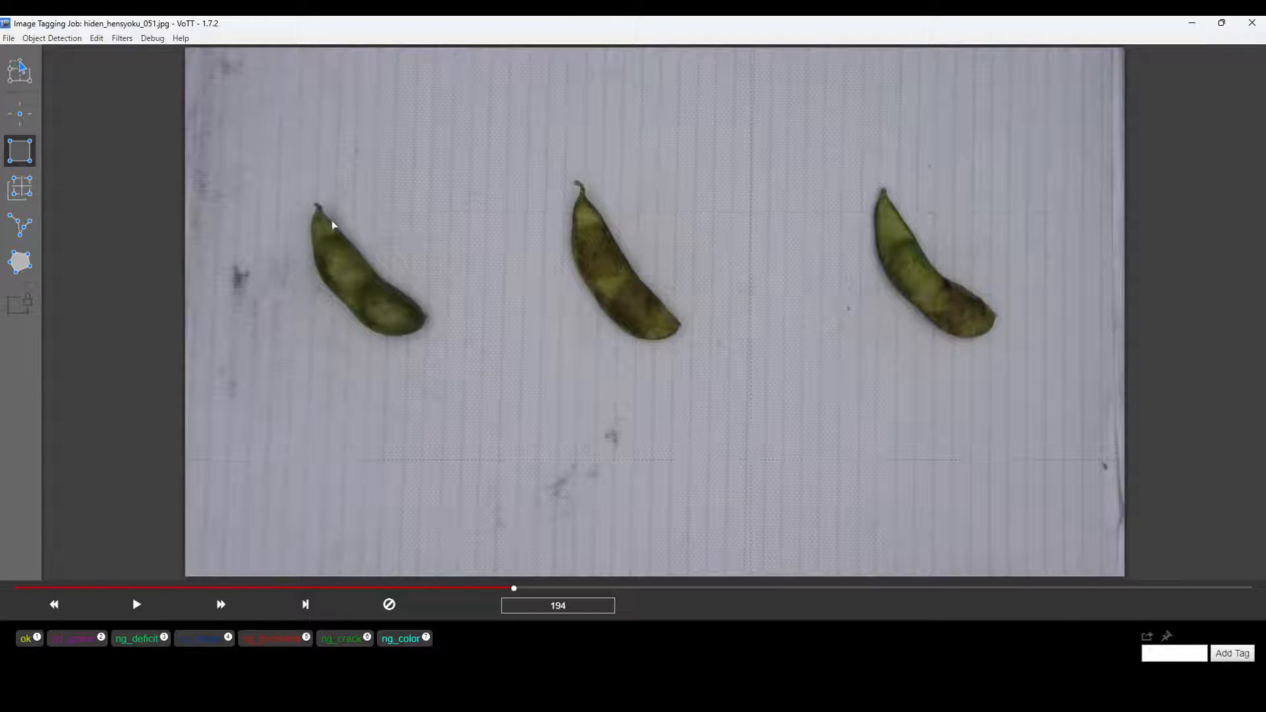
{"action": "left_click_drag", "start_coordinate": [315, 205], "coordinate": [443, 344]}
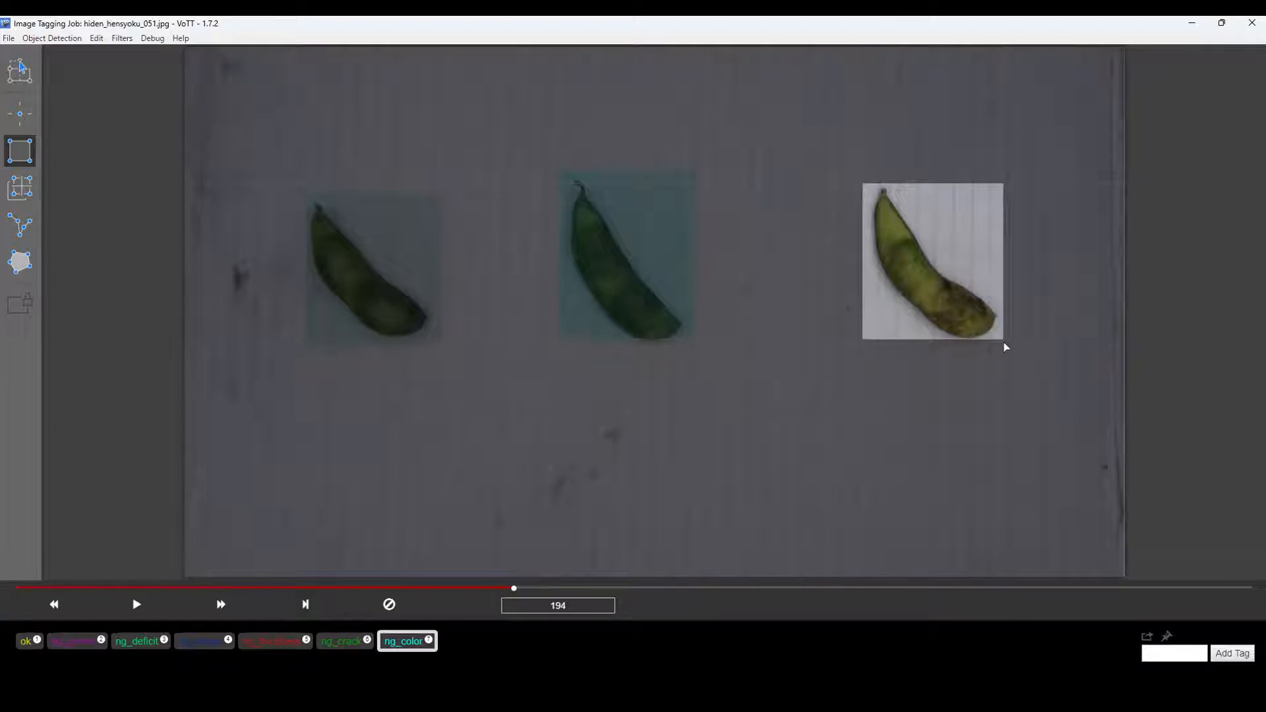
{"action": "left_click", "coordinate": [220, 604]}
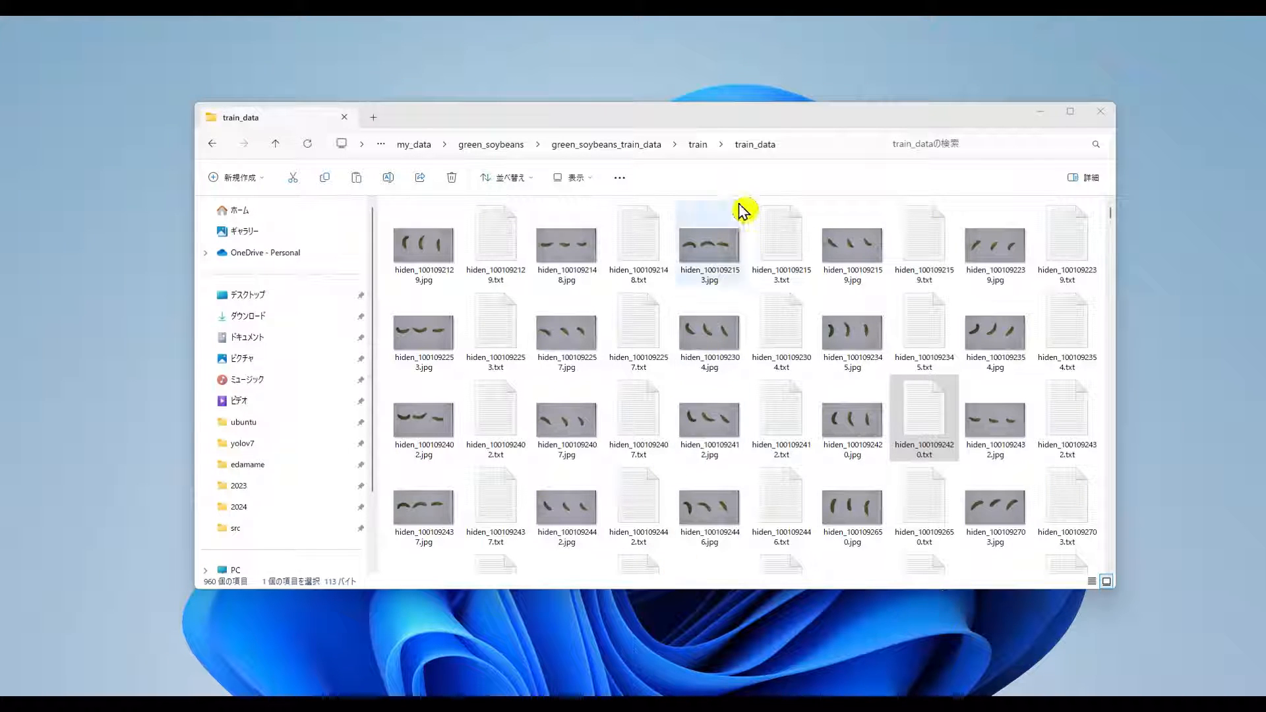
Browse the train_data folder and view one of the pod annotation .txt files
{"action": "scroll", "scroll_direction": "down", "scroll_amount": 3}
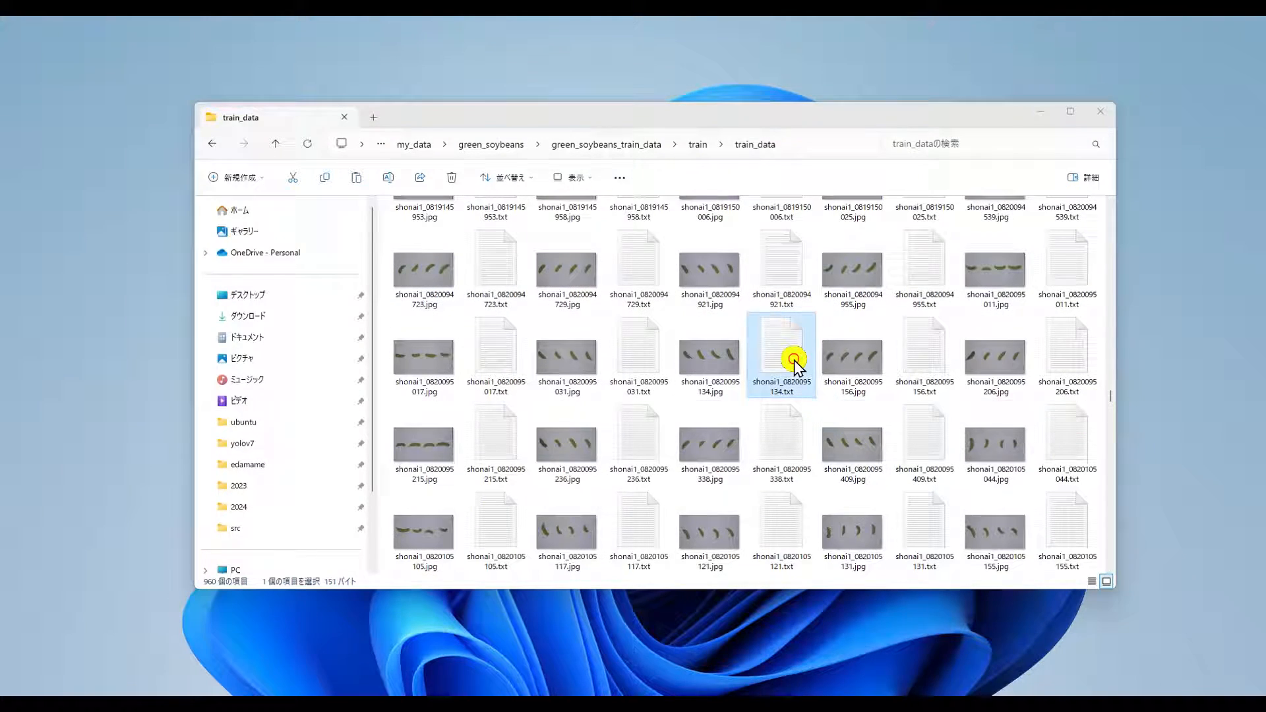
{"action": "double_click", "coordinate": [779, 355]}
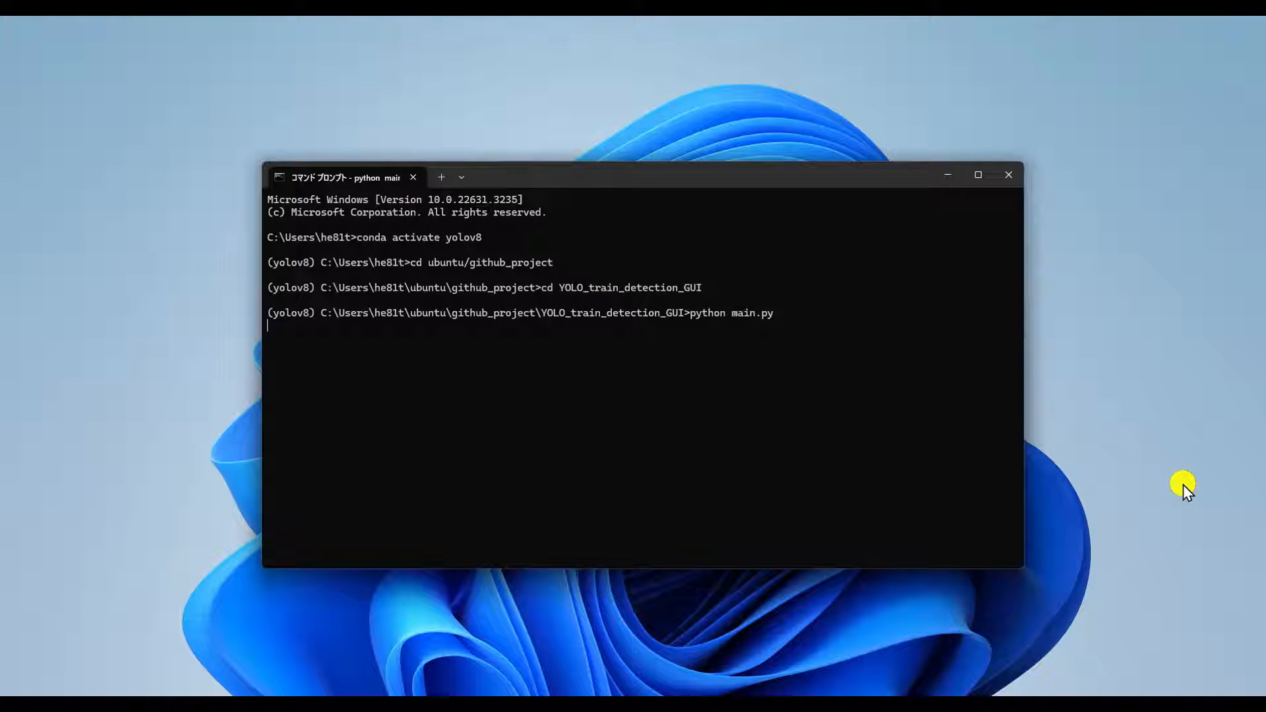
{"action": "mouse_move", "coordinate": [1175, 495]}
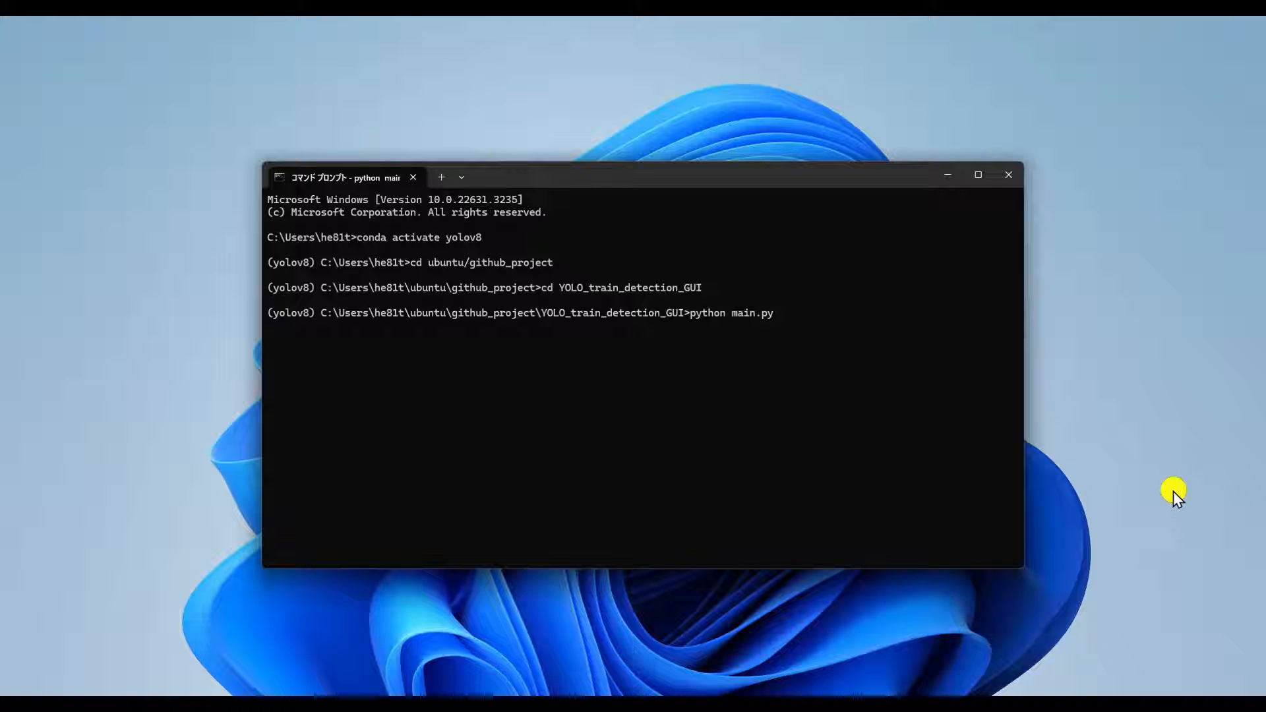
{"action": "mouse_move", "coordinate": [1171, 494]}
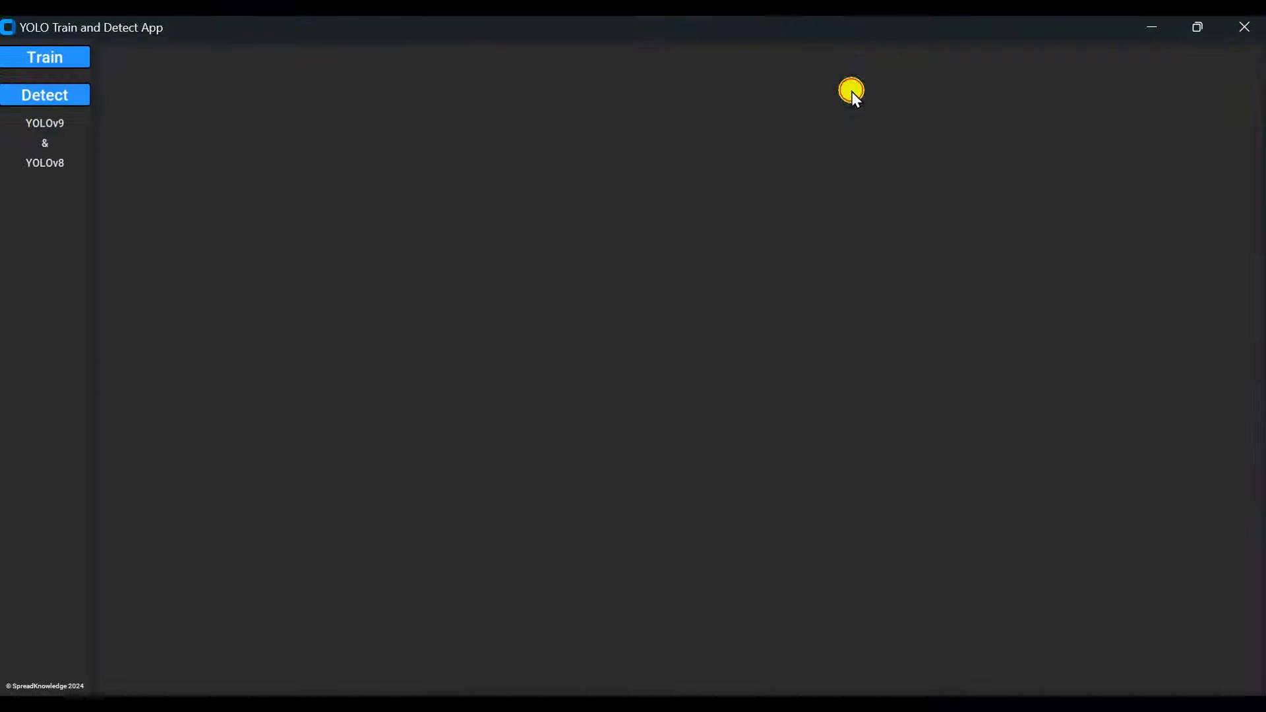
{"action": "mouse_move", "coordinate": [141, 114]}
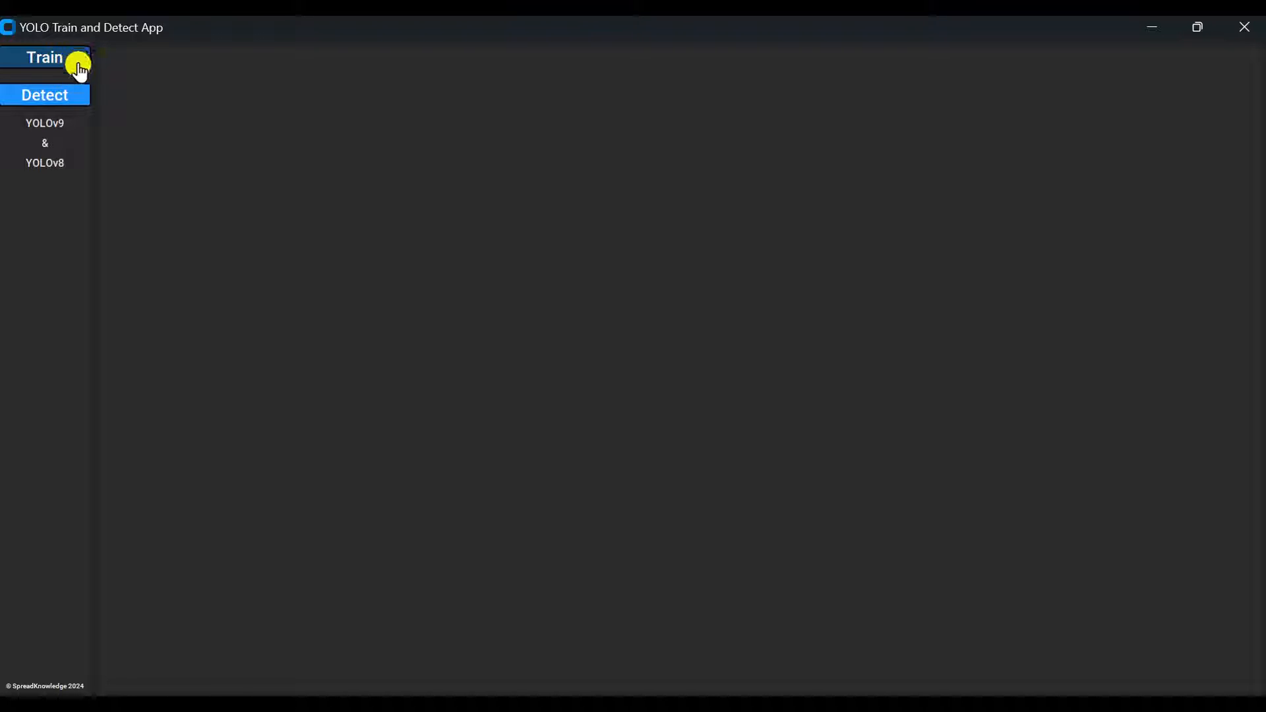
Show the training form, glance at the detection screen, and return to training
{"action": "left_click", "coordinate": [45, 57]}
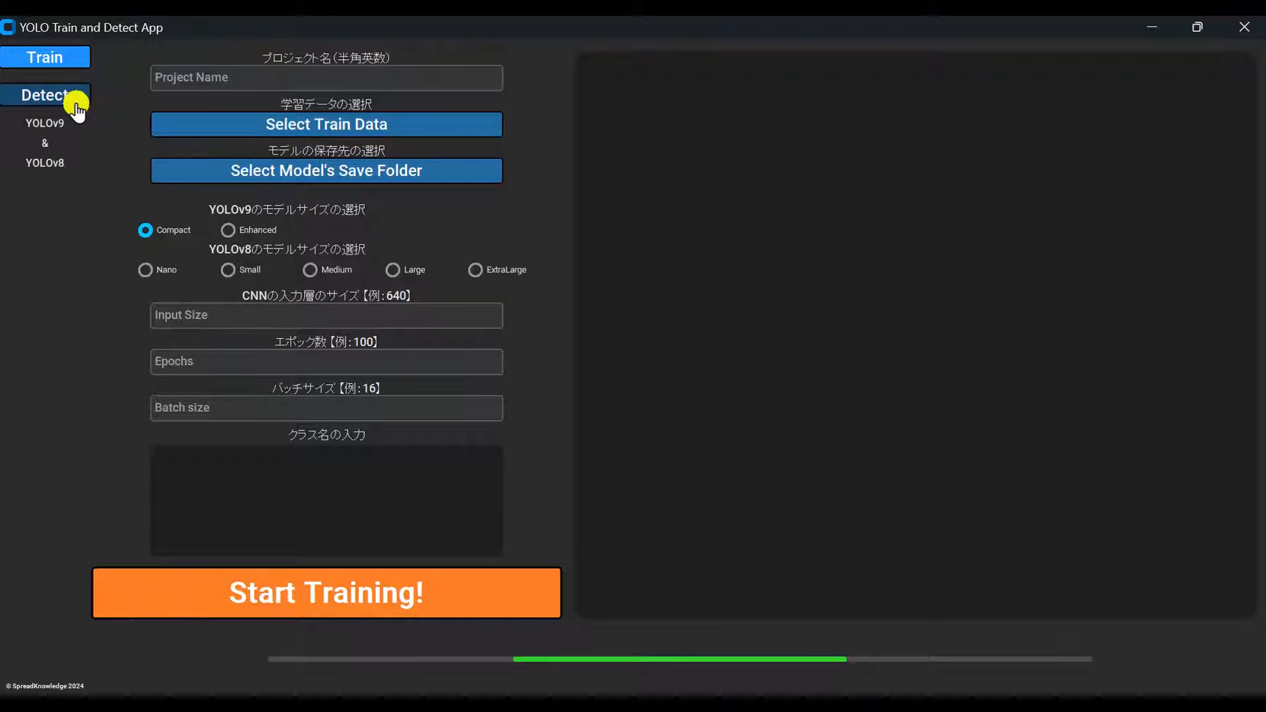
{"action": "left_click", "coordinate": [45, 95]}
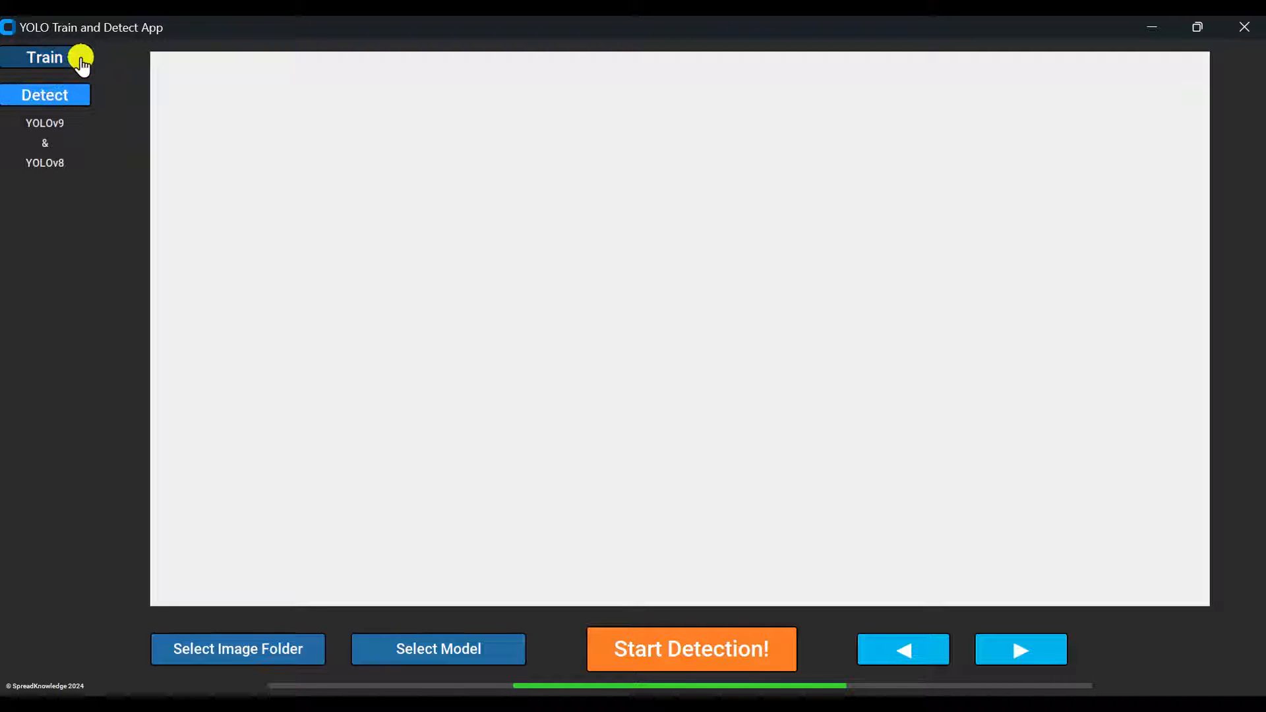
{"action": "left_click", "coordinate": [44, 56]}
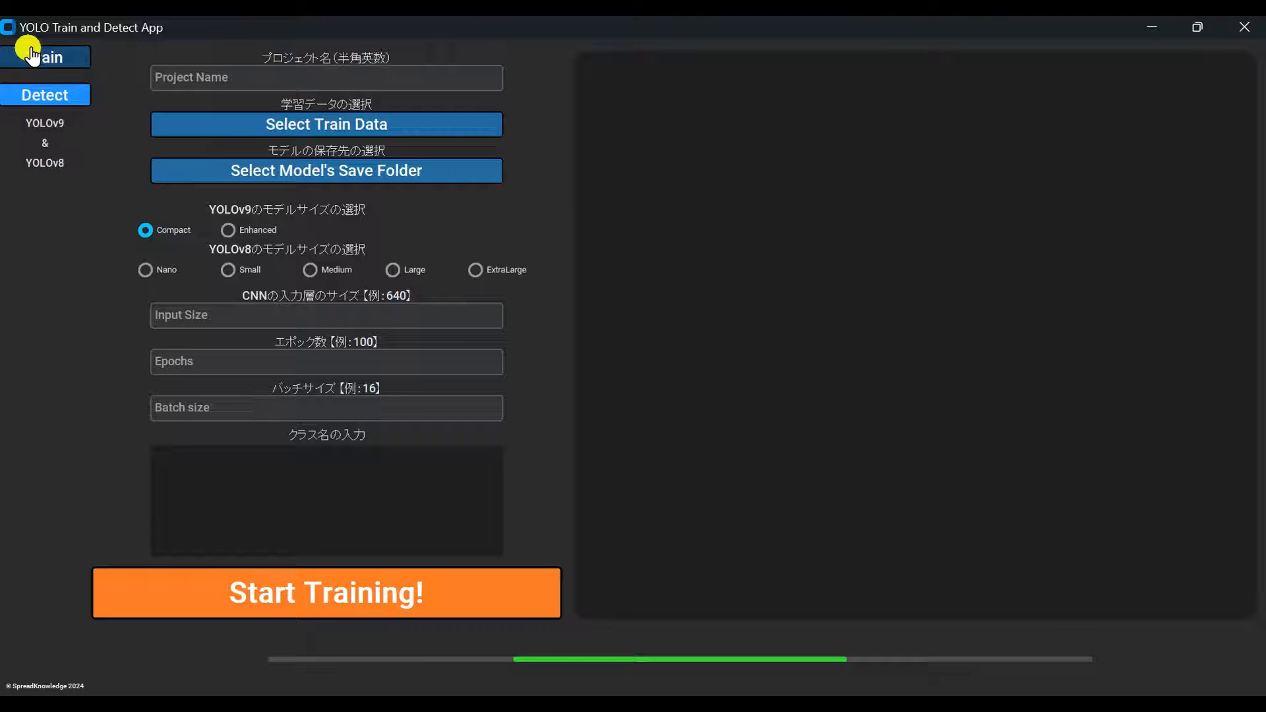
Name the project green_soybeans_yolov9 and begin choosing the training data folder
{"action": "type", "text": "edam"}
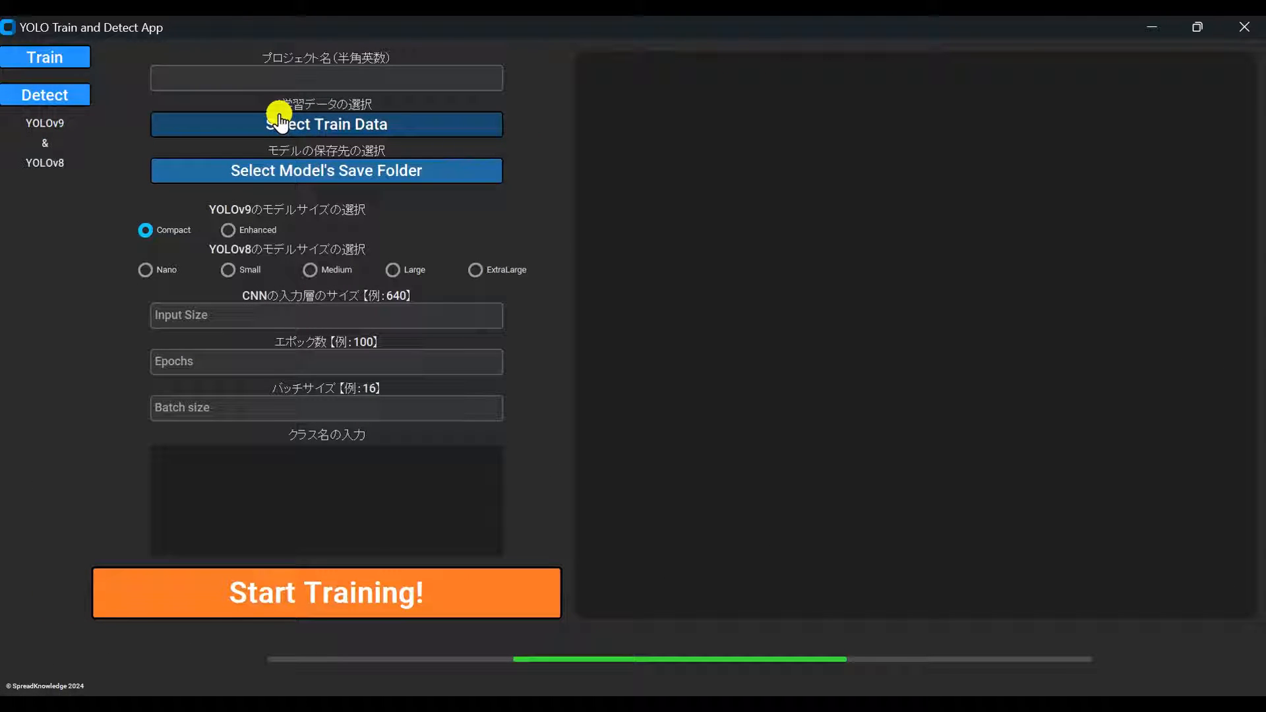
{"action": "type", "text": "greeen_soybeans"}
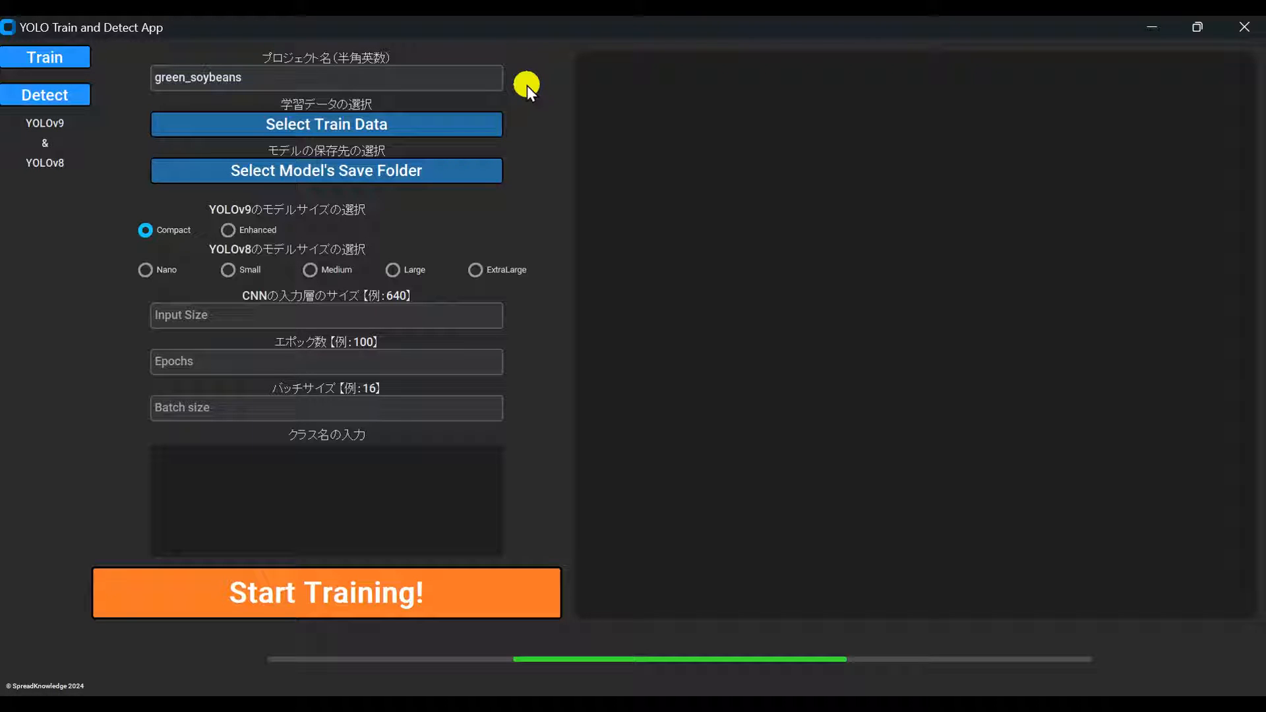
{"action": "type", "text": "_yolov9"}
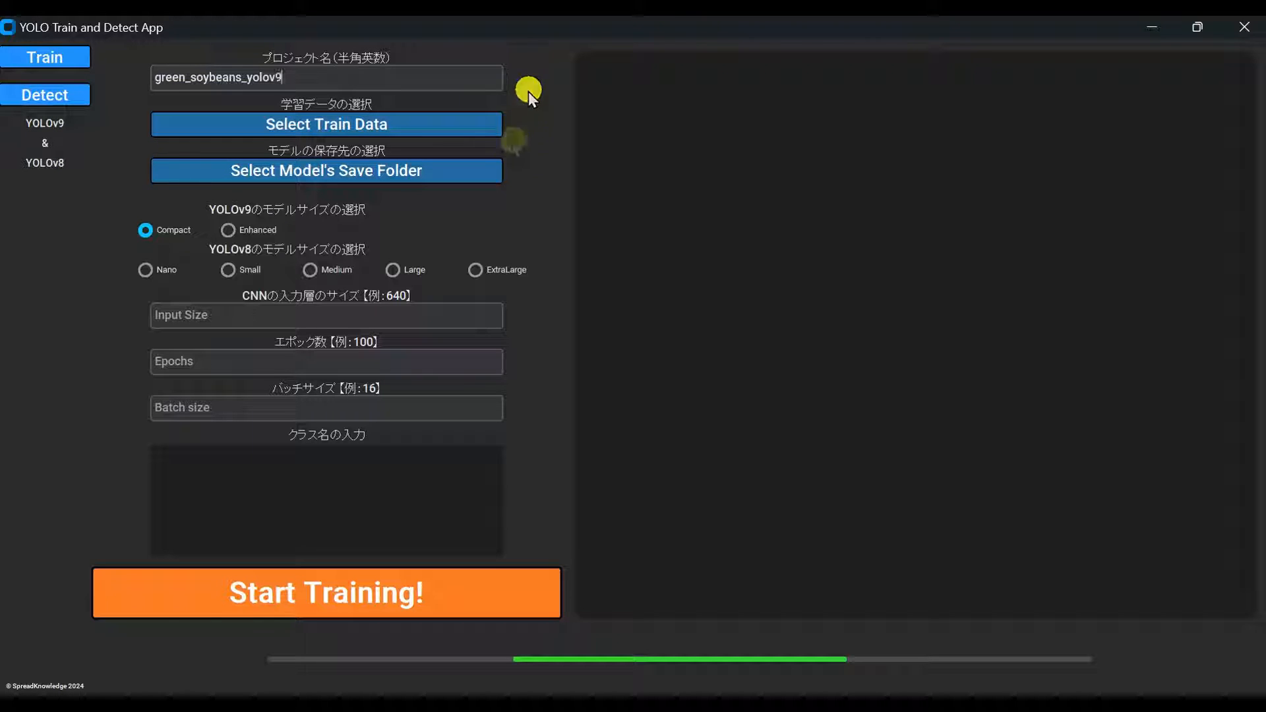
{"action": "left_click", "coordinate": [325, 170]}
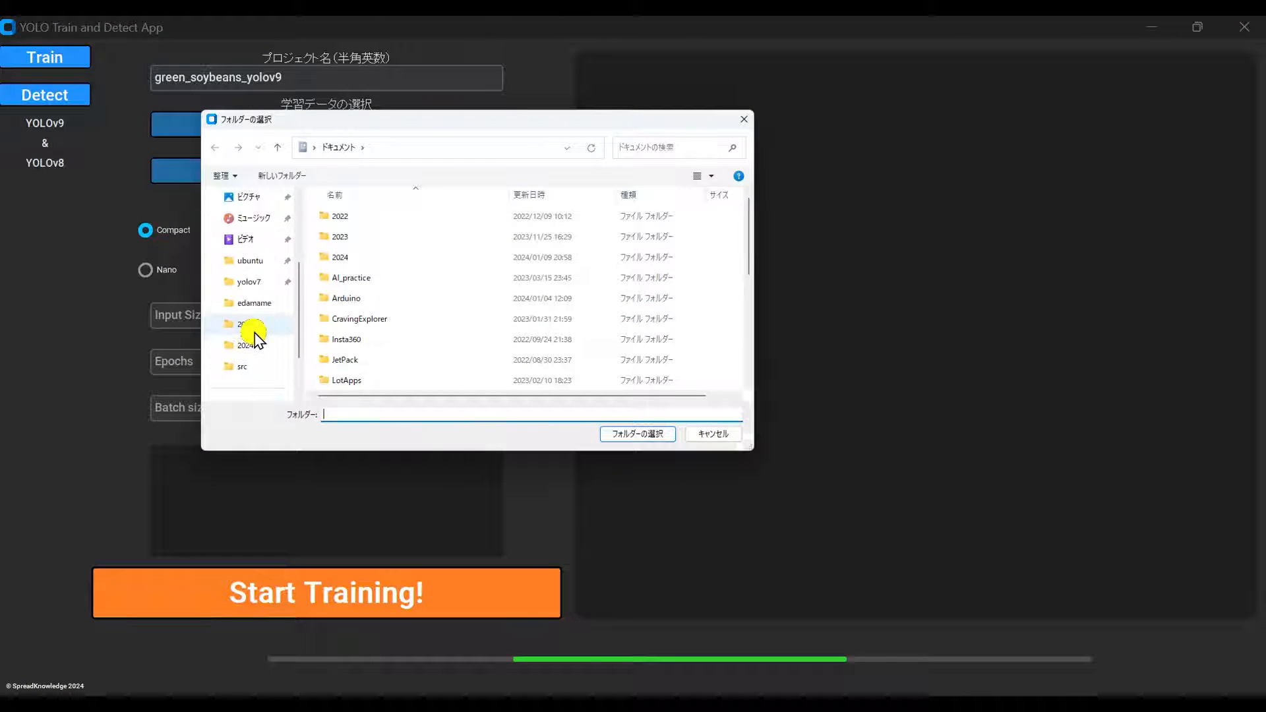
Browse to green_soybeans and select green_soybeans_train_data as the training data
{"action": "double_click", "coordinate": [250, 259]}
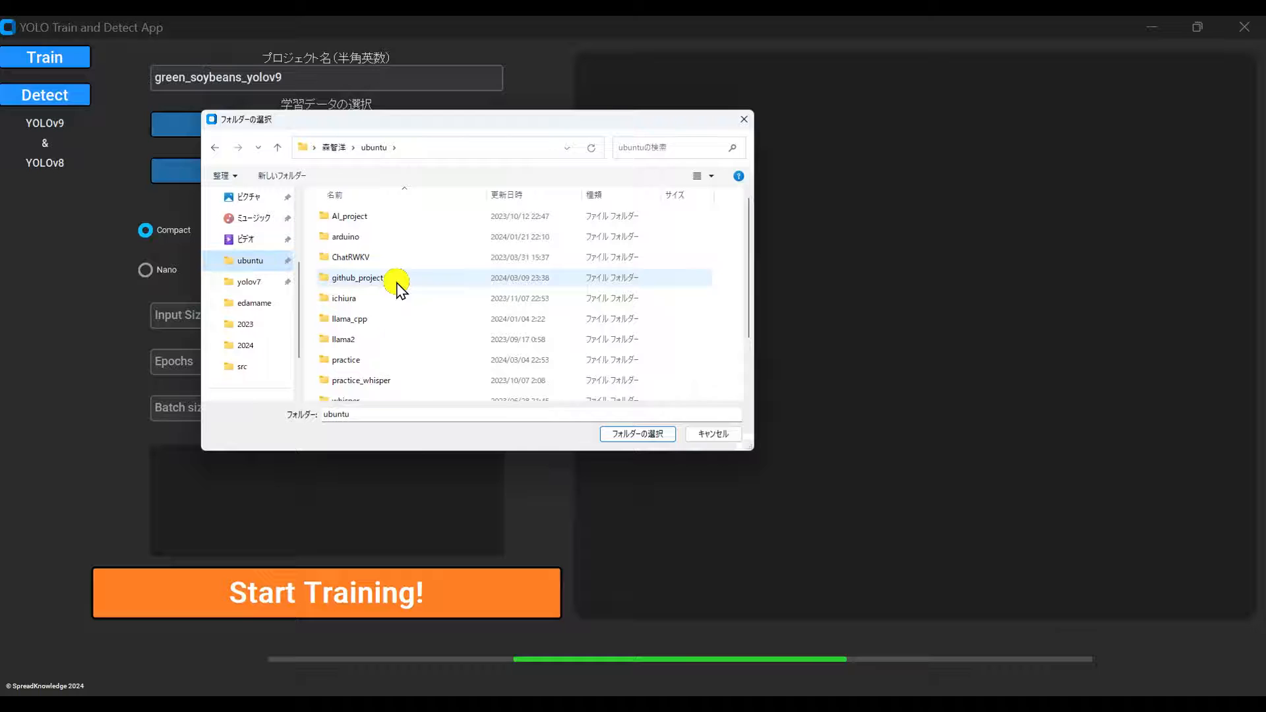
{"action": "double_click", "coordinate": [356, 278]}
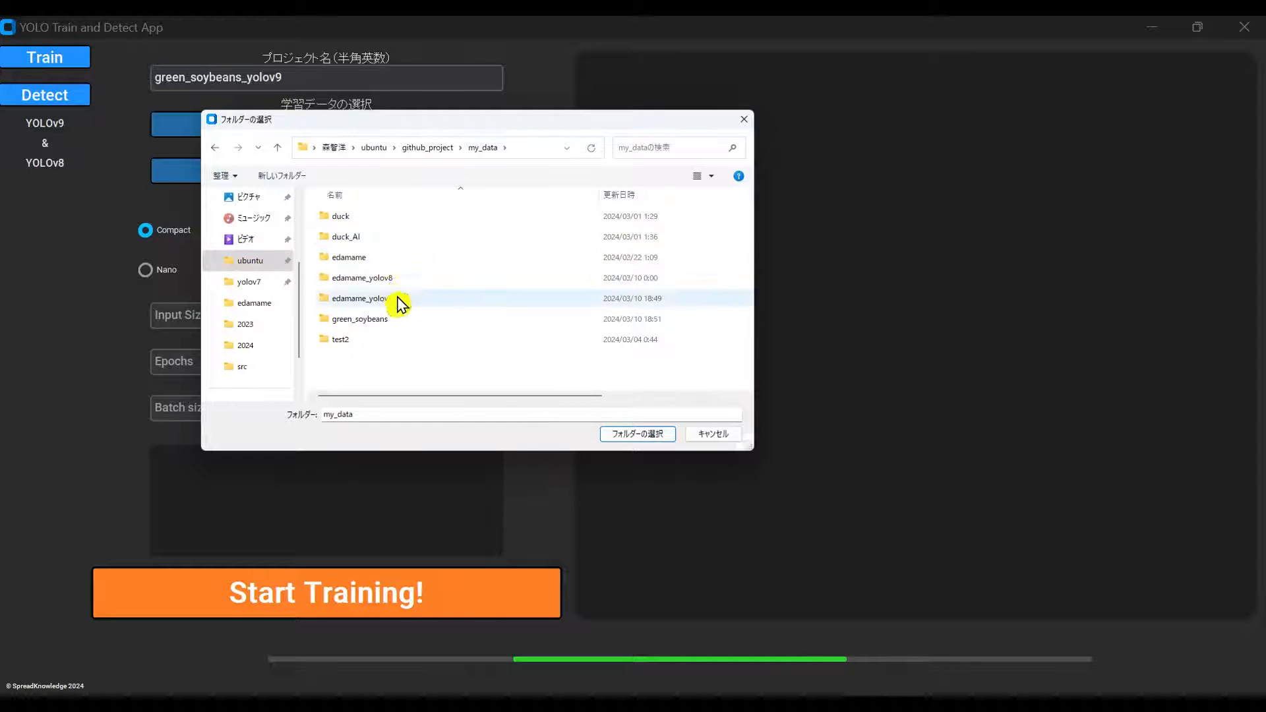
{"action": "double_click", "coordinate": [359, 318]}
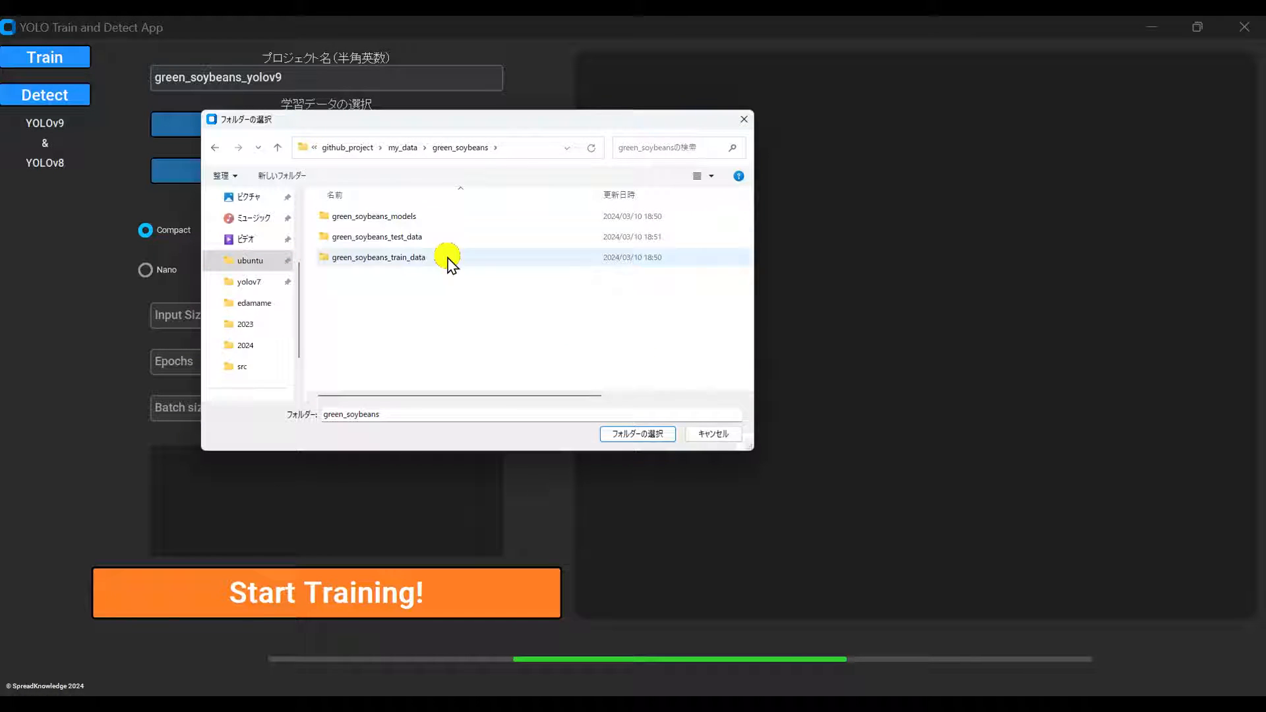
{"action": "left_click", "coordinate": [637, 434]}
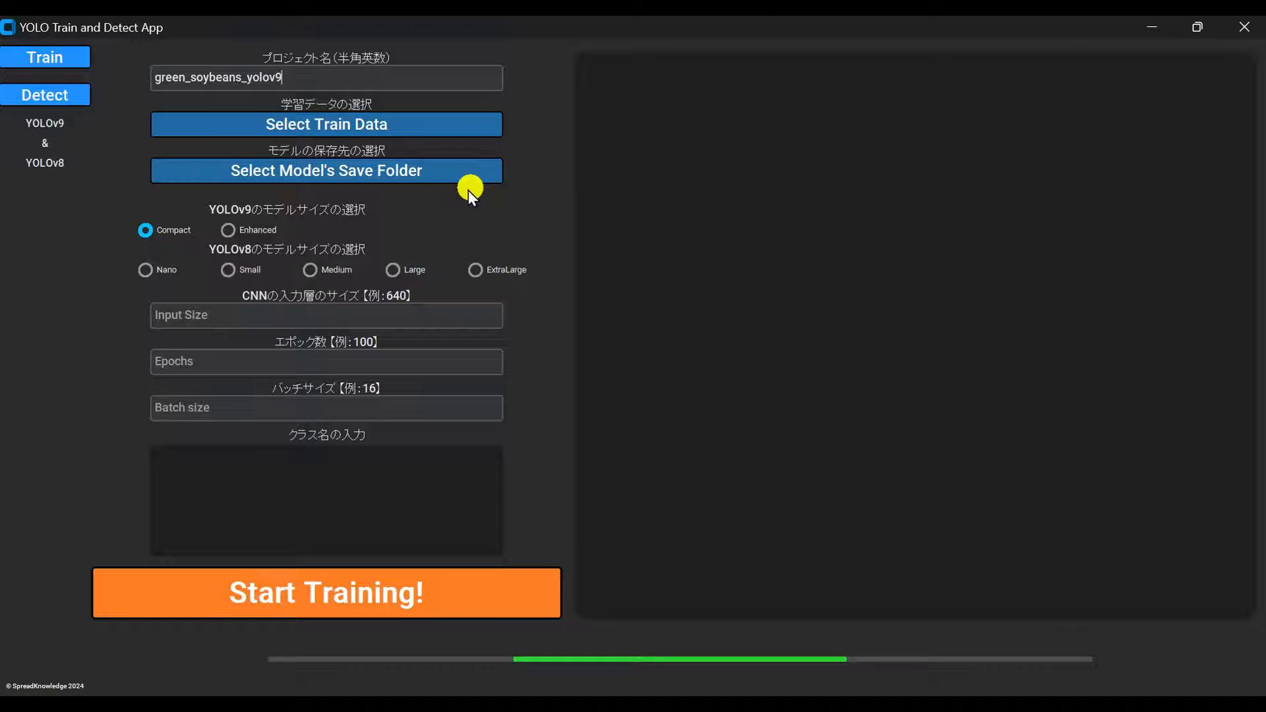
Choose green_soybeans_models as the model save folder
{"action": "left_click", "coordinate": [326, 170]}
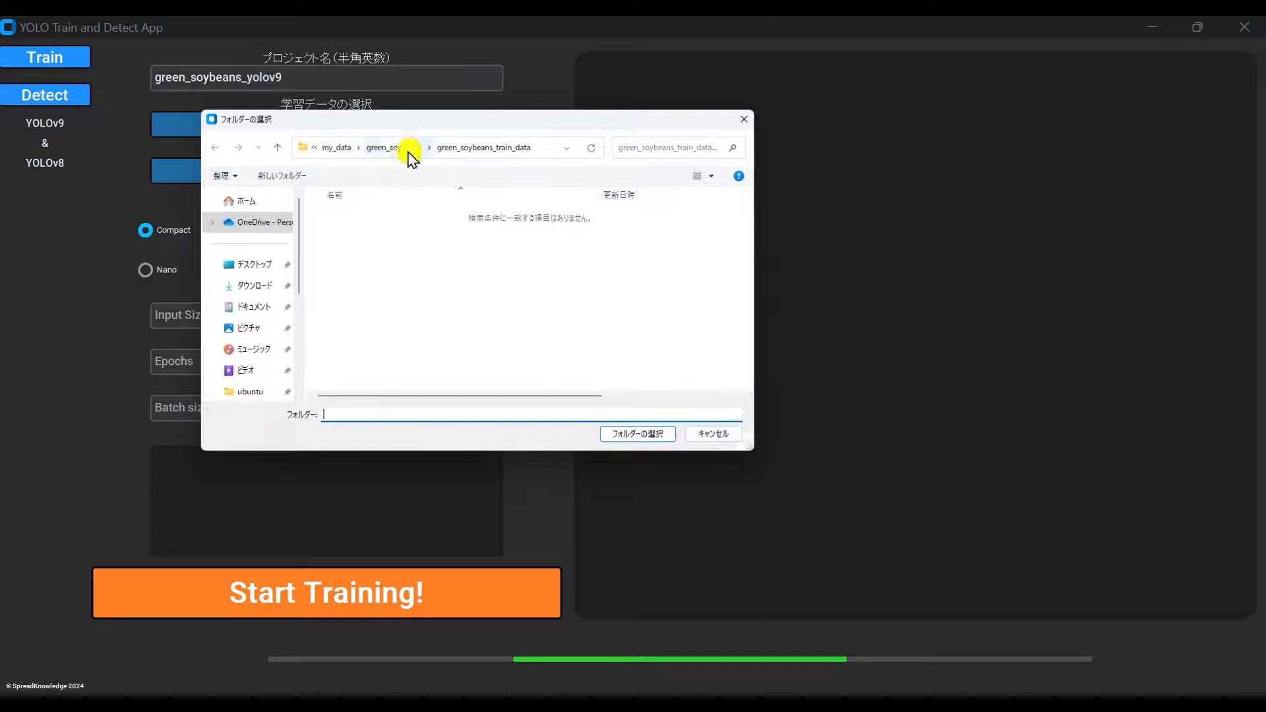
{"action": "left_click", "coordinate": [386, 146]}
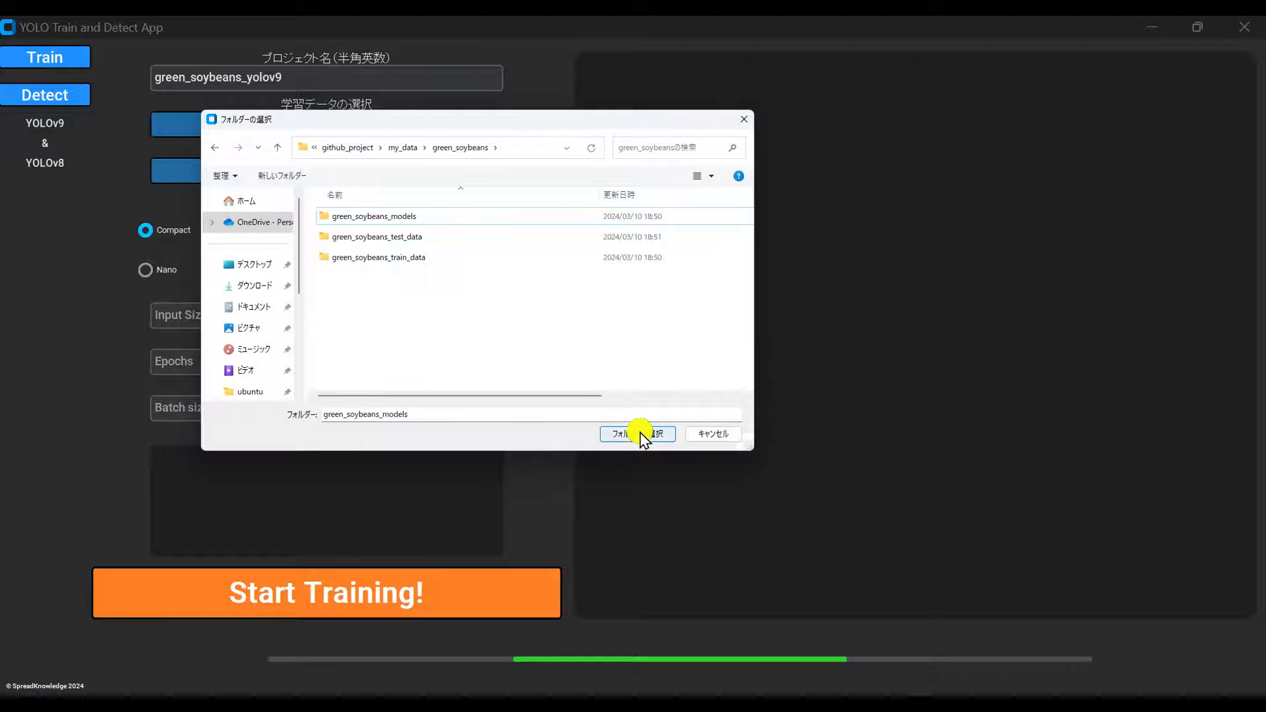
{"action": "left_click", "coordinate": [636, 434]}
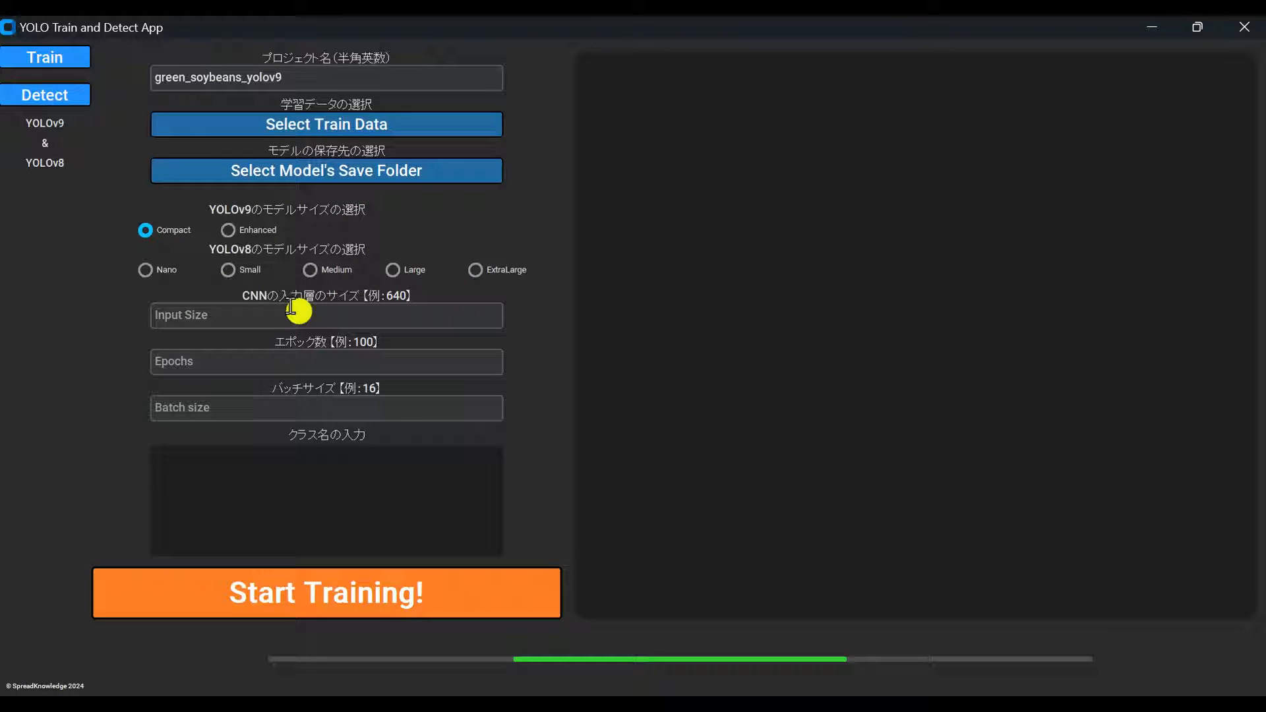
{"action": "left_click", "coordinate": [228, 229]}
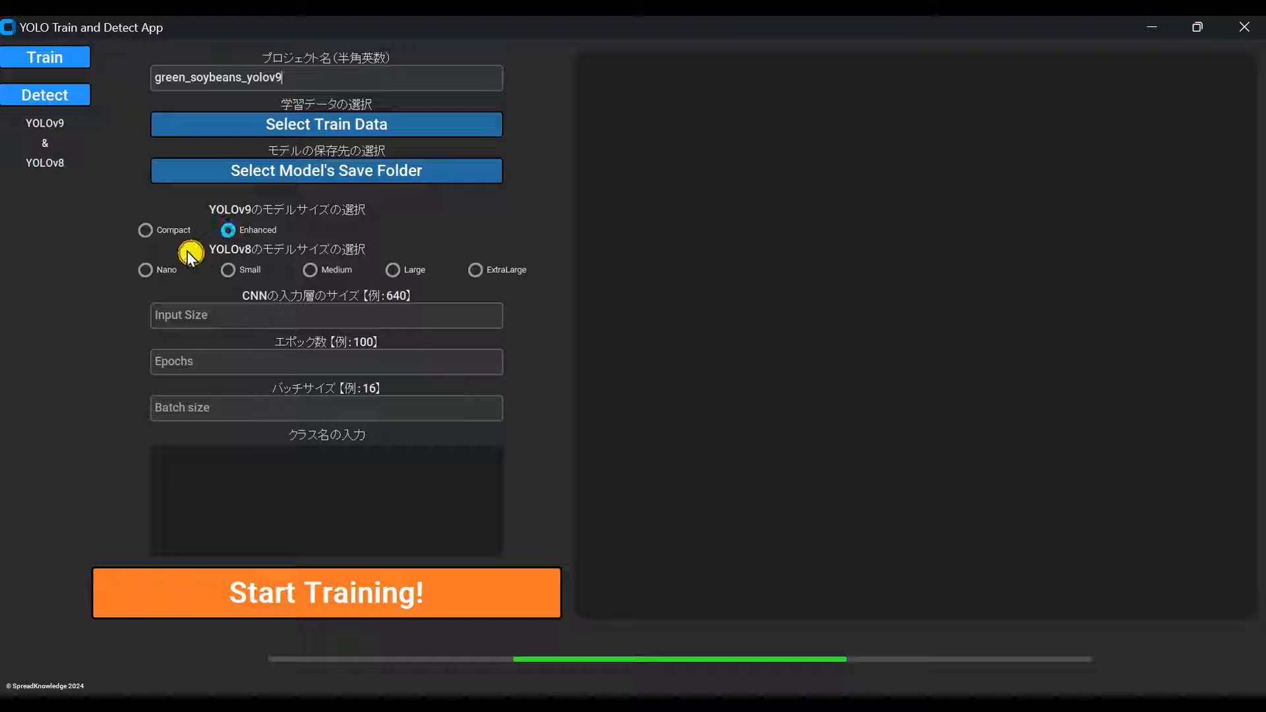
{"action": "left_click", "coordinate": [145, 230]}
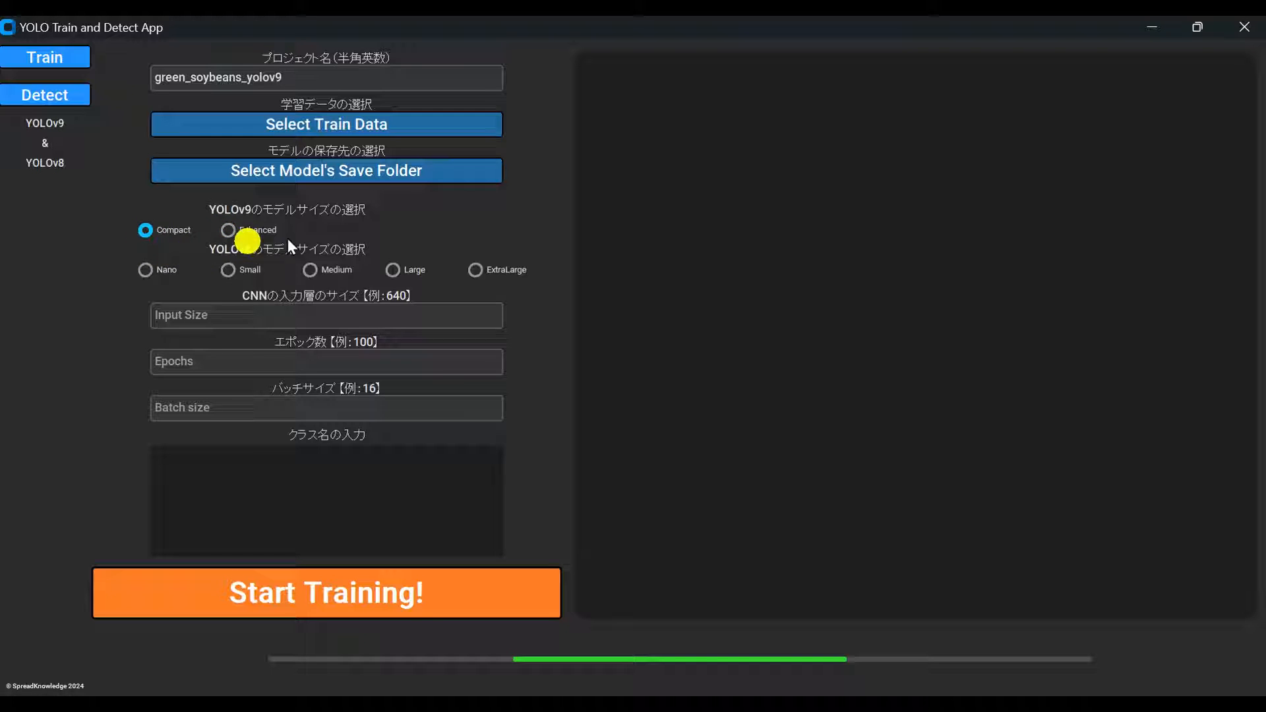
{"action": "left_click", "coordinate": [146, 269]}
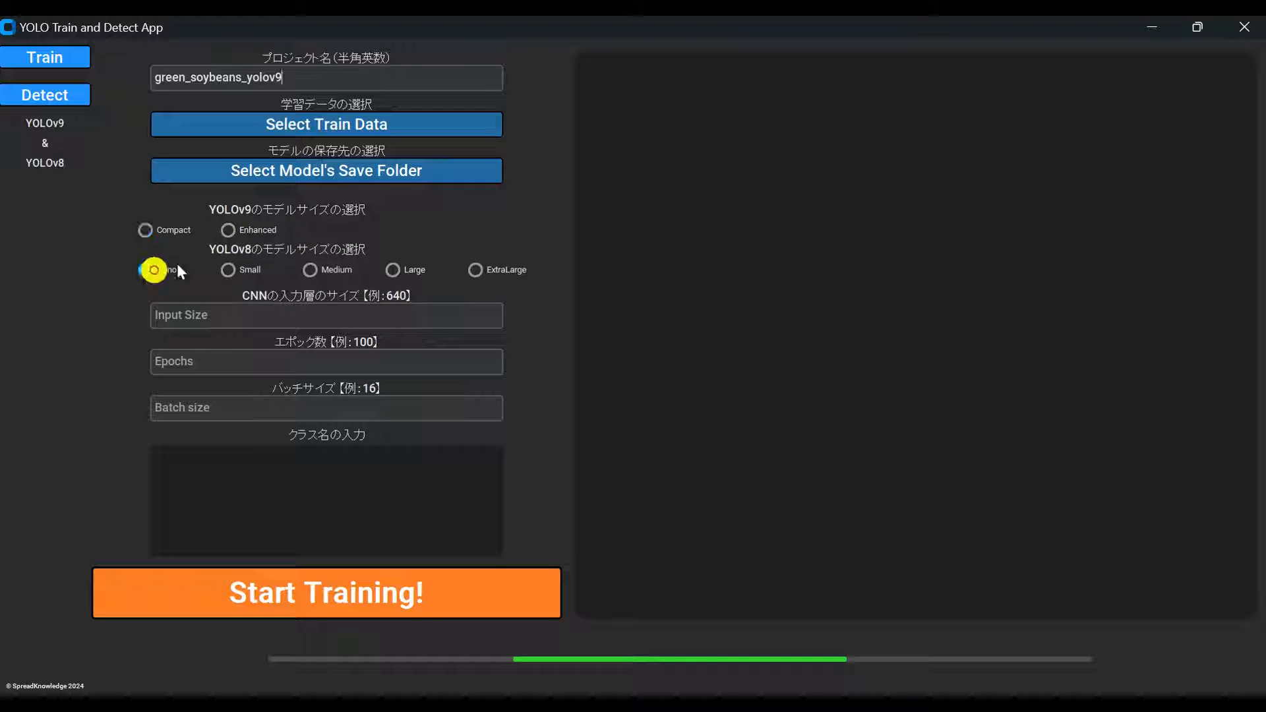
{"action": "left_click", "coordinate": [308, 269]}
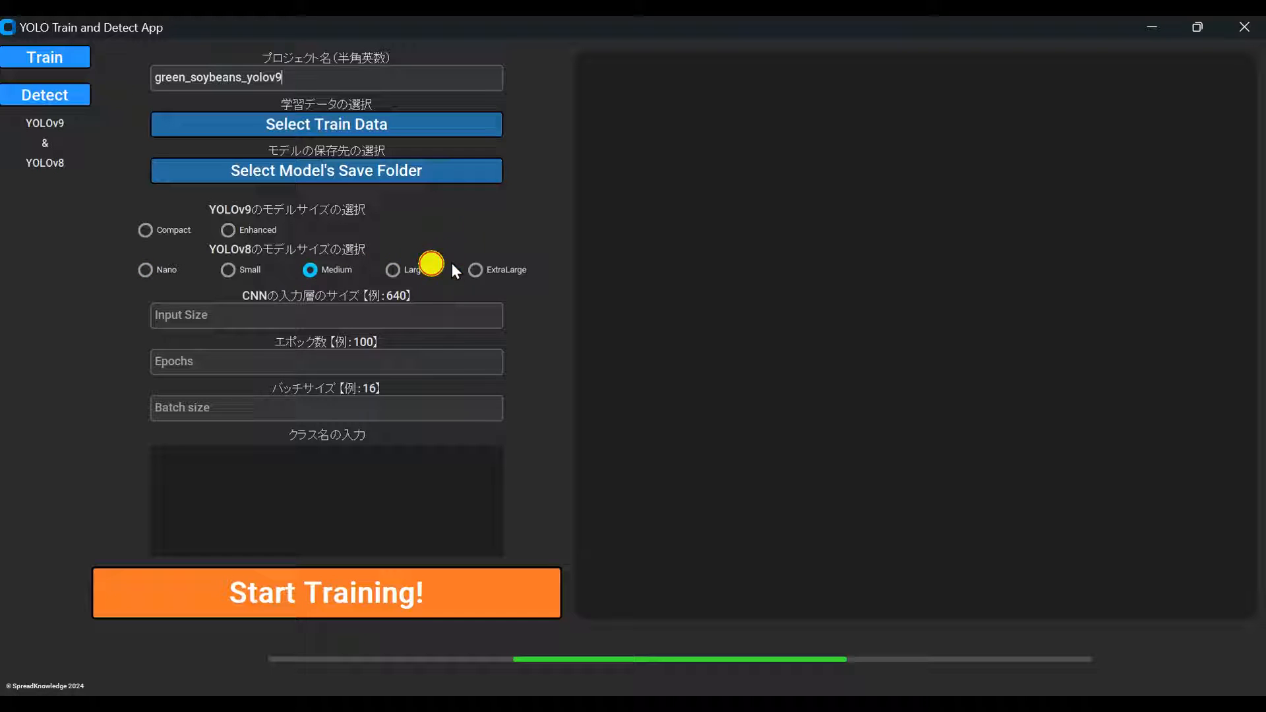
{"action": "left_click", "coordinate": [475, 269]}
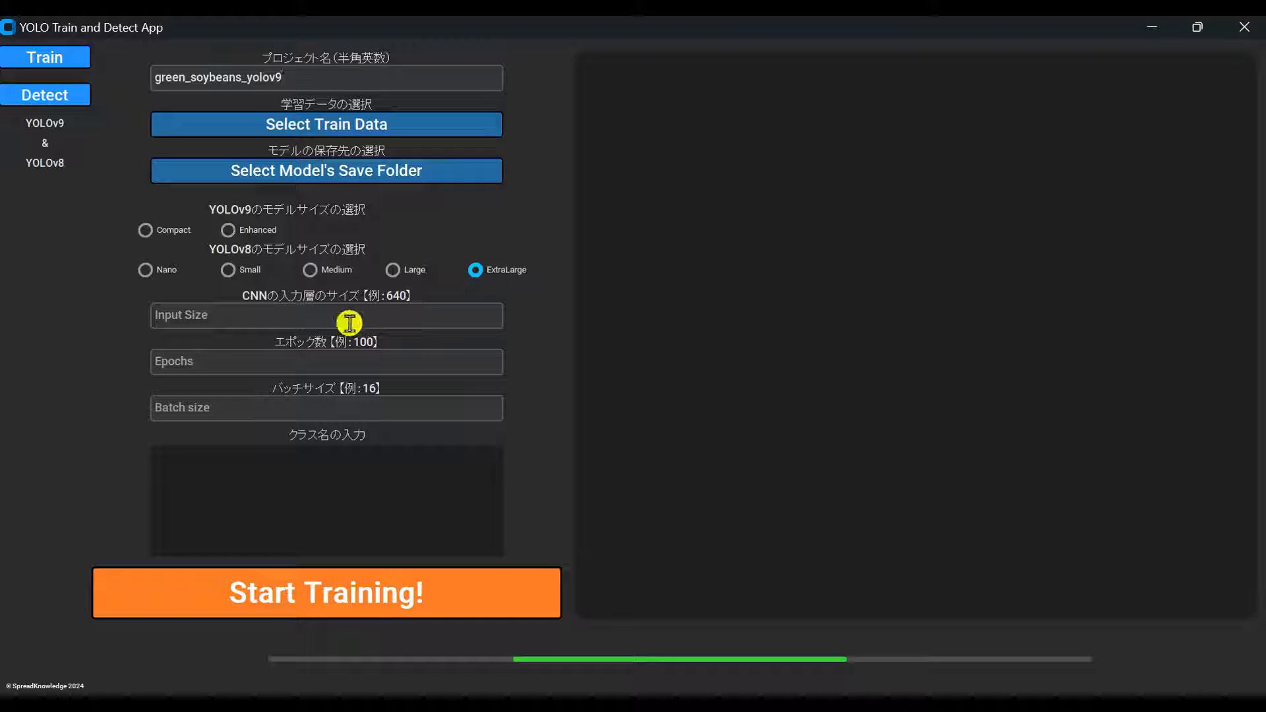
{"action": "mouse_move", "coordinate": [201, 197]}
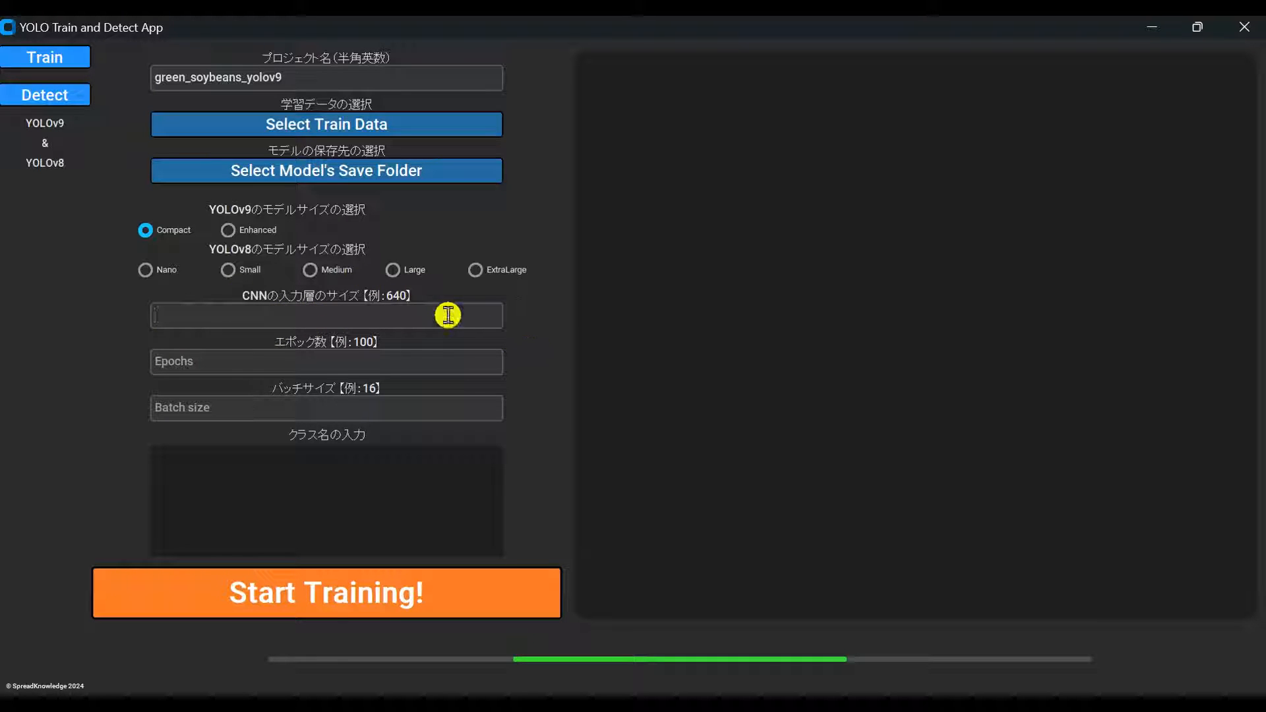
Enter input size 640, 100 epochs and batch size 24 in the training form
{"action": "type", "text": "640"}
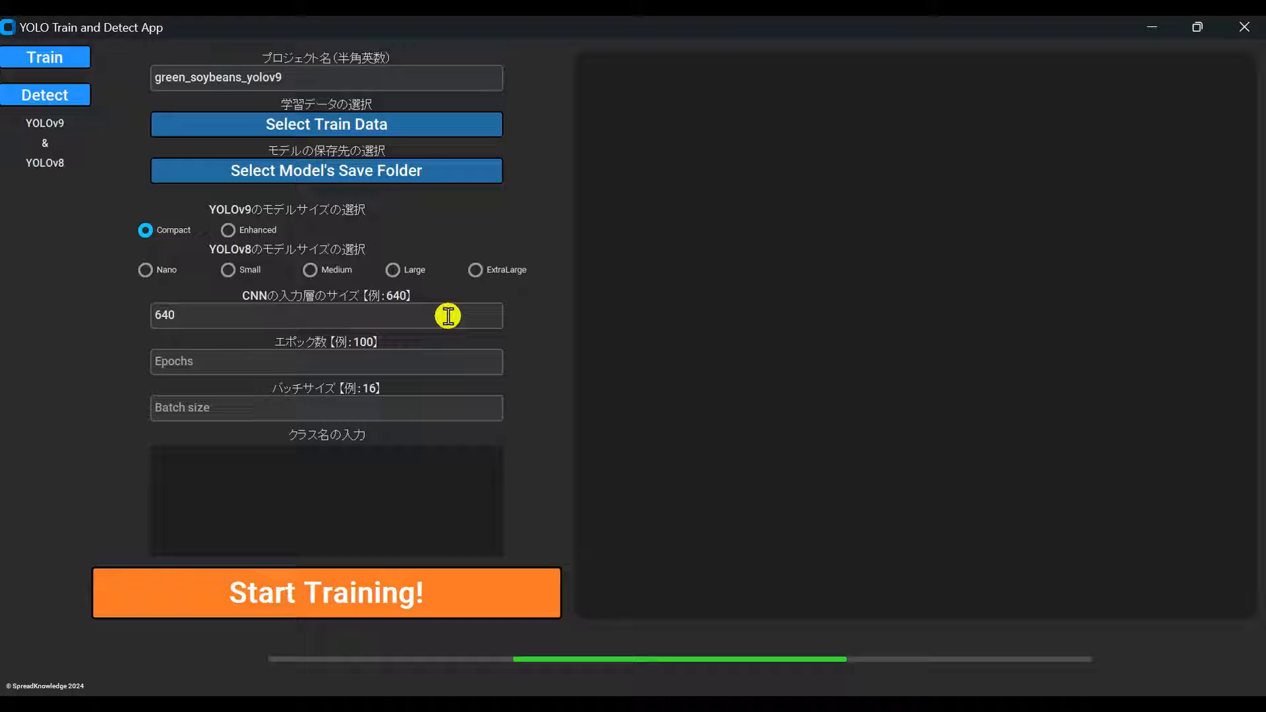
{"action": "left_click", "coordinate": [326, 362]}
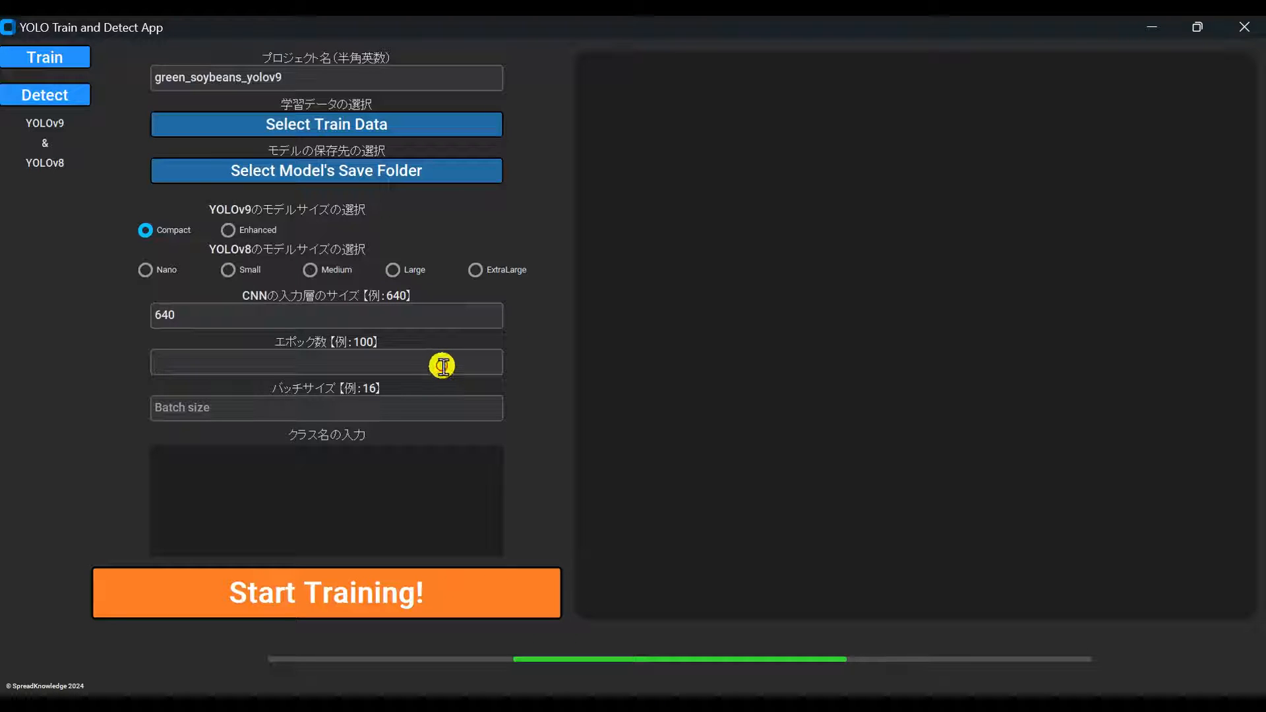
{"action": "type", "text": "100"}
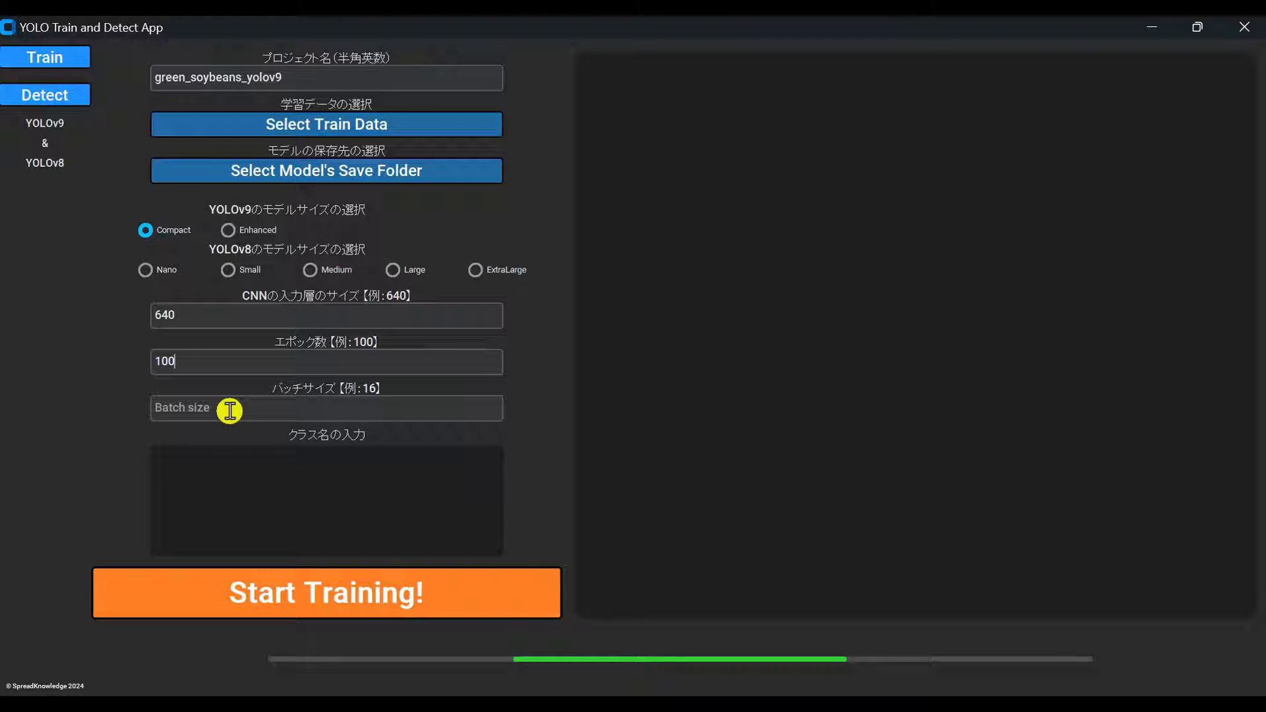
{"action": "left_click", "coordinate": [326, 408]}
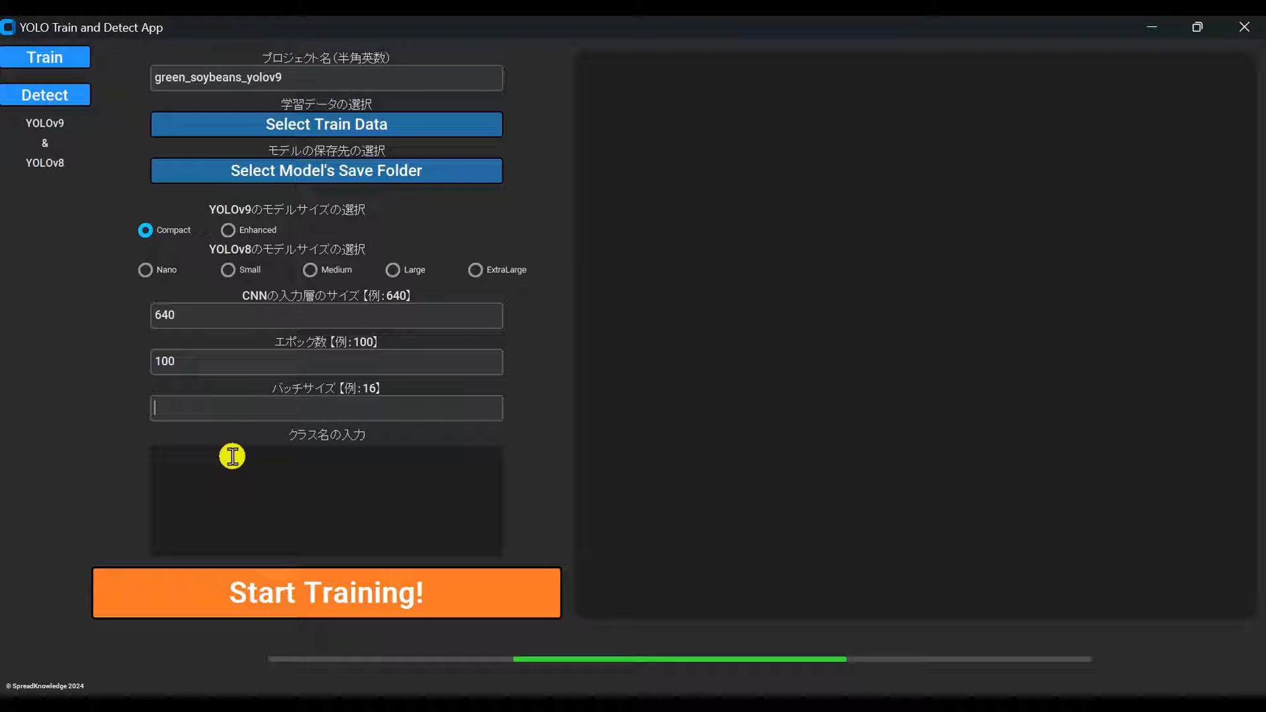
{"action": "type", "text": "24"}
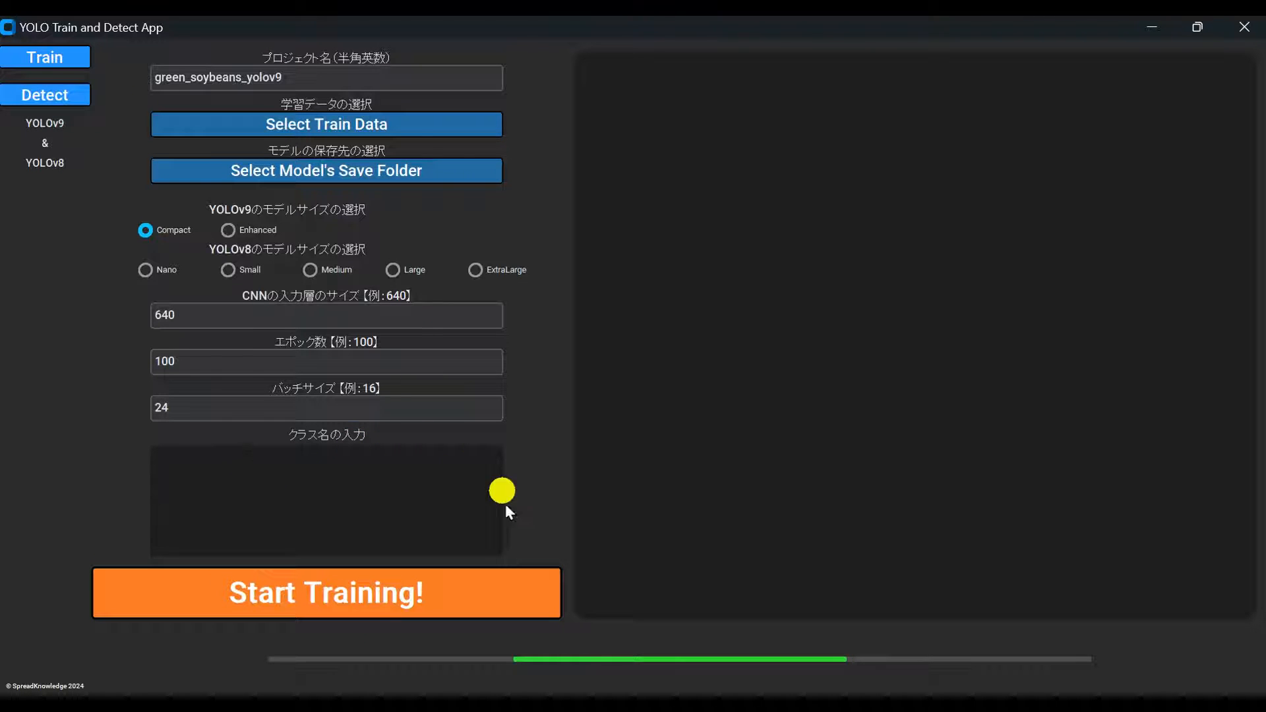
{"action": "left_click", "coordinate": [326, 501]}
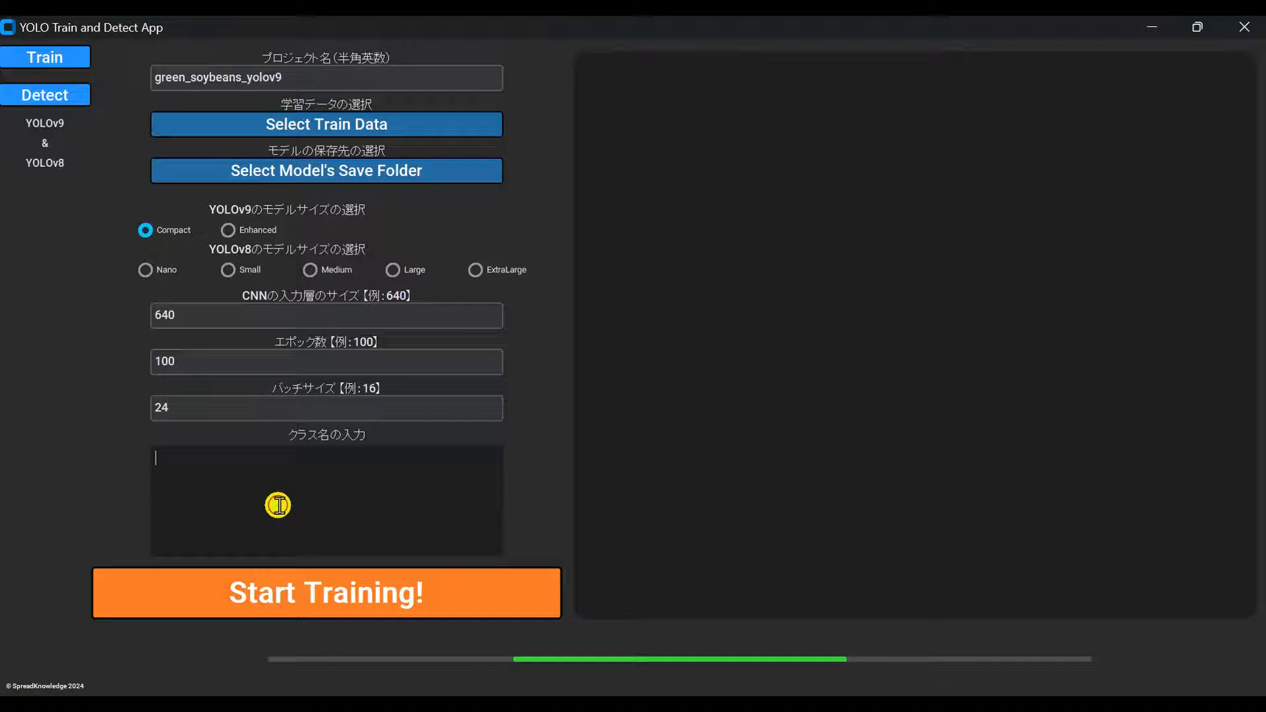
Enter the class names starting with ok in the class-name box
{"action": "type", "text": "ok"}
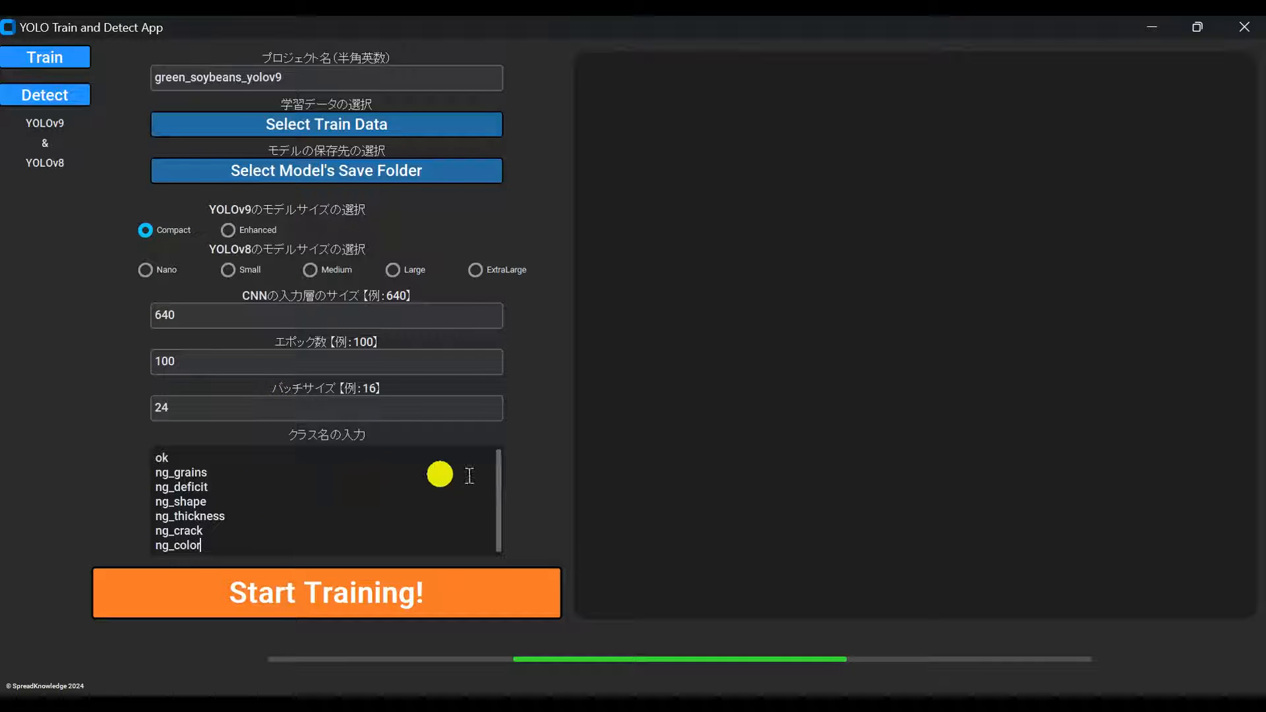
{"action": "mouse_move", "coordinate": [451, 502]}
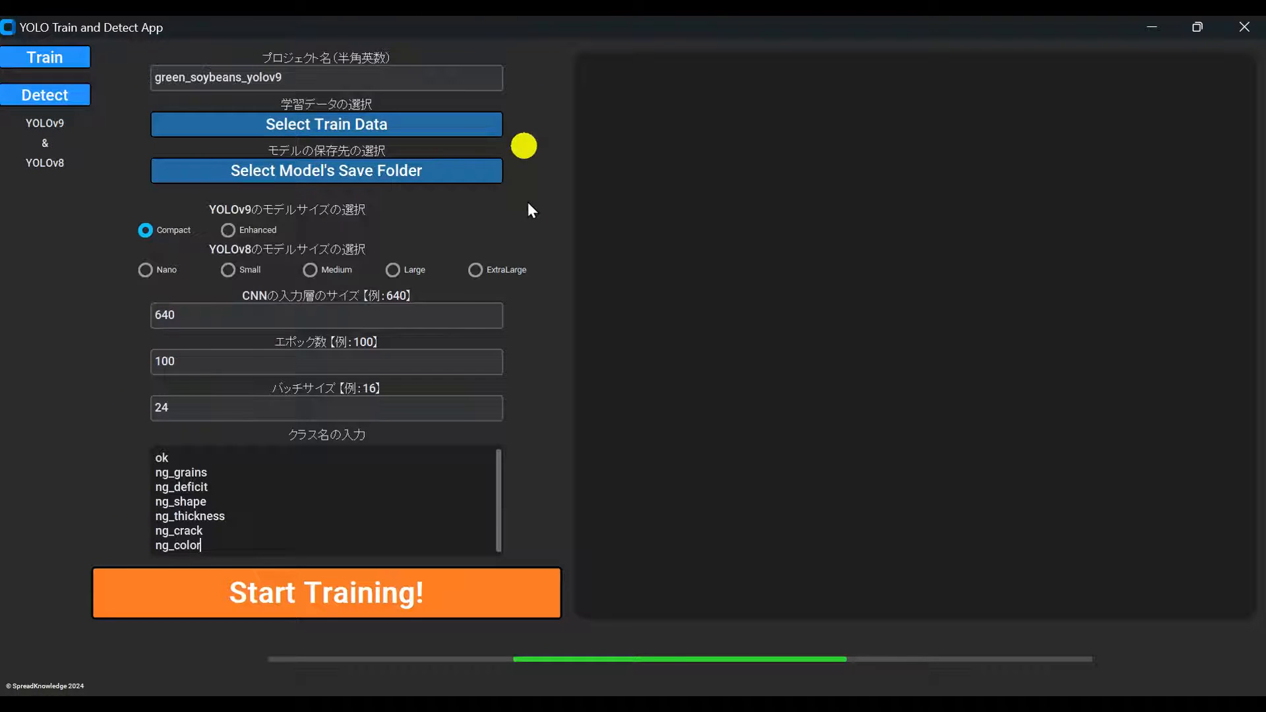
Launch training of the green_soybeans_yolov9 model with the configured settings
{"action": "left_click", "coordinate": [325, 592]}
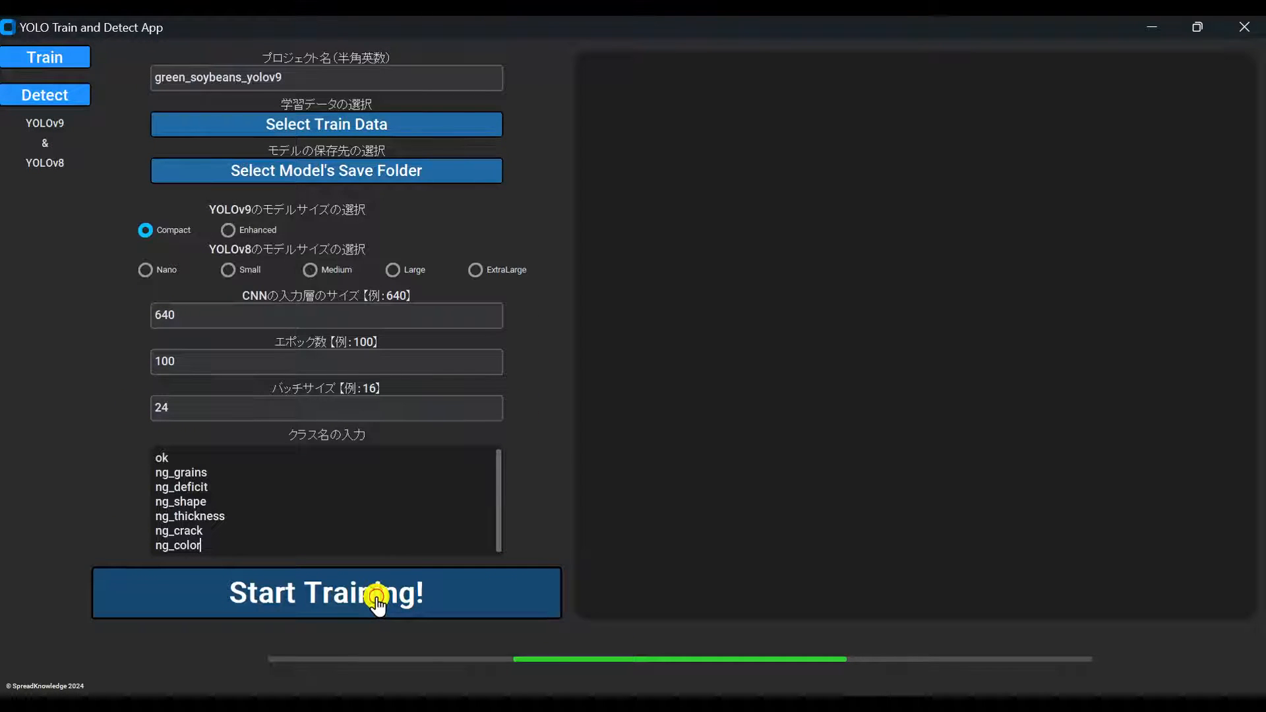
{"action": "left_click", "coordinate": [326, 592]}
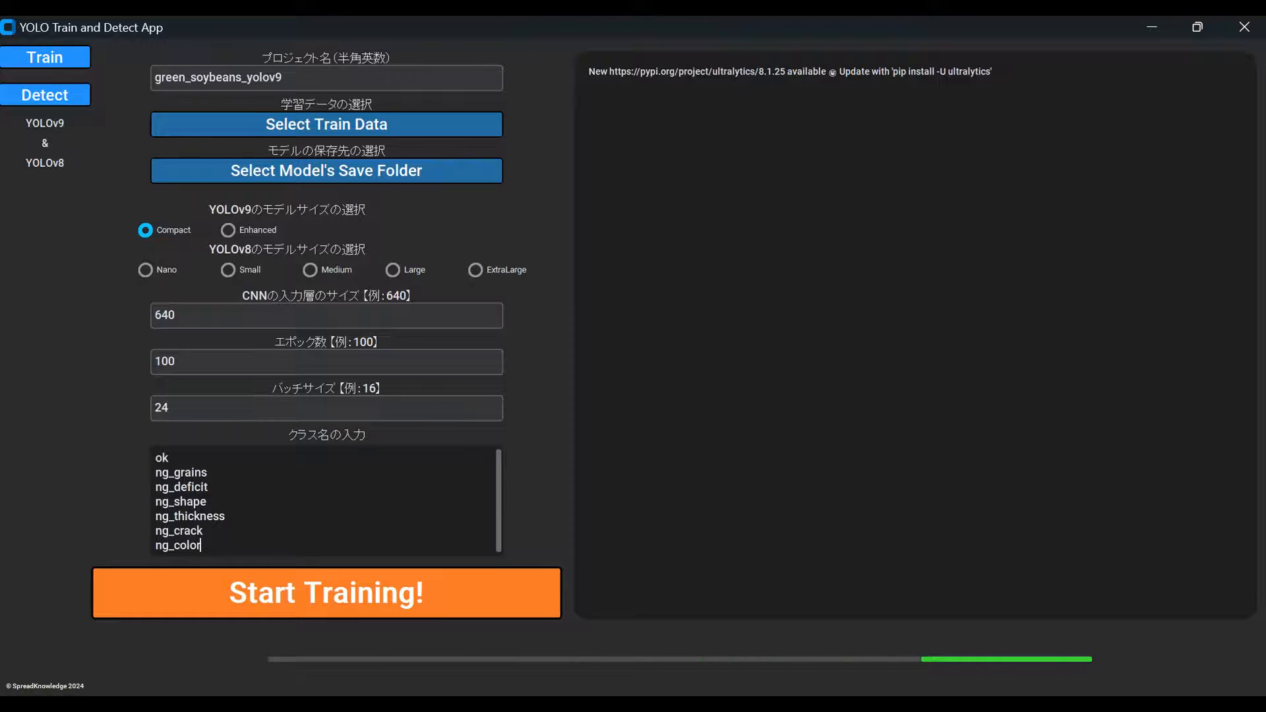
{"action": "left_click", "coordinate": [326, 592]}
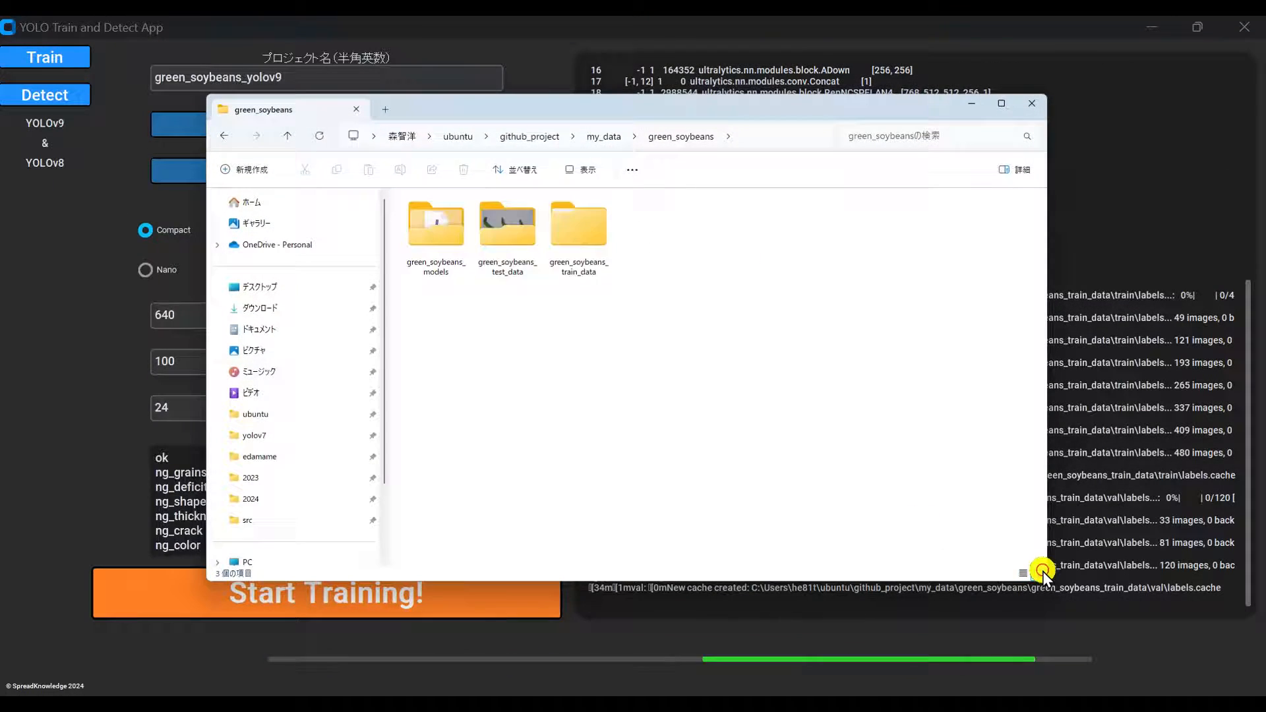
Browse green_soybeans_train_data into the train labels folder, then the val labels folder
{"action": "double_click", "coordinate": [577, 225]}
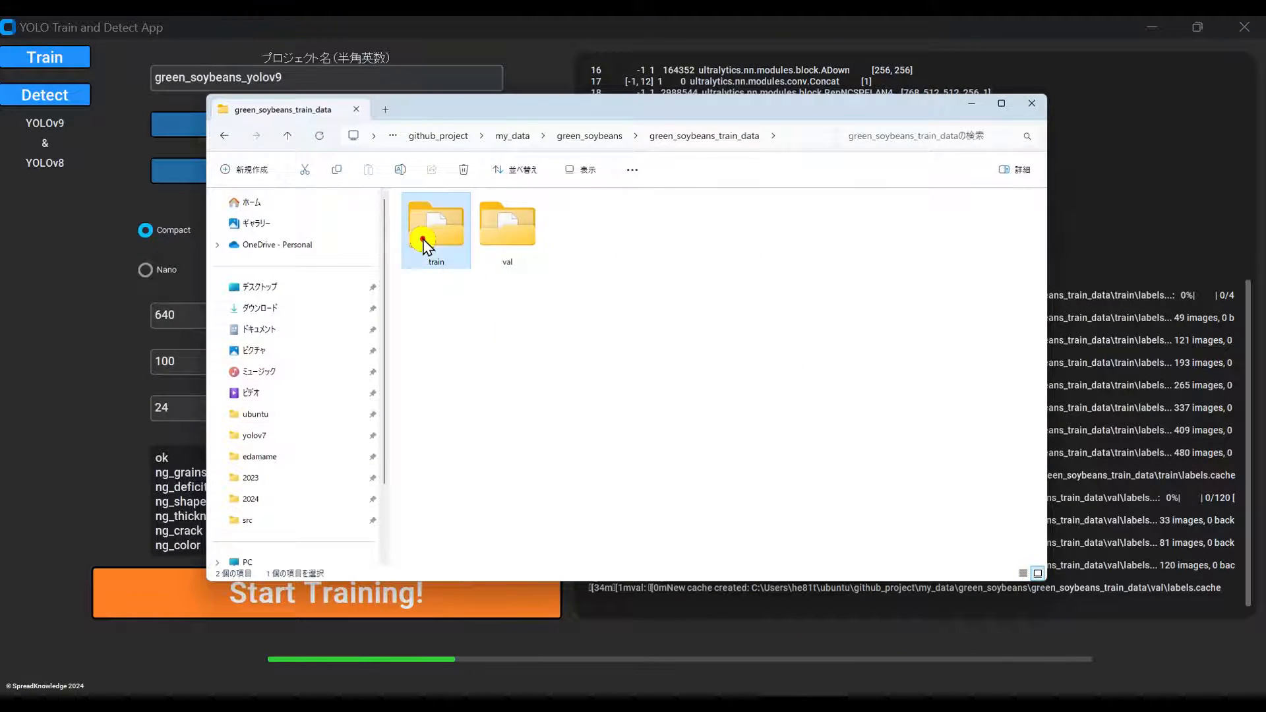
{"action": "double_click", "coordinate": [434, 224]}
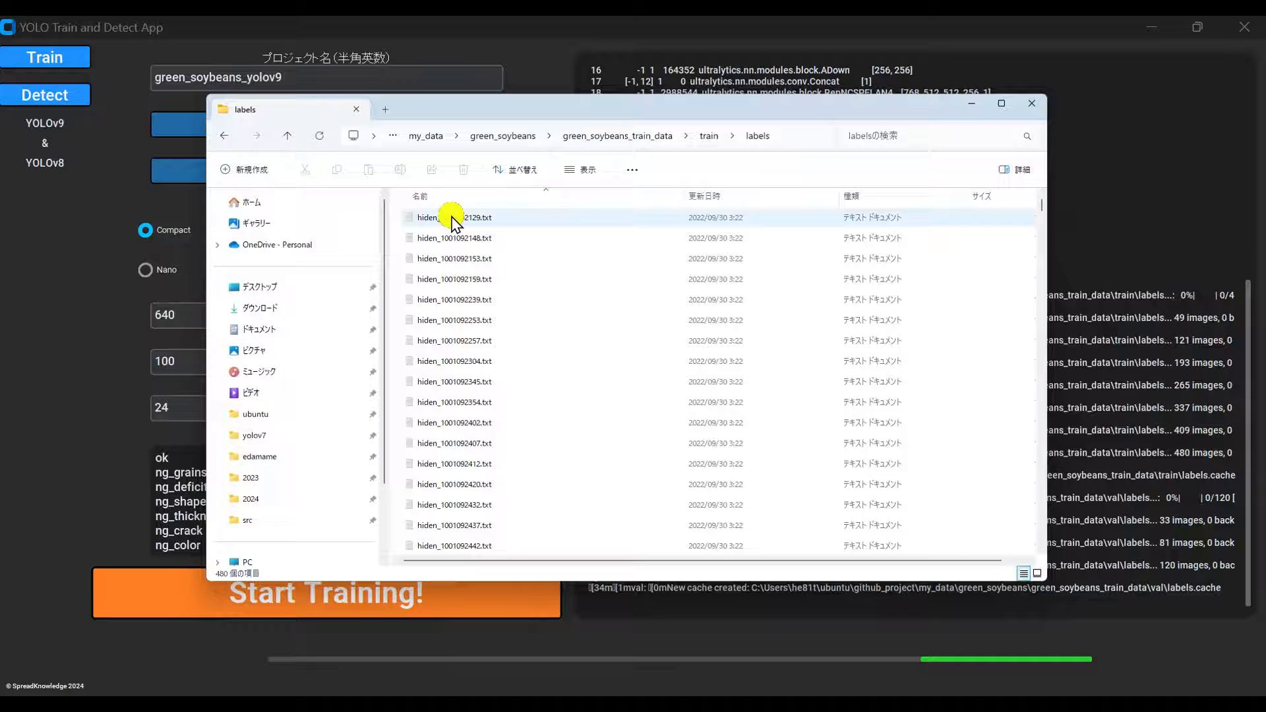
{"action": "left_click", "coordinate": [704, 134]}
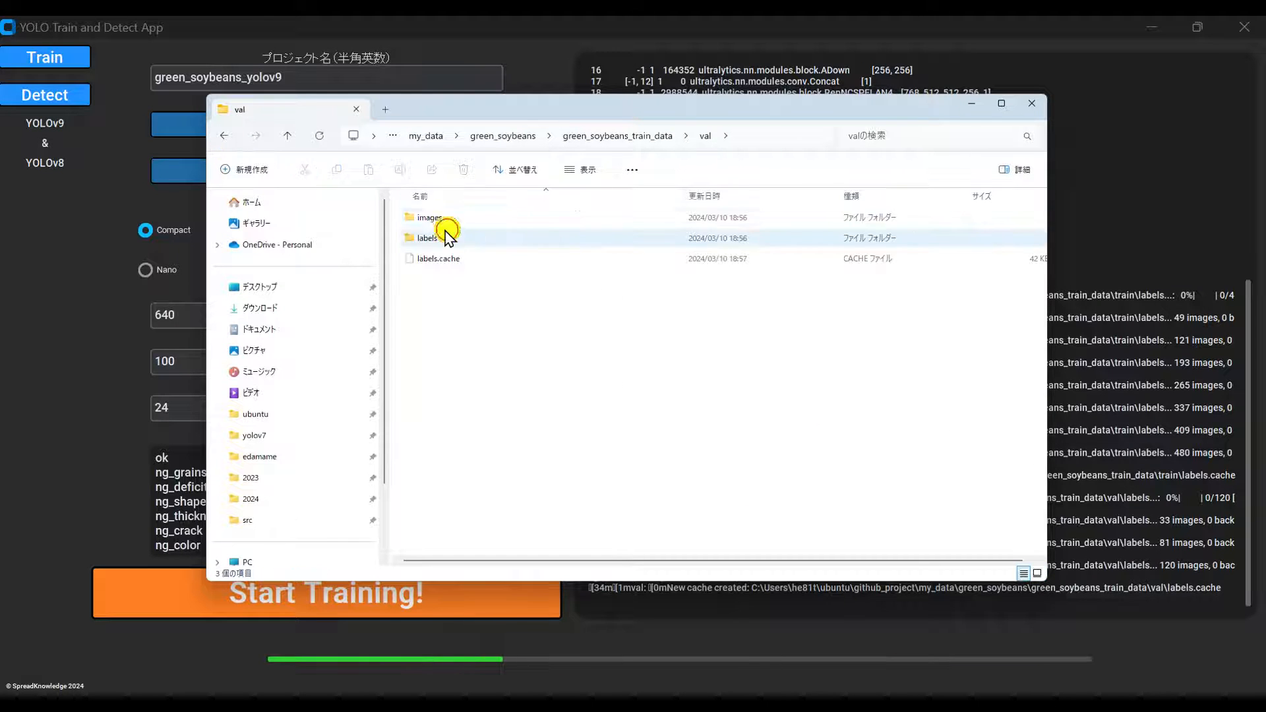
{"action": "double_click", "coordinate": [427, 237]}
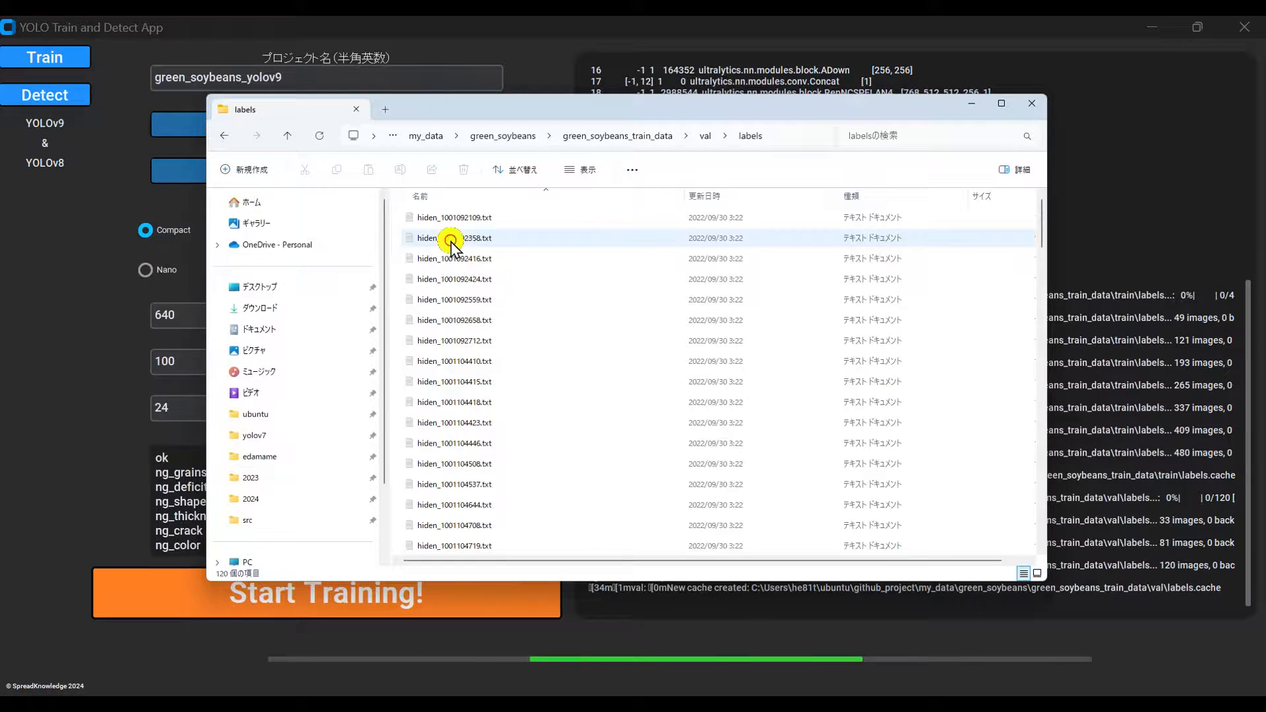
Go to green_soybeans_models and inspect green_soybeans_yolov9.yaml, ending in the project folder
{"action": "left_click", "coordinate": [224, 135]}
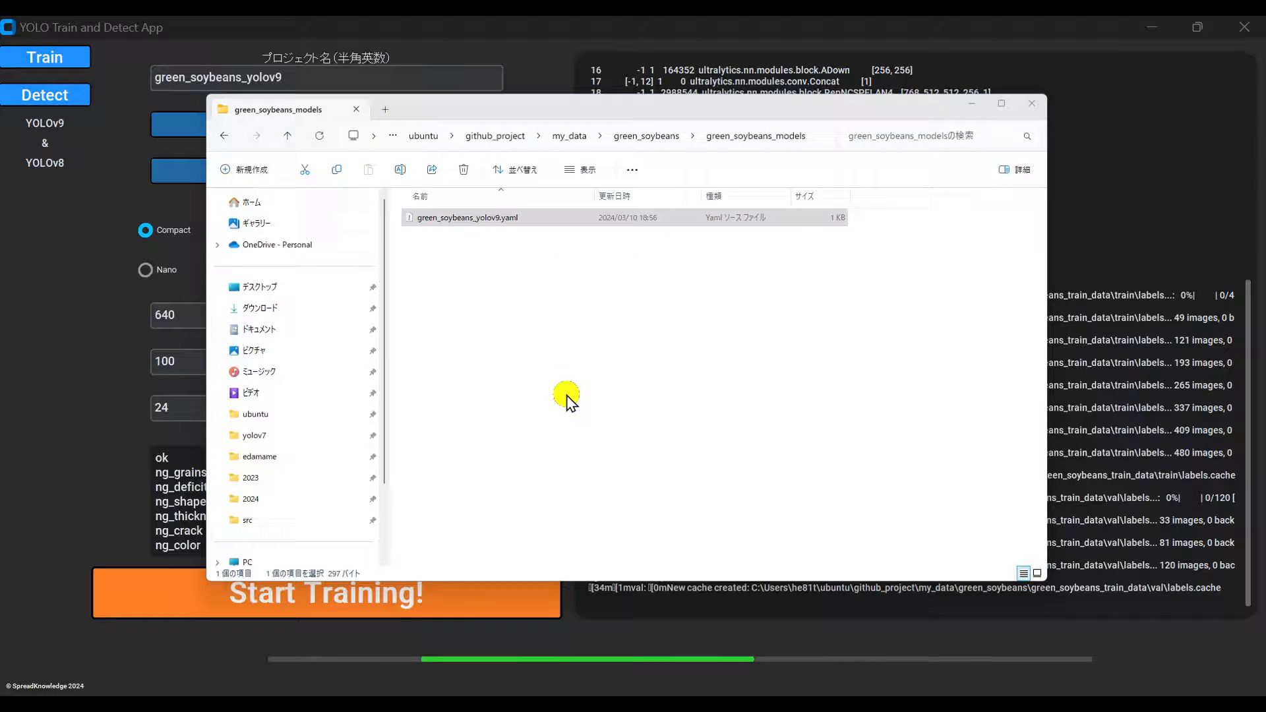
{"action": "double_click", "coordinate": [465, 218]}
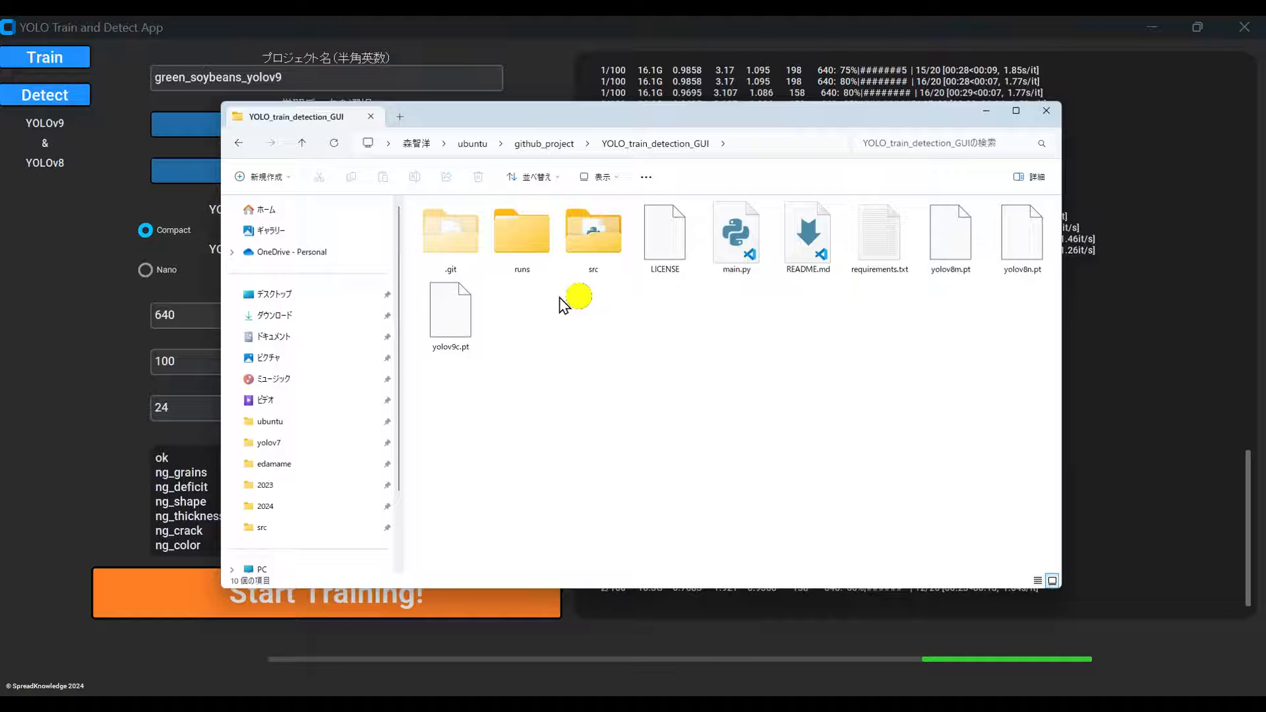
Drill into runs > detect > green_soybeans_yolov9 > weights to see best.pt and last.pt
{"action": "double_click", "coordinate": [520, 232]}
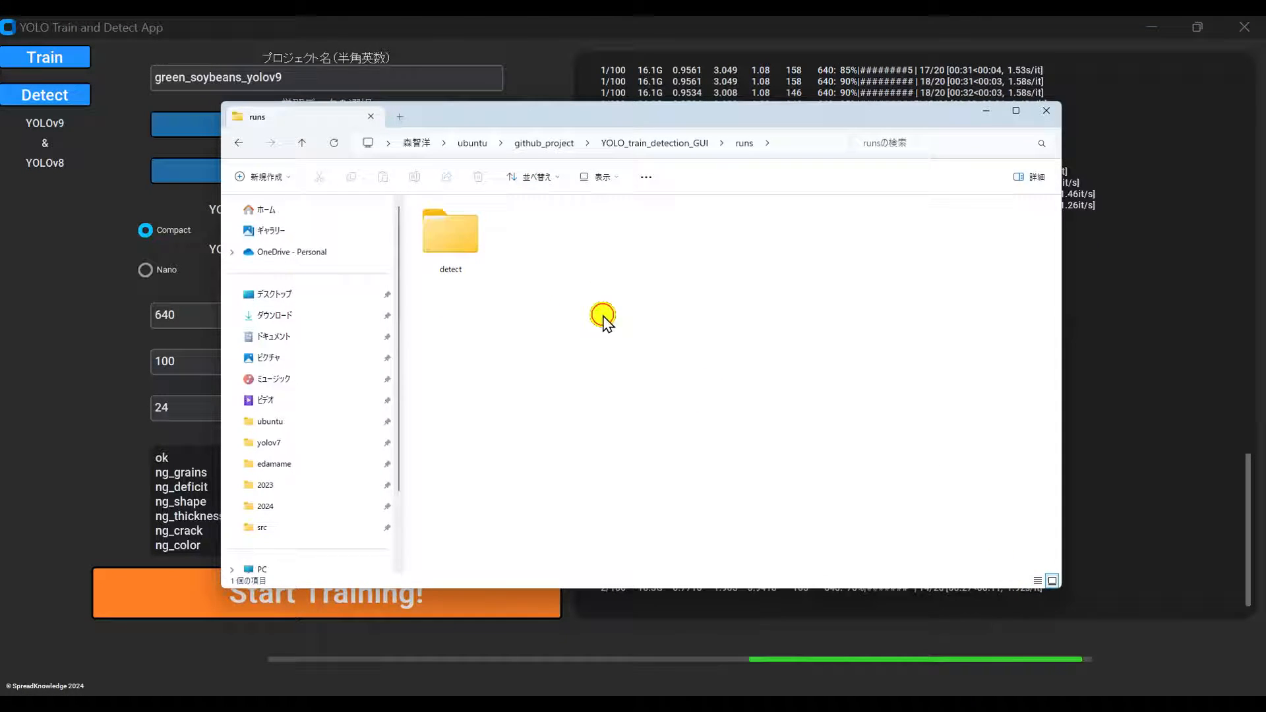
{"action": "double_click", "coordinate": [448, 232]}
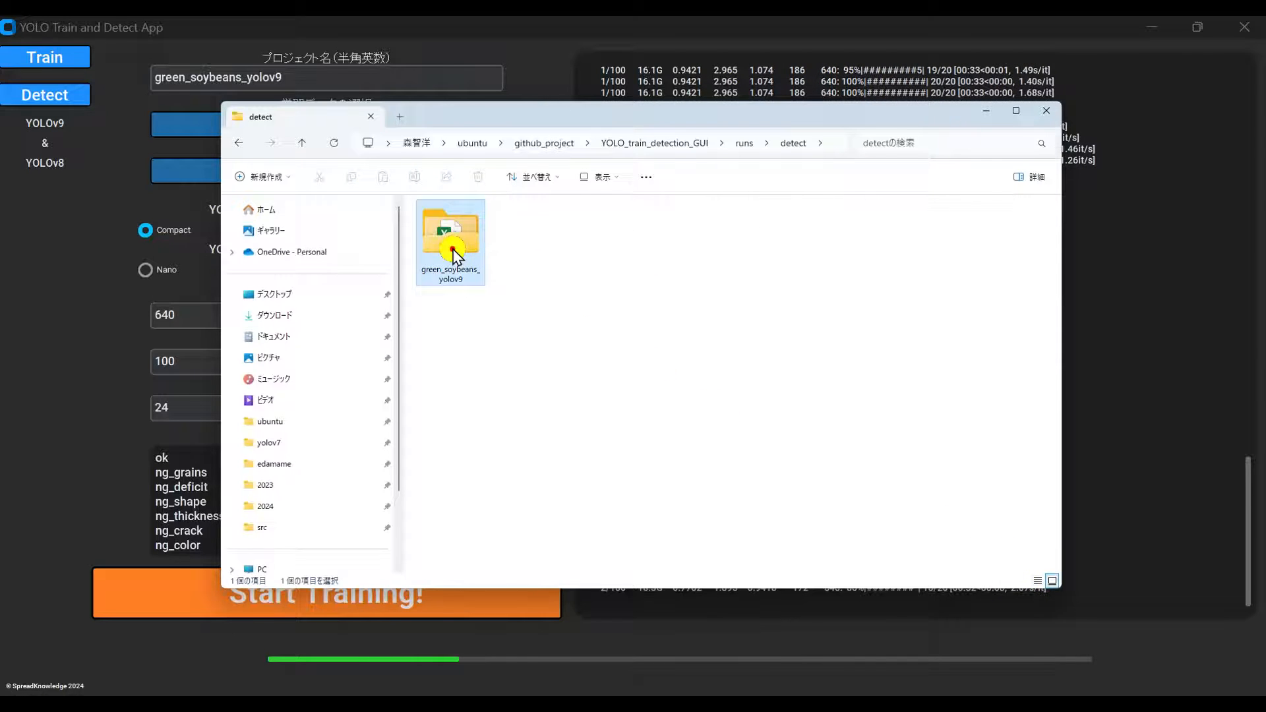
{"action": "double_click", "coordinate": [450, 235]}
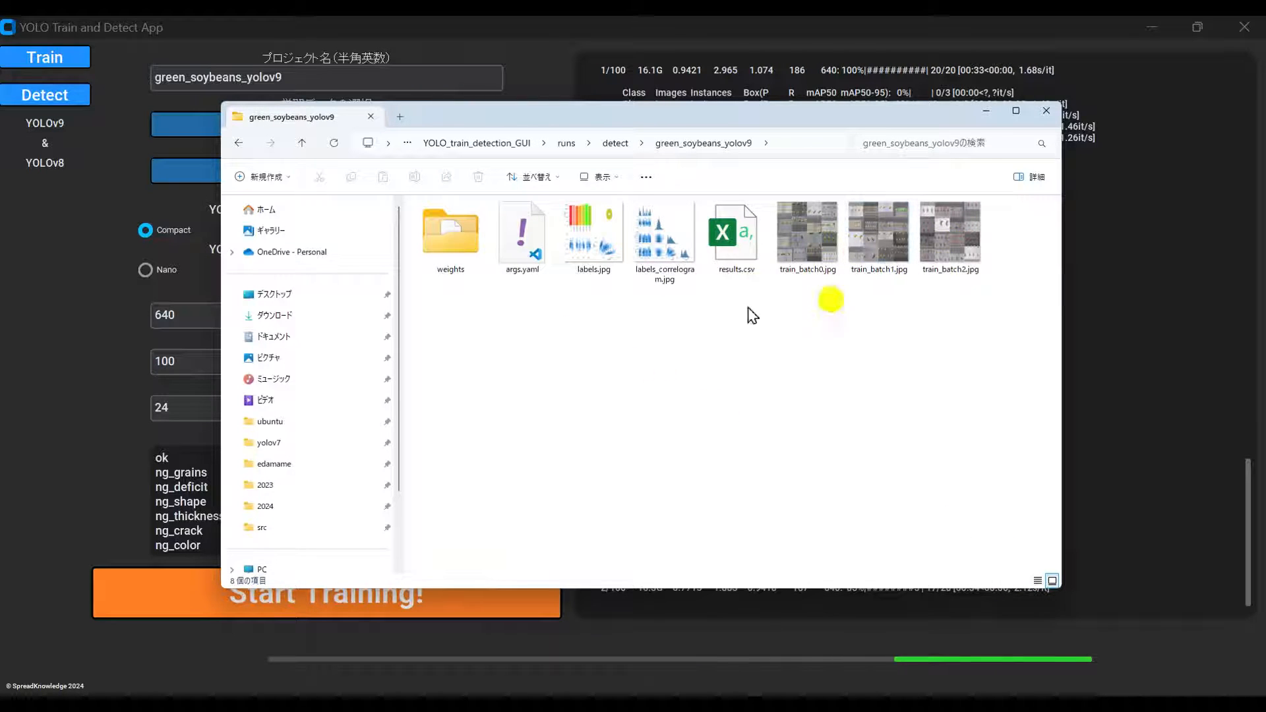
{"action": "double_click", "coordinate": [449, 226]}
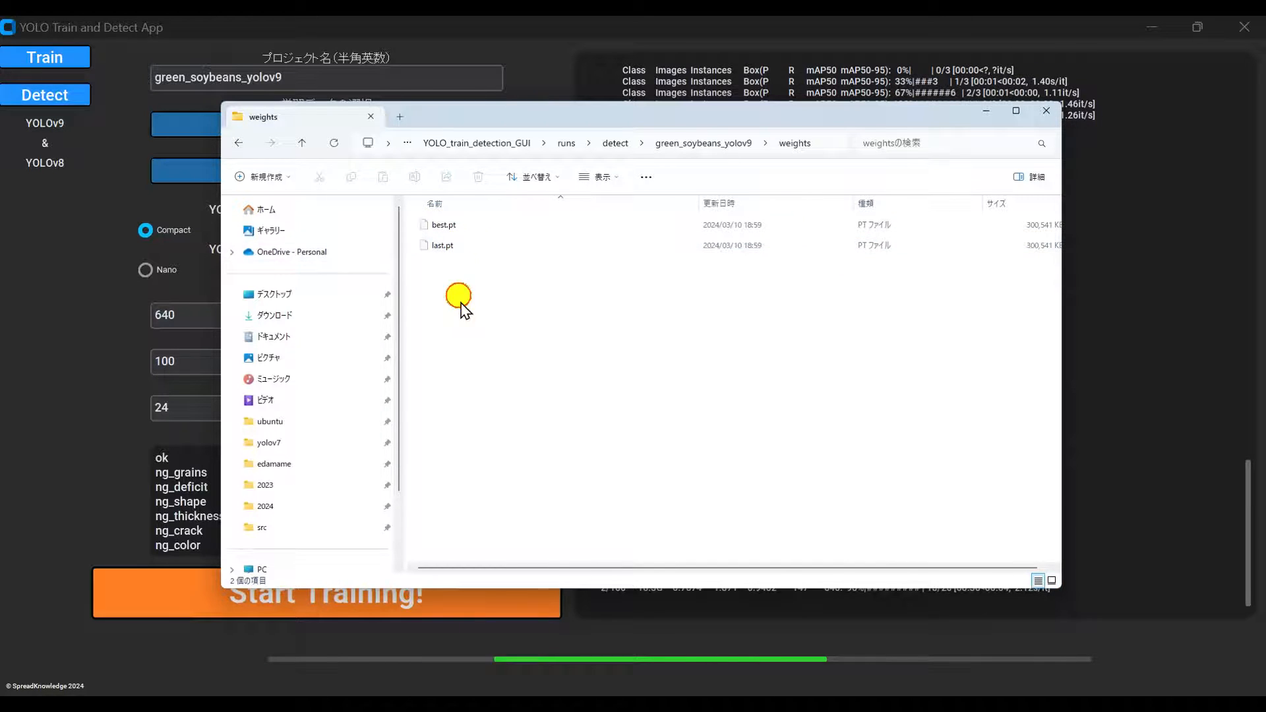
Return to the YOLO_train_detection_GUI folder and go into the green_soybeans data folder
{"action": "left_click", "coordinate": [301, 142]}
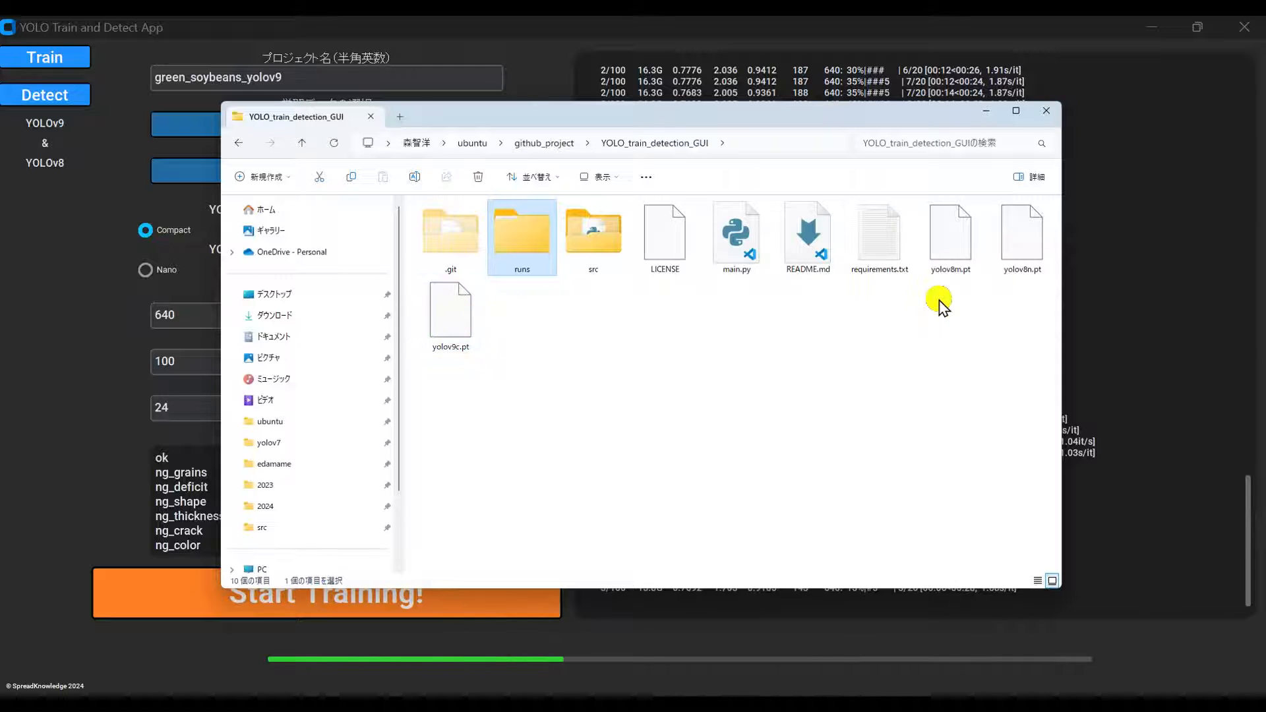
{"action": "left_click", "coordinate": [450, 311]}
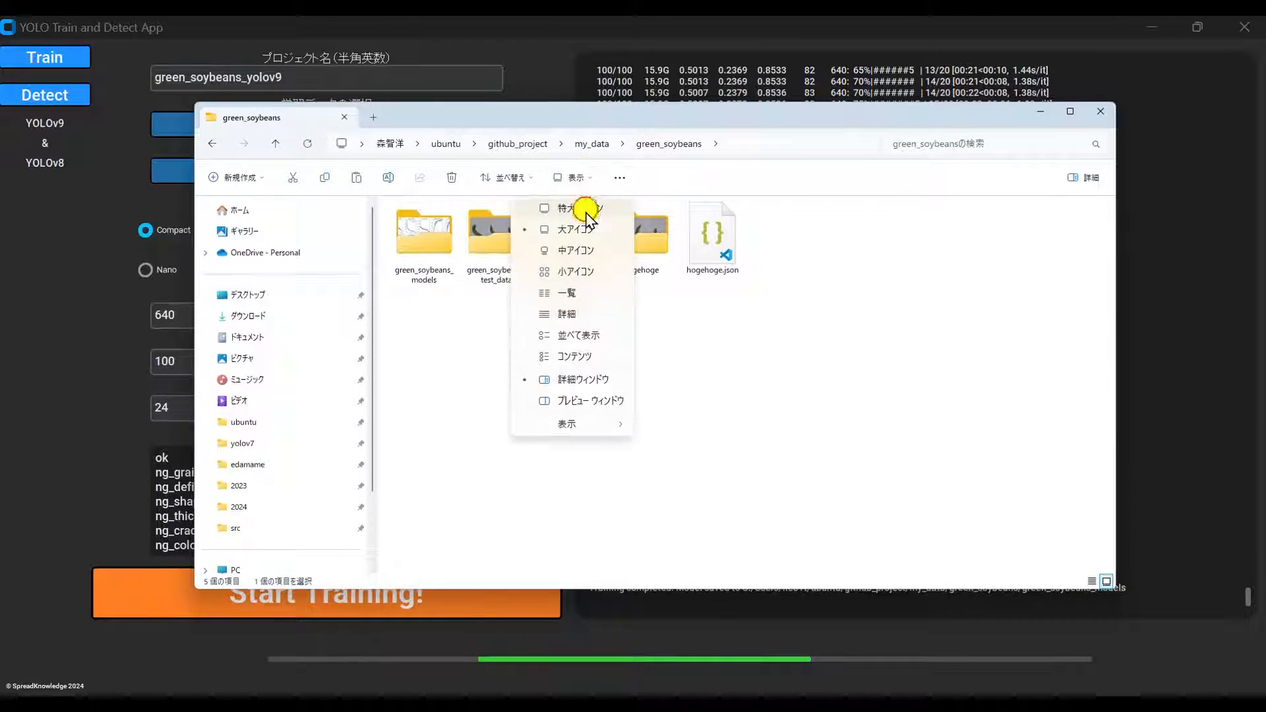
Show green_soybeans_models as extra large icons and scroll through the training result images
{"action": "left_click", "coordinate": [575, 228]}
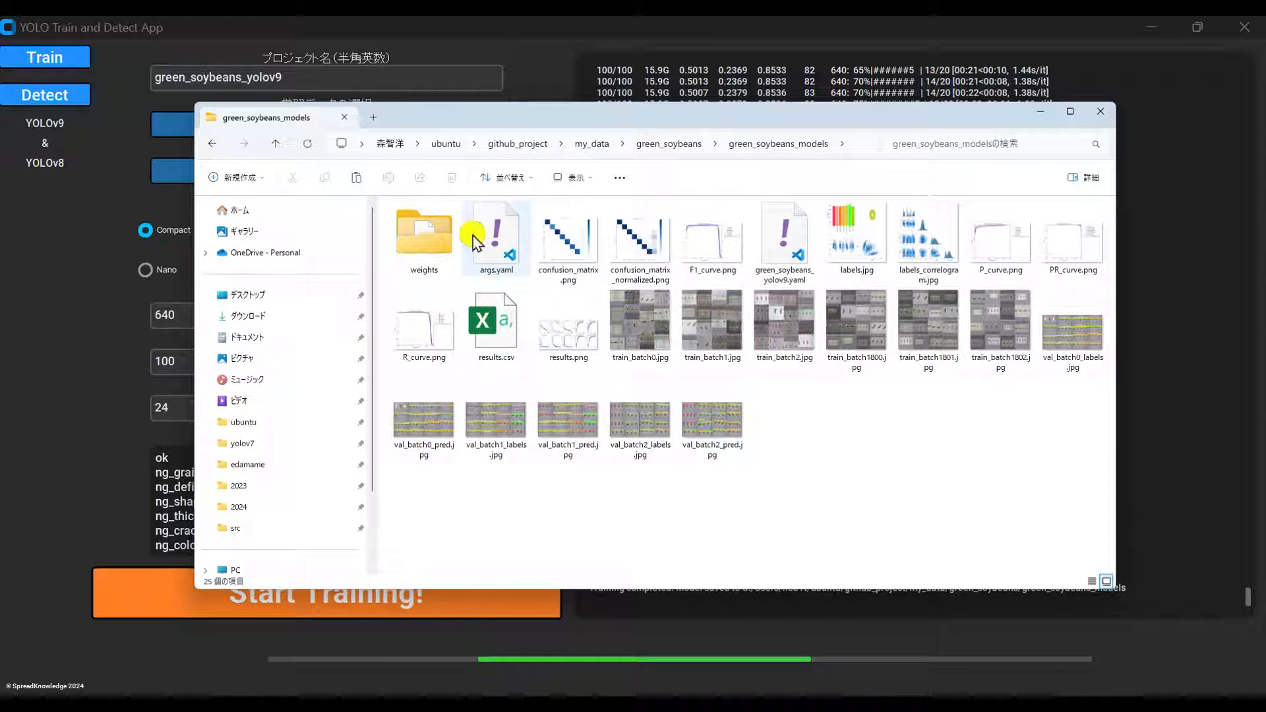
{"action": "left_click", "coordinate": [567, 176]}
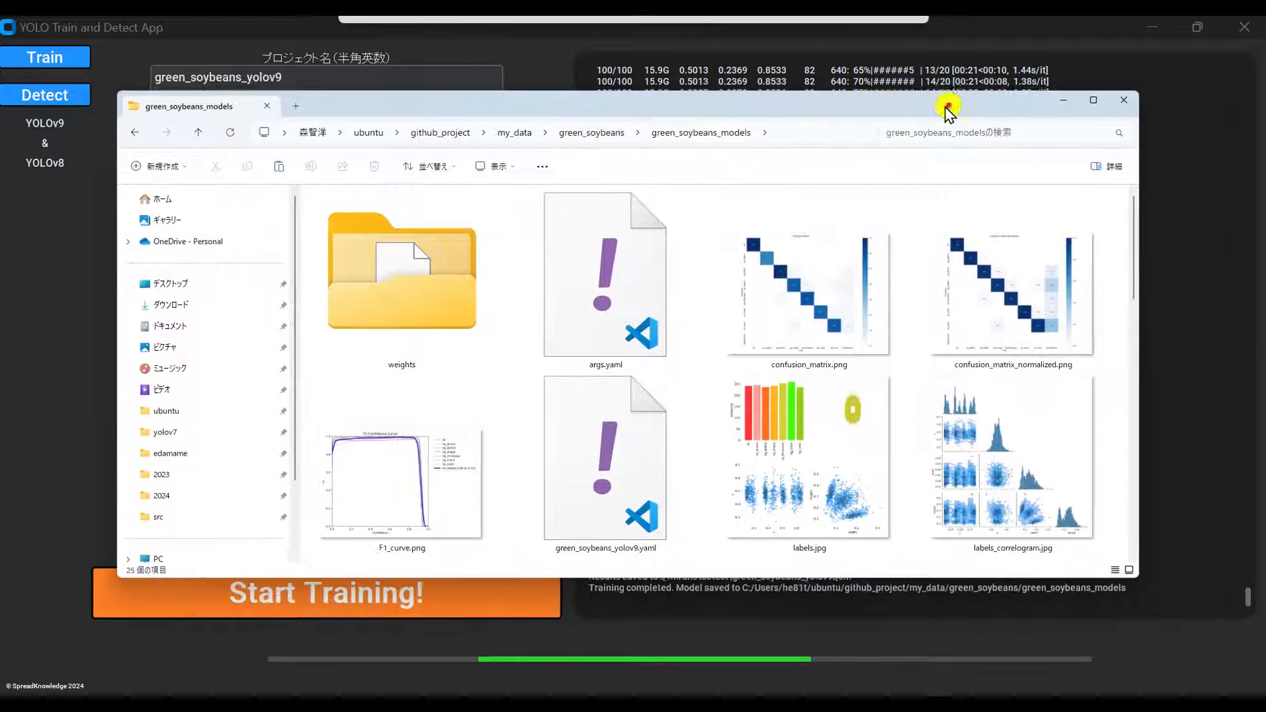
{"action": "scroll", "scroll_direction": "down", "scroll_amount": 3}
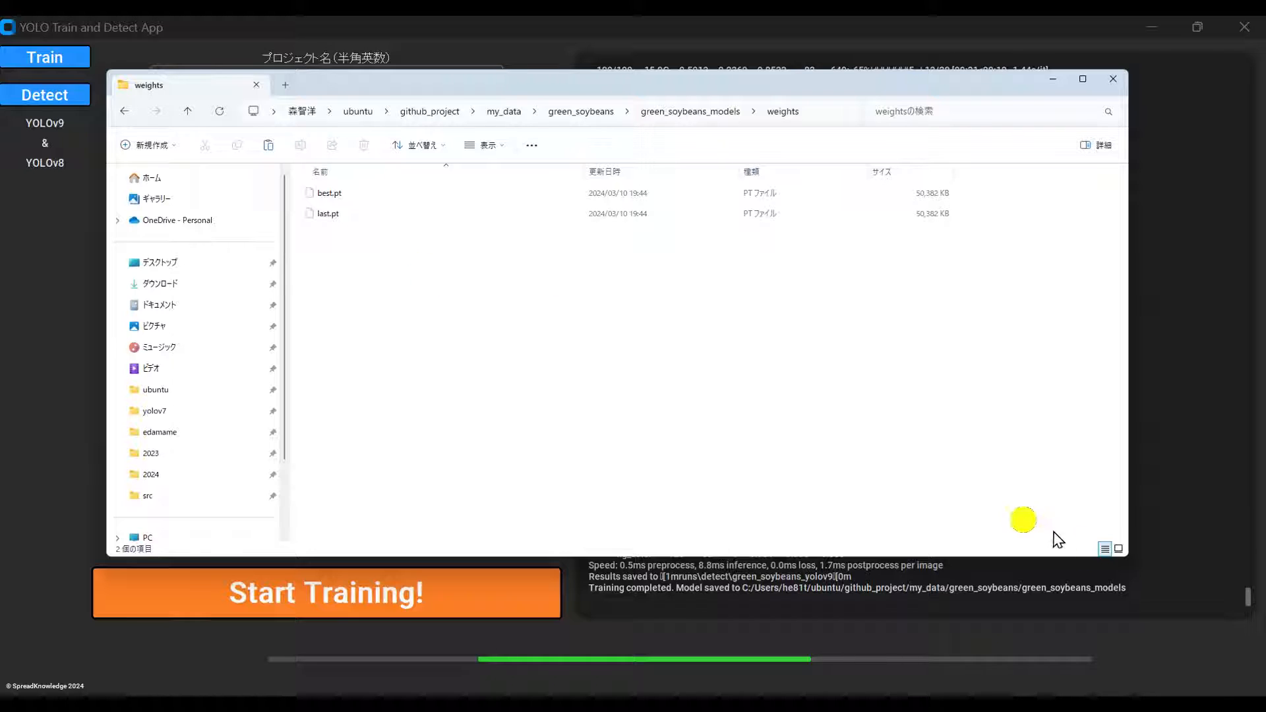
View the weights folder's best.pt and last.pt as icons, then close File Explorer
{"action": "left_click", "coordinate": [1117, 549]}
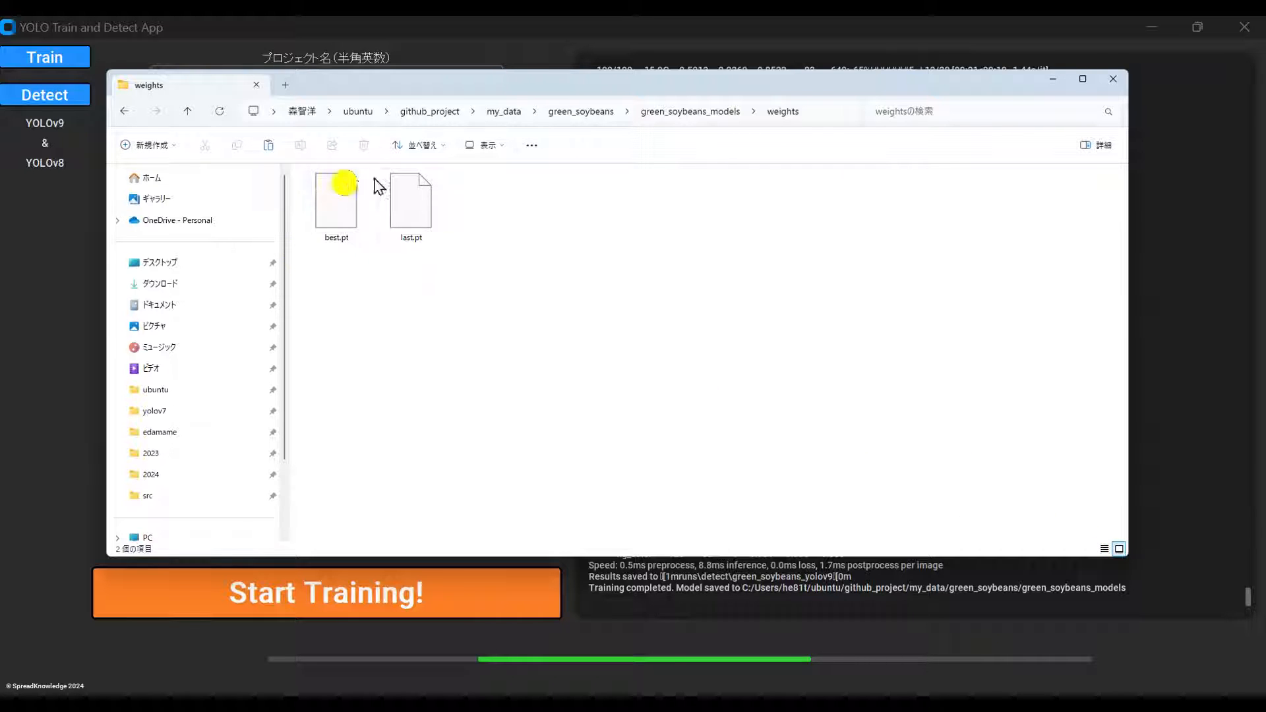
{"action": "left_click", "coordinate": [411, 197]}
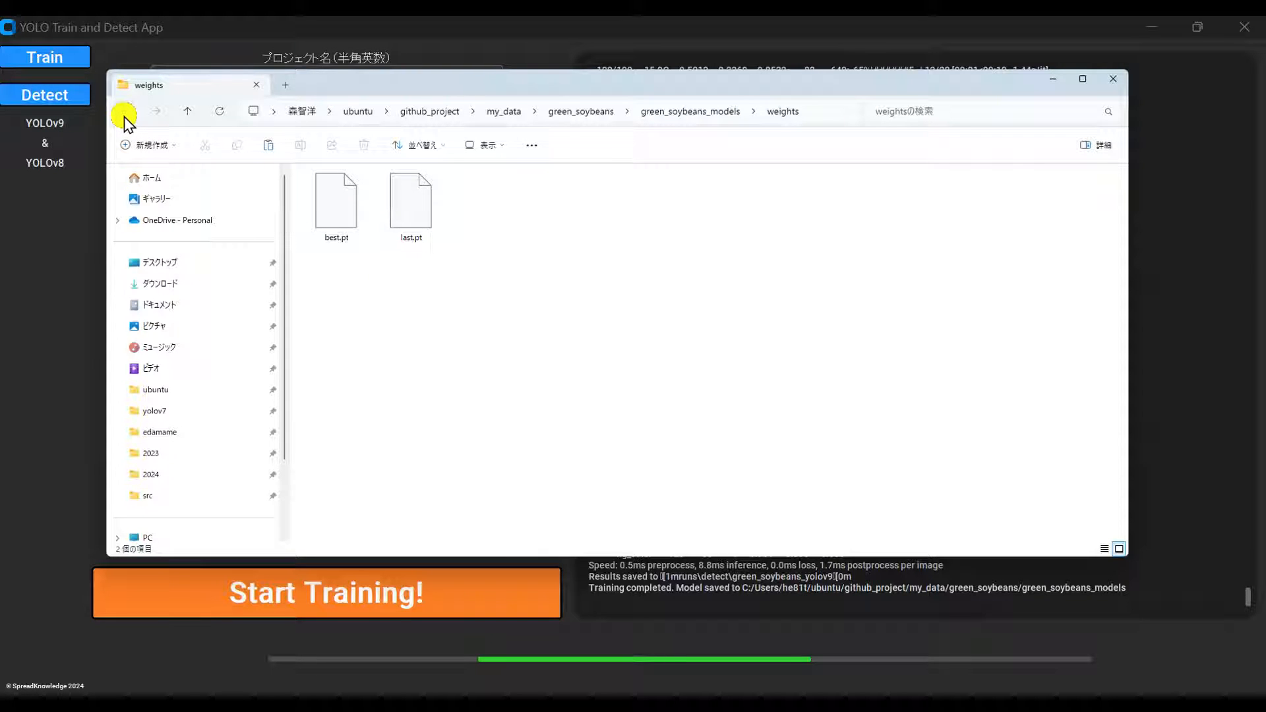
{"action": "left_click", "coordinate": [124, 111]}
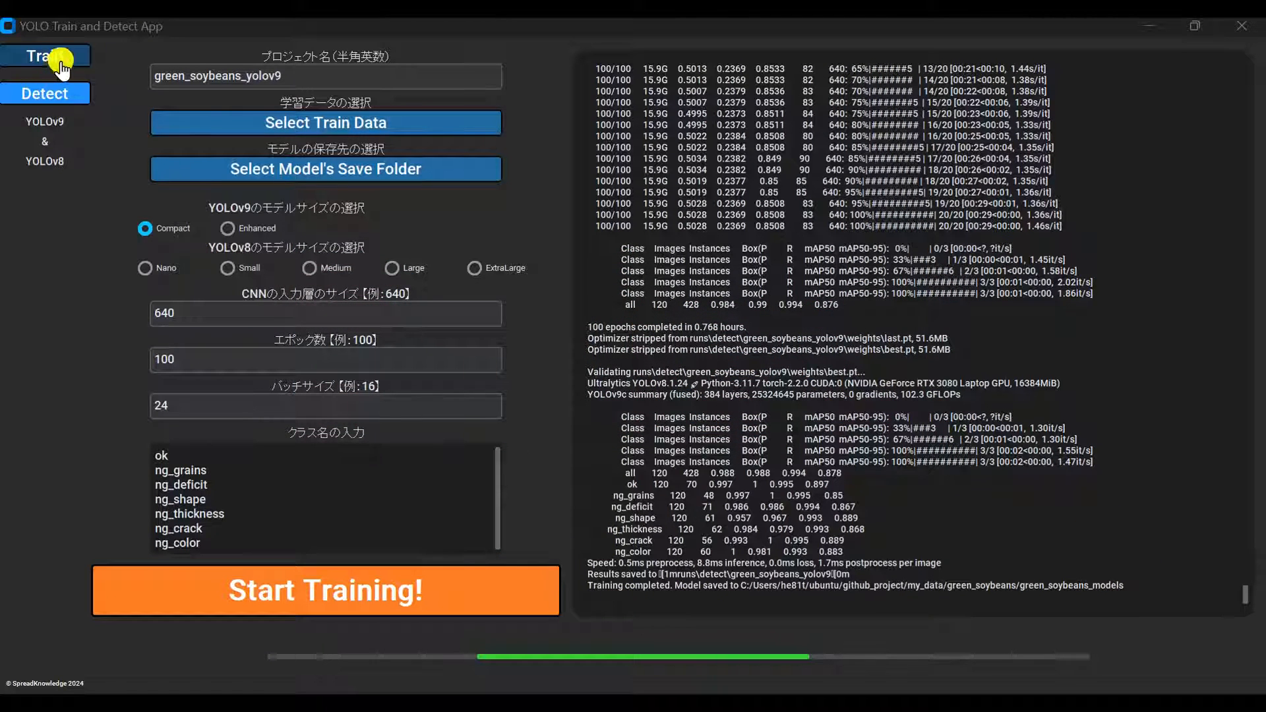
Switch to the Detect page with image folder, model and detection options
{"action": "left_click", "coordinate": [45, 93]}
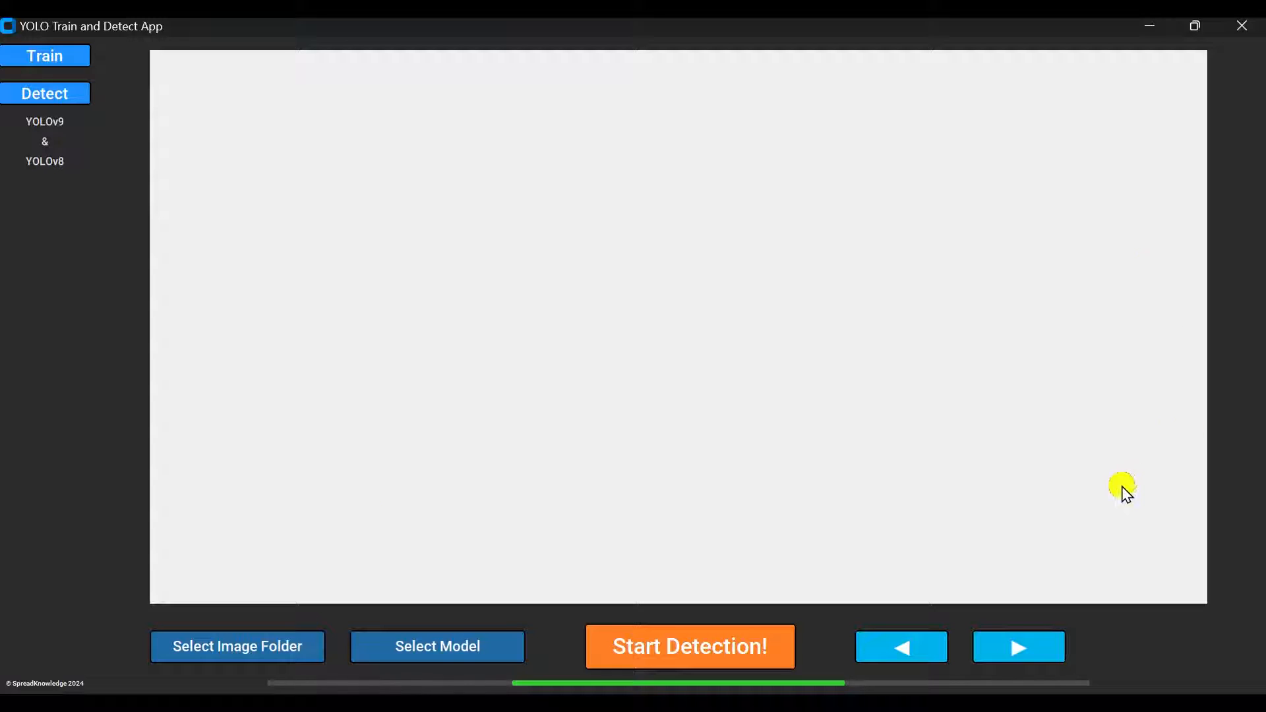
{"action": "mouse_move", "coordinate": [462, 671]}
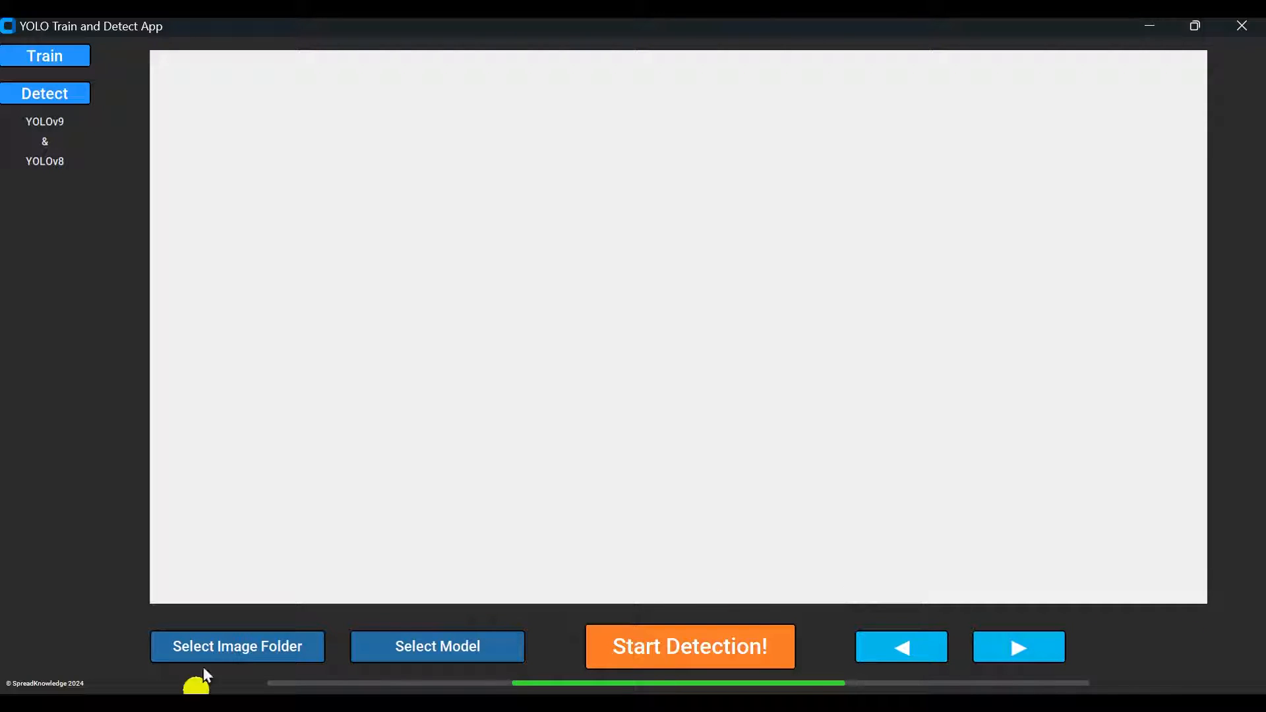
Choose green_soybeans_test_data as the image folder for detection
{"action": "left_click", "coordinate": [236, 646]}
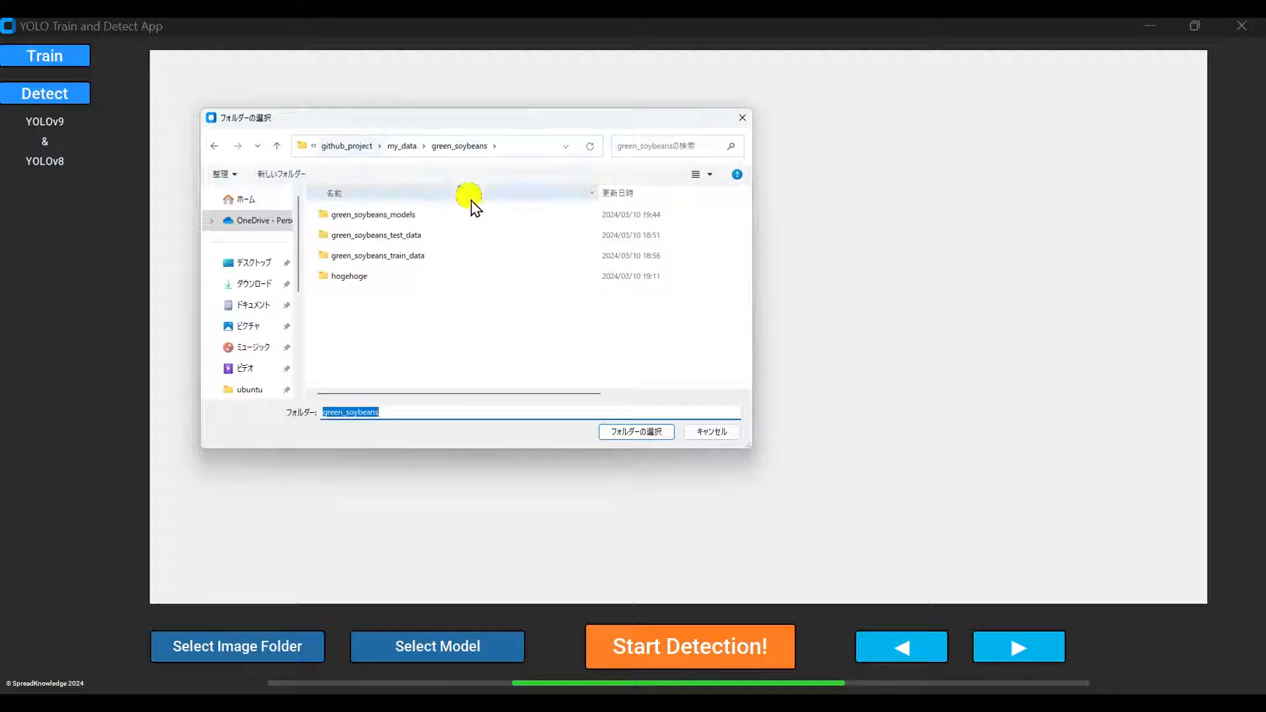
{"action": "left_click", "coordinate": [375, 235]}
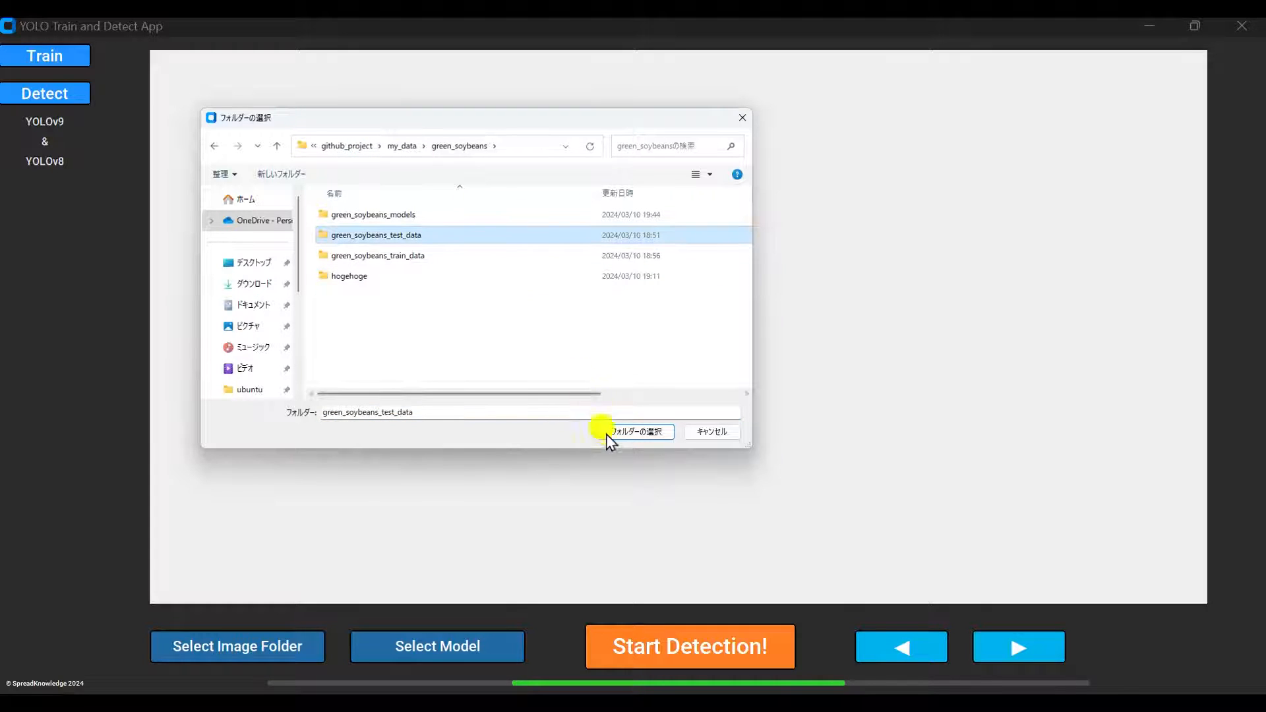
{"action": "left_click", "coordinate": [634, 432]}
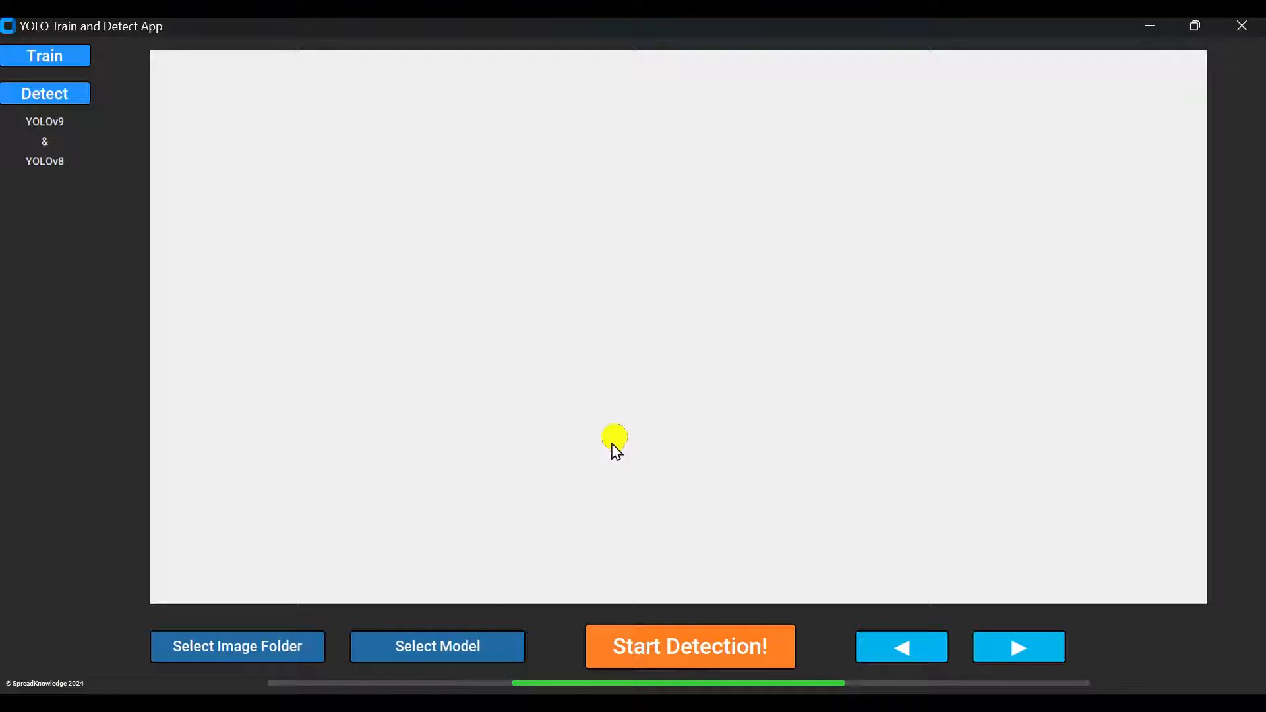
Select green_soybeans_models > weights > best.pt as the detection model
{"action": "left_click", "coordinate": [437, 647]}
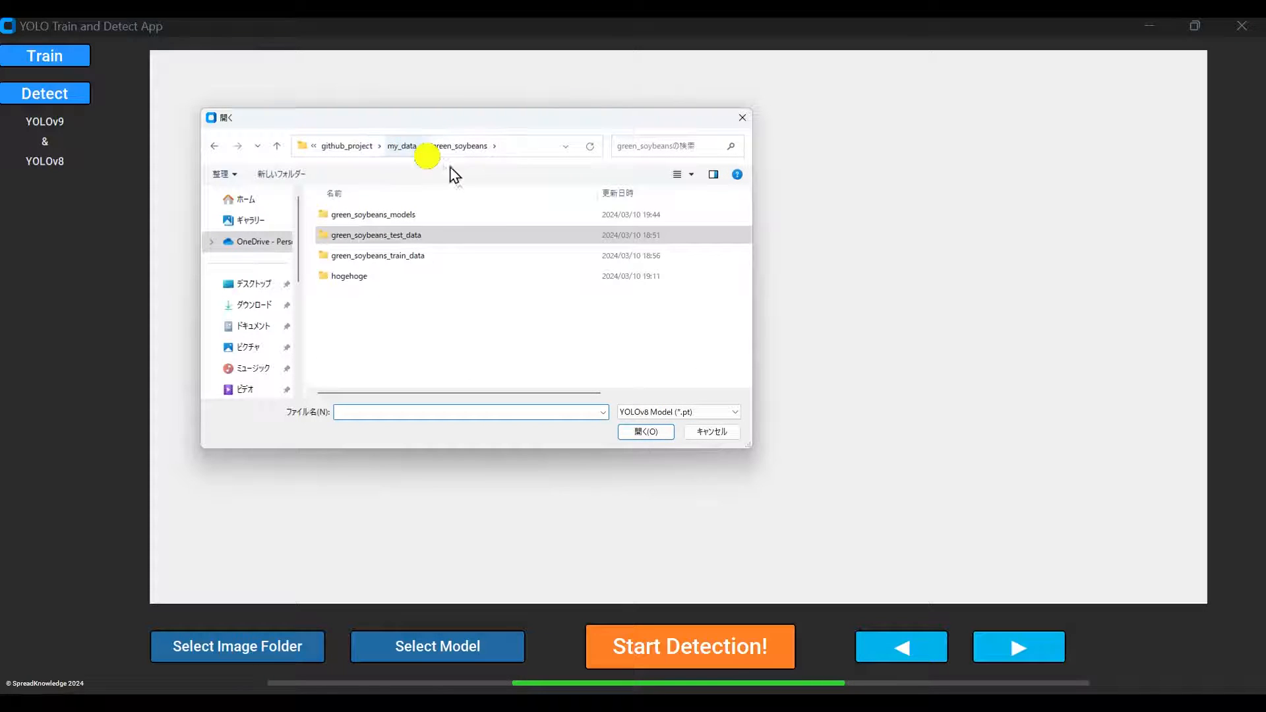
{"action": "double_click", "coordinate": [372, 214]}
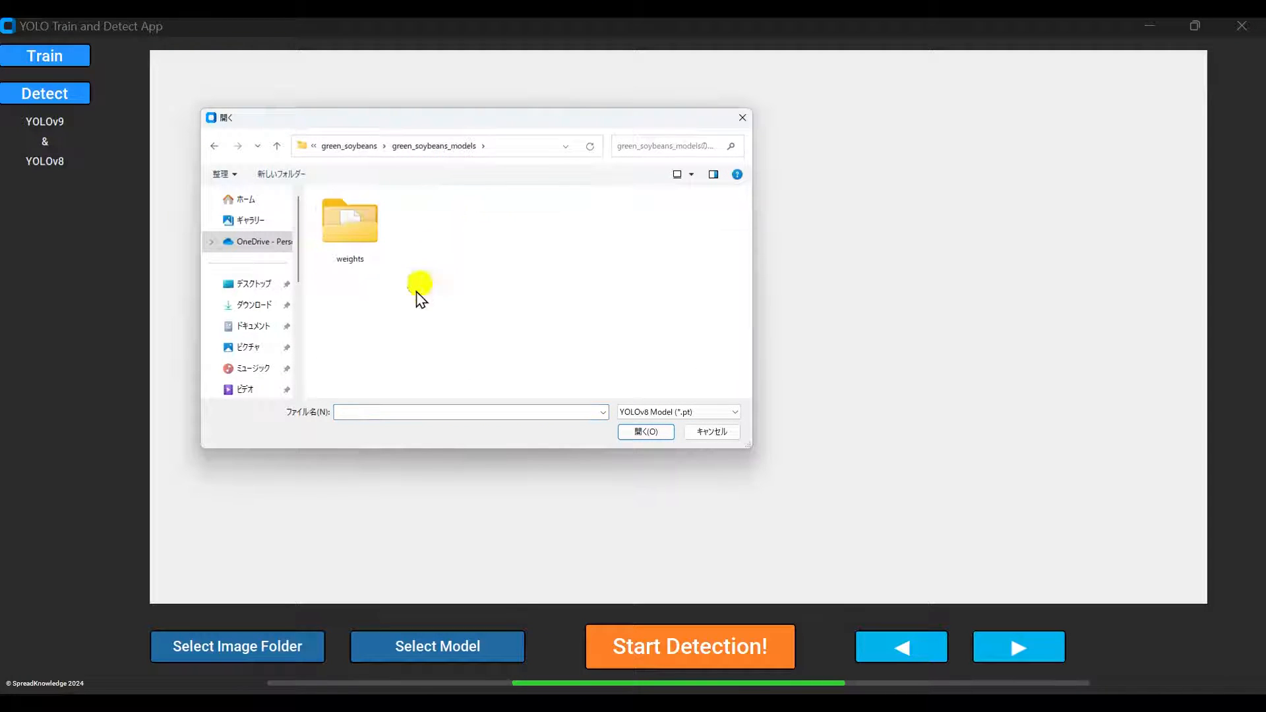
{"action": "double_click", "coordinate": [348, 221]}
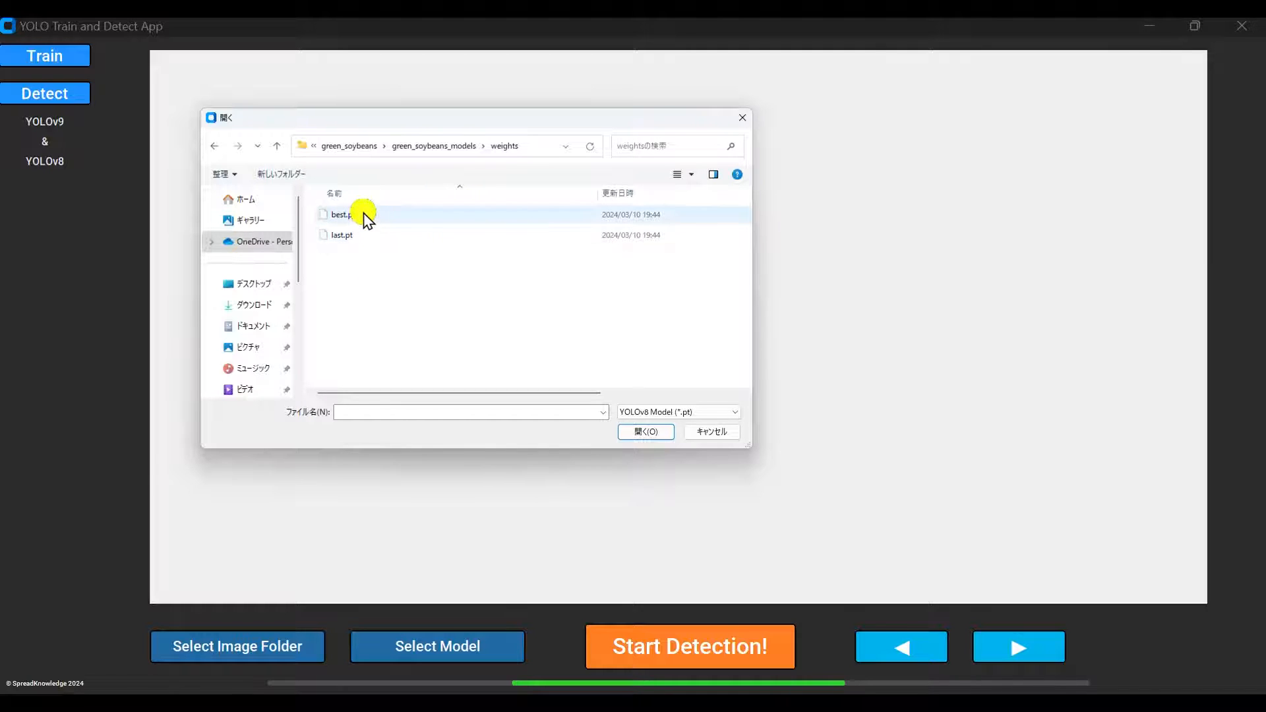
{"action": "double_click", "coordinate": [339, 213]}
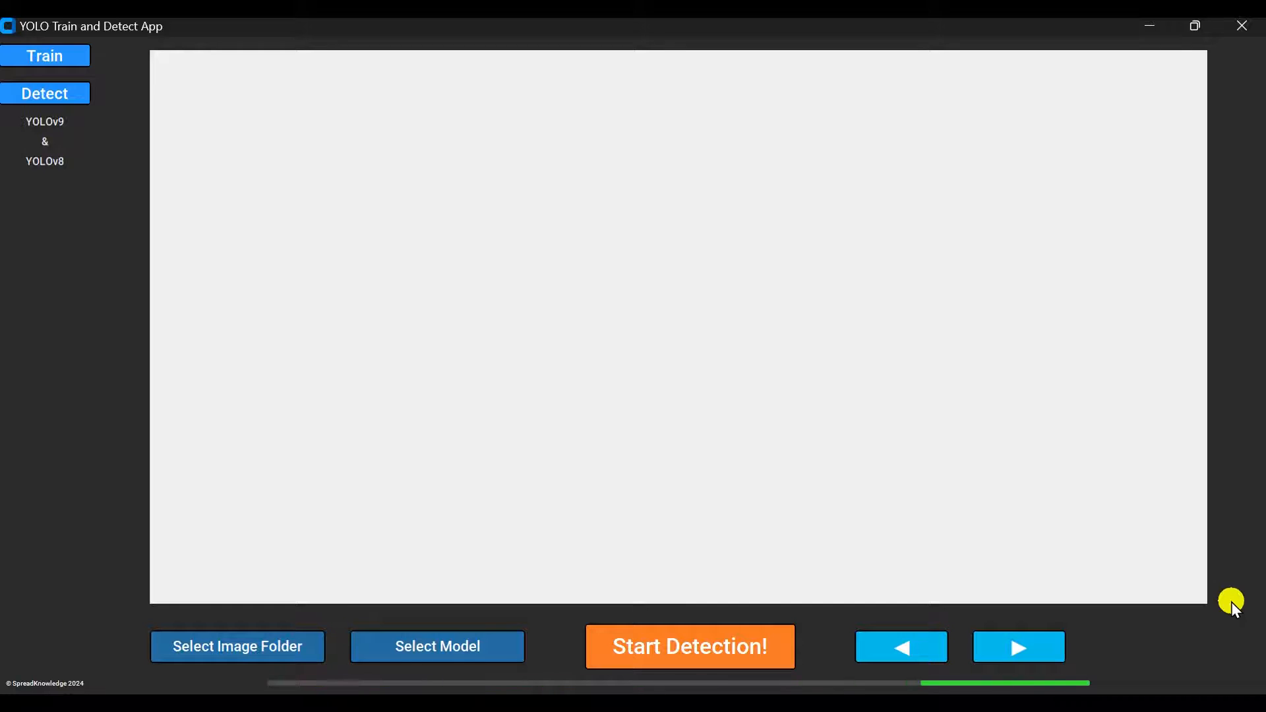
Start detection on the test images and step through results showing ng_deficit, ng_crack and ng_color boxes
{"action": "left_click", "coordinate": [689, 646]}
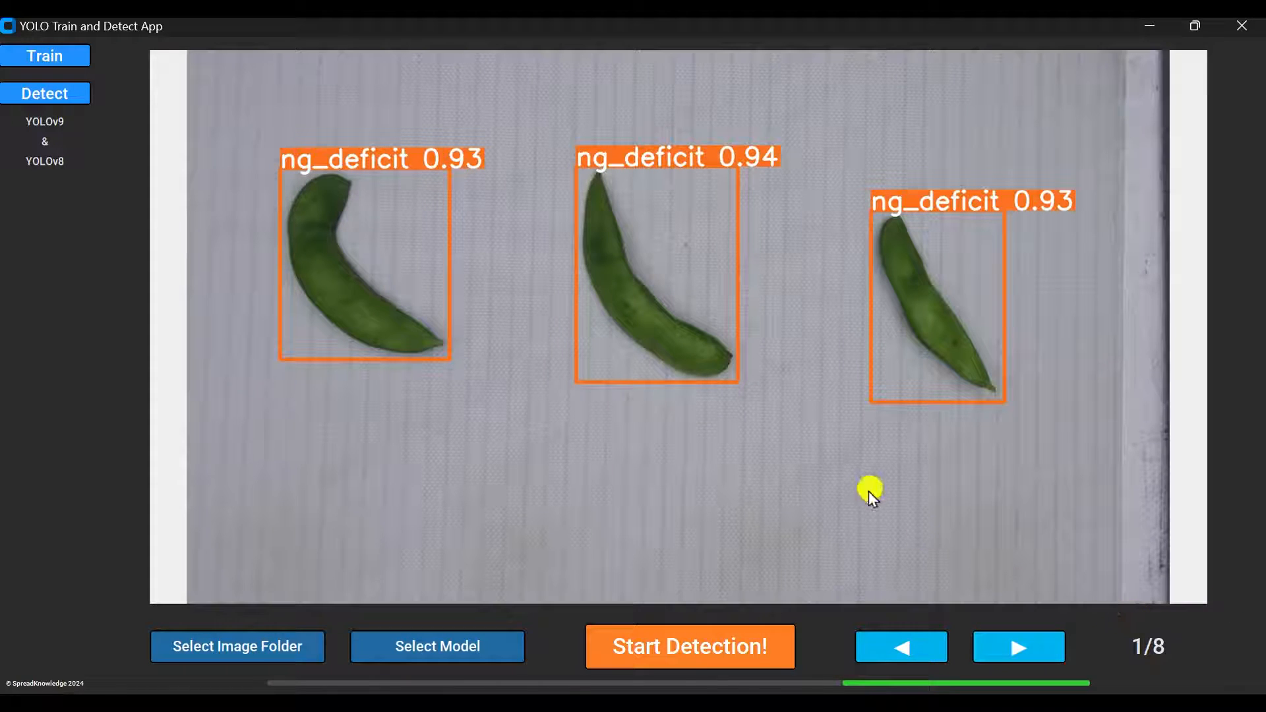
{"action": "mouse_move", "coordinate": [1247, 426]}
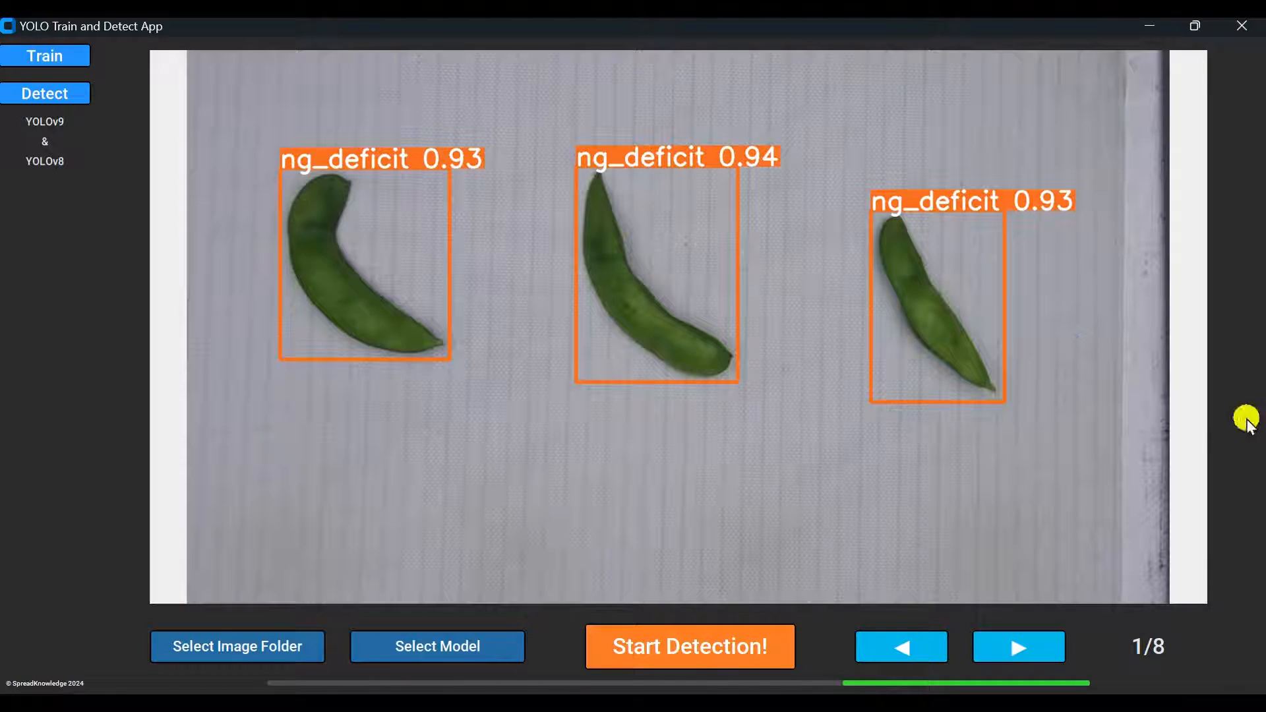
{"action": "left_click", "coordinate": [1016, 646]}
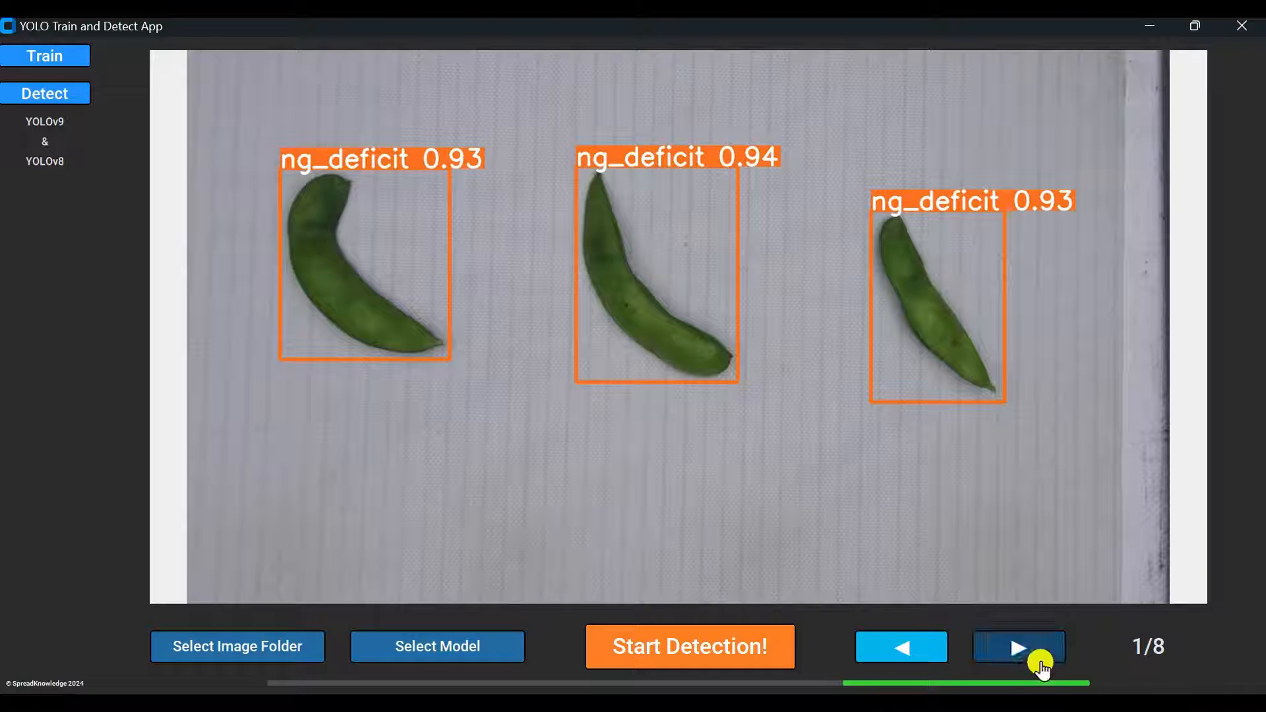
{"action": "left_click", "coordinate": [1019, 646]}
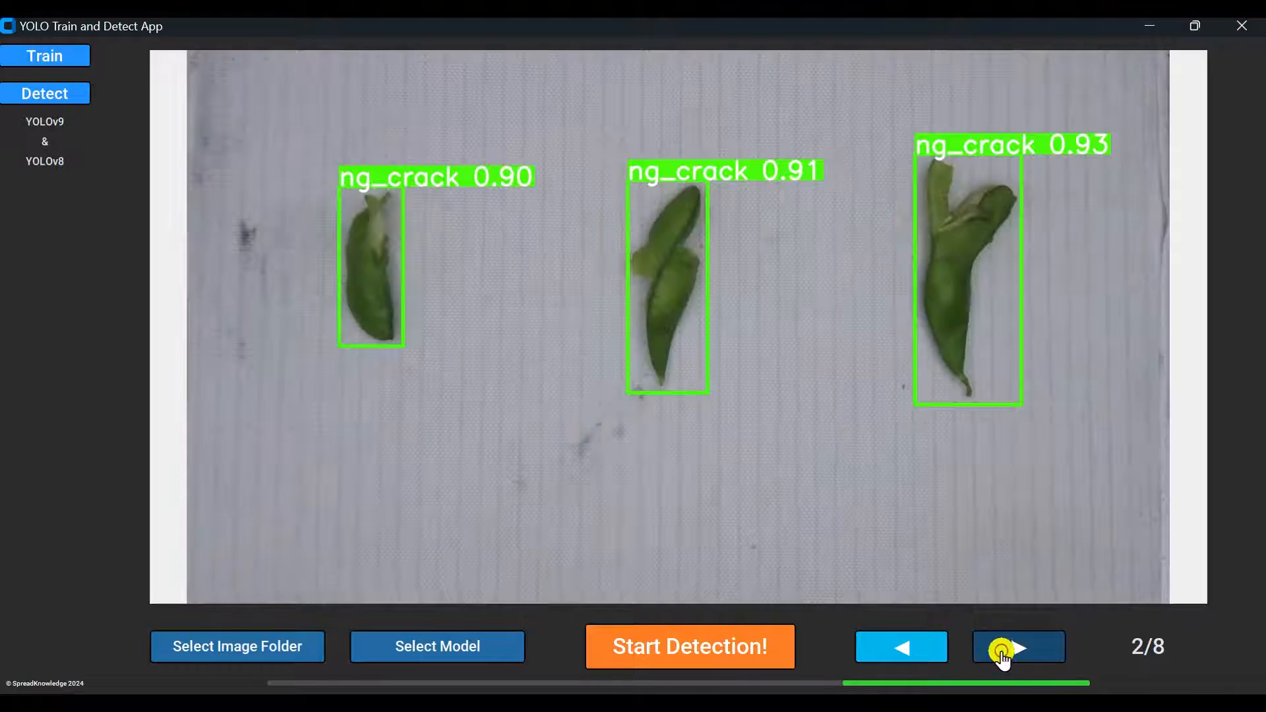
{"action": "left_click", "coordinate": [1019, 646]}
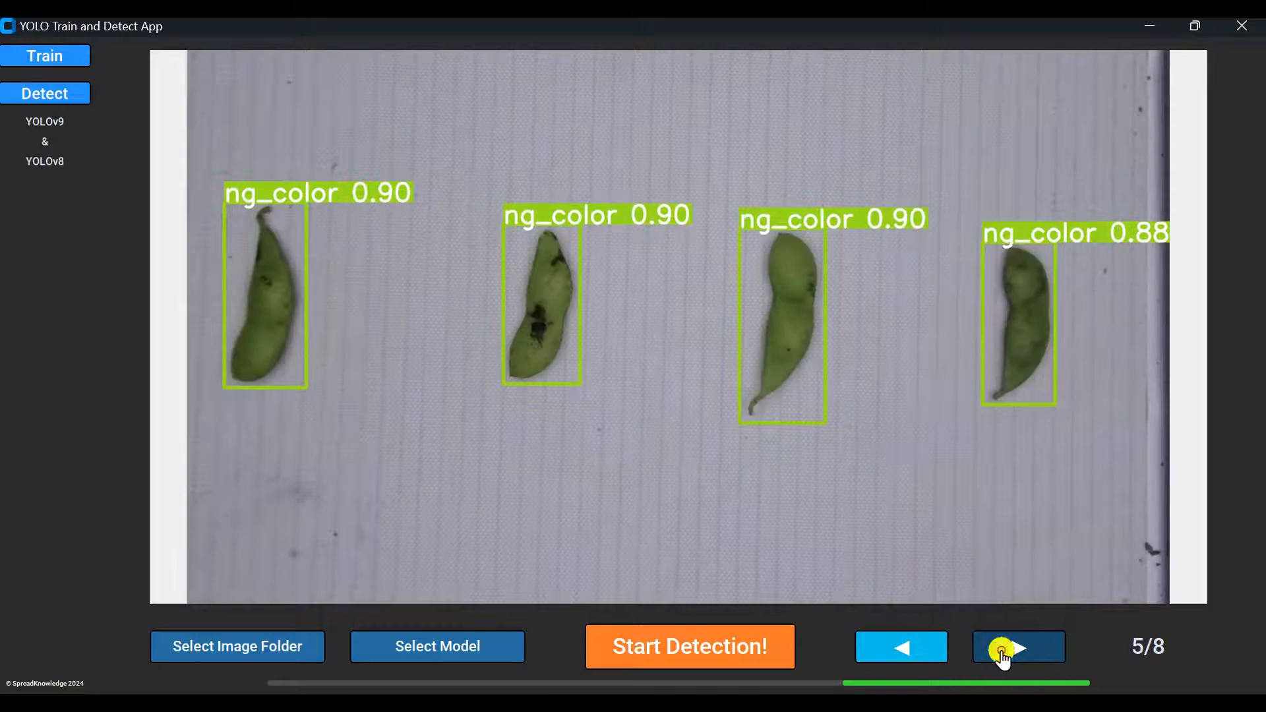
{"action": "left_click", "coordinate": [1018, 646]}
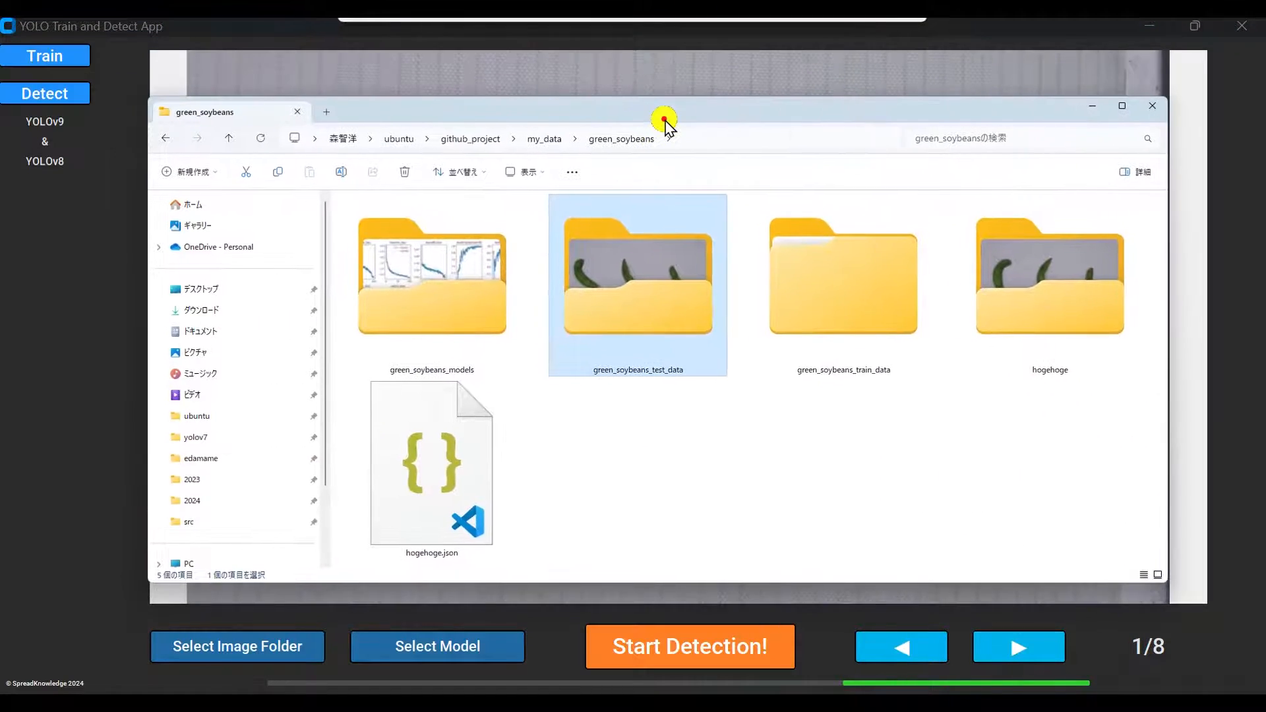
Browse green_soybeans_test_data > results > labels with large thumbnails of annotated images
{"action": "double_click", "coordinate": [637, 277]}
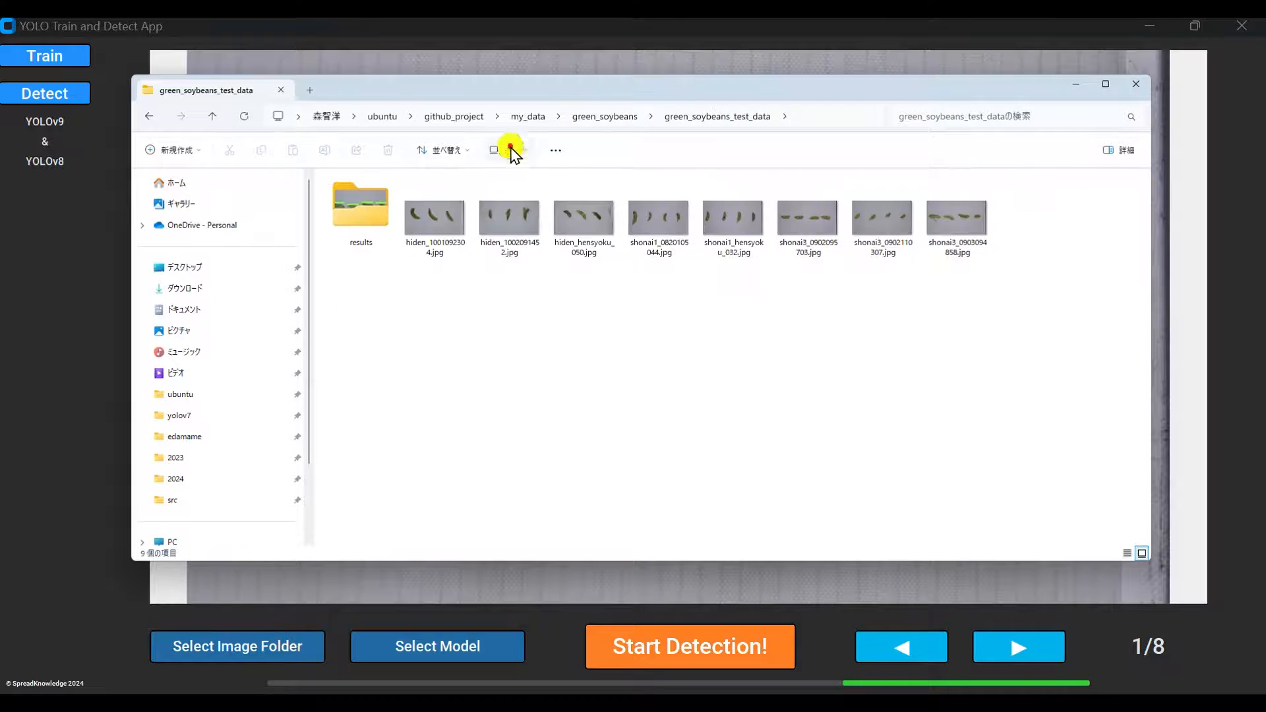
{"action": "left_click", "coordinate": [506, 149]}
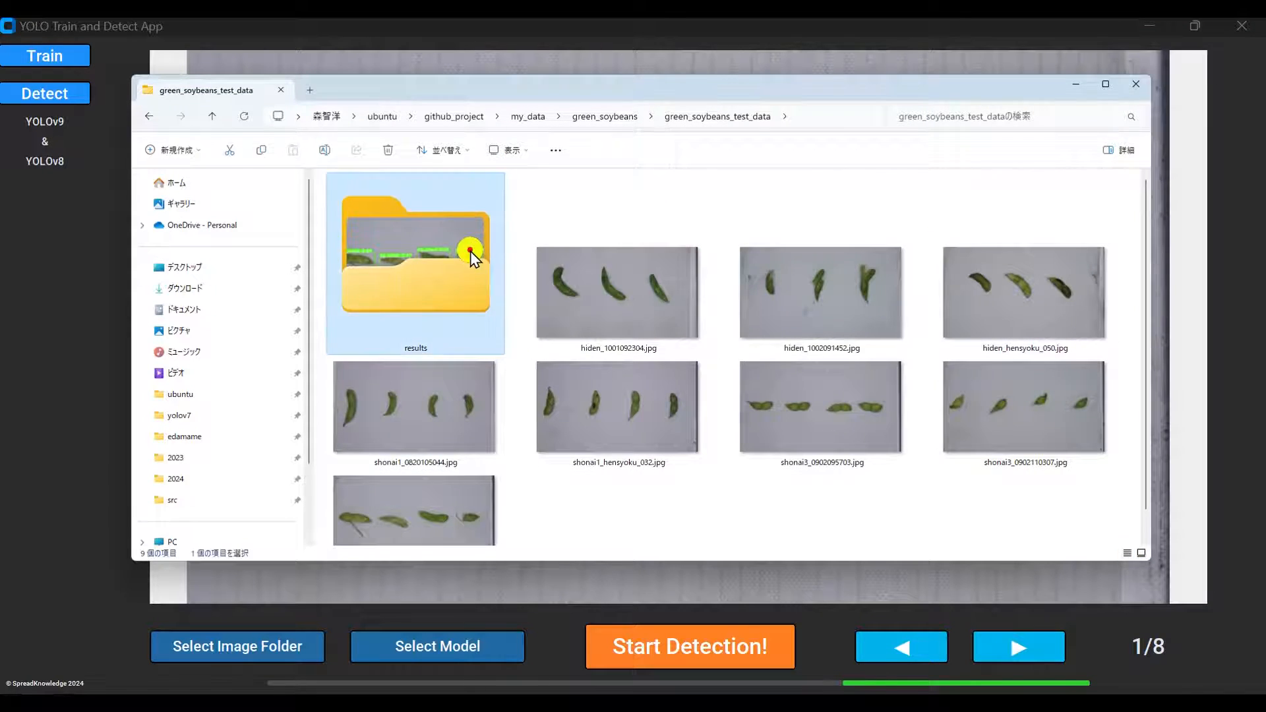
{"action": "double_click", "coordinate": [414, 261]}
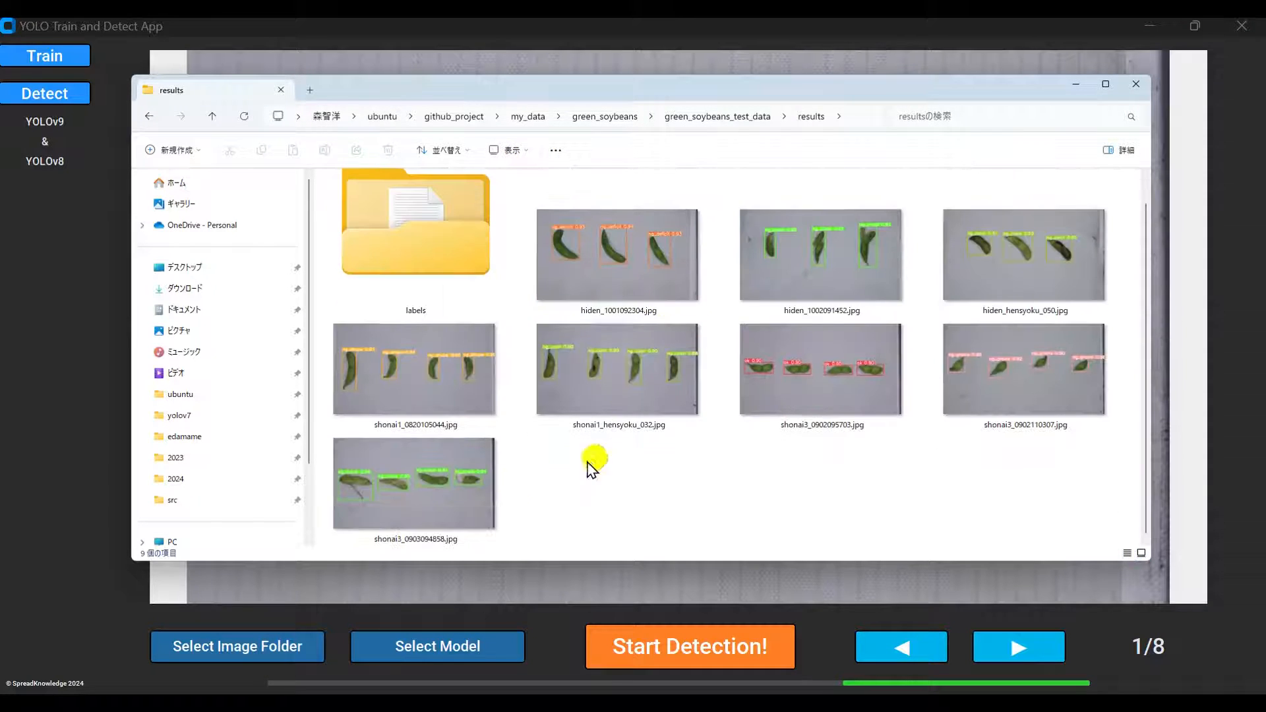
{"action": "double_click", "coordinate": [414, 224]}
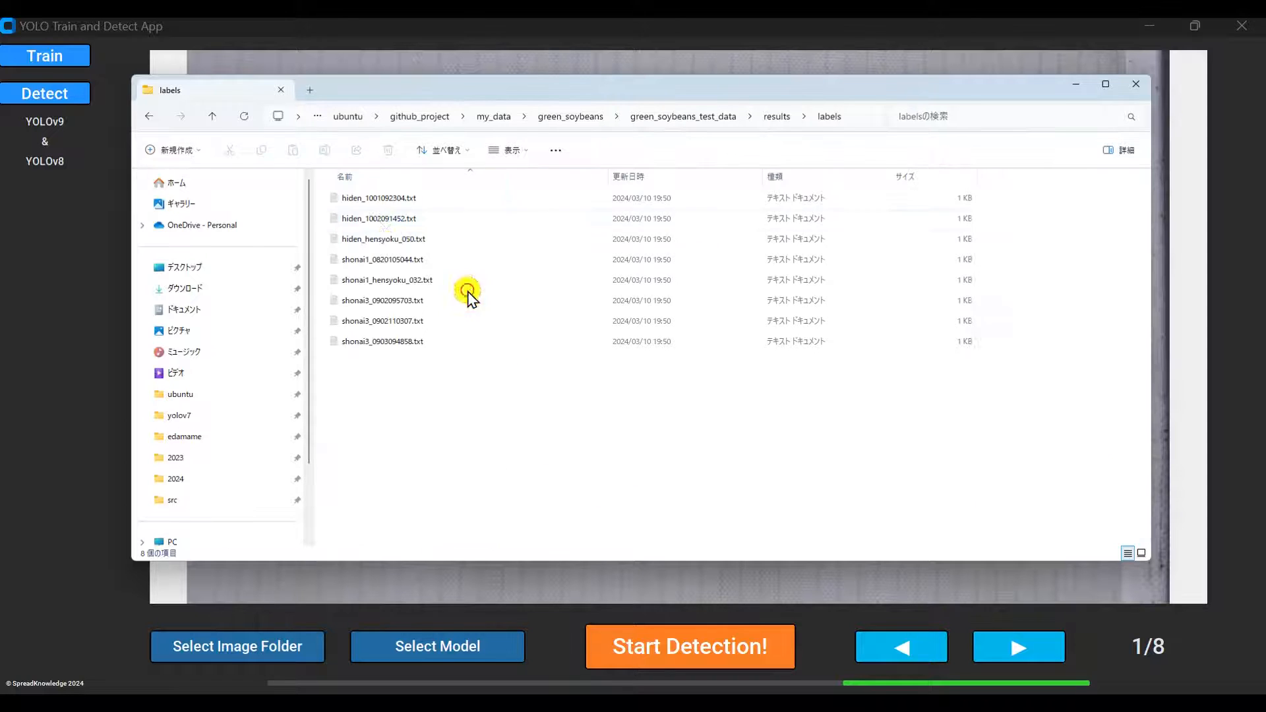
View the first label .txt file, then close the file and folder windows
{"action": "double_click", "coordinate": [380, 197]}
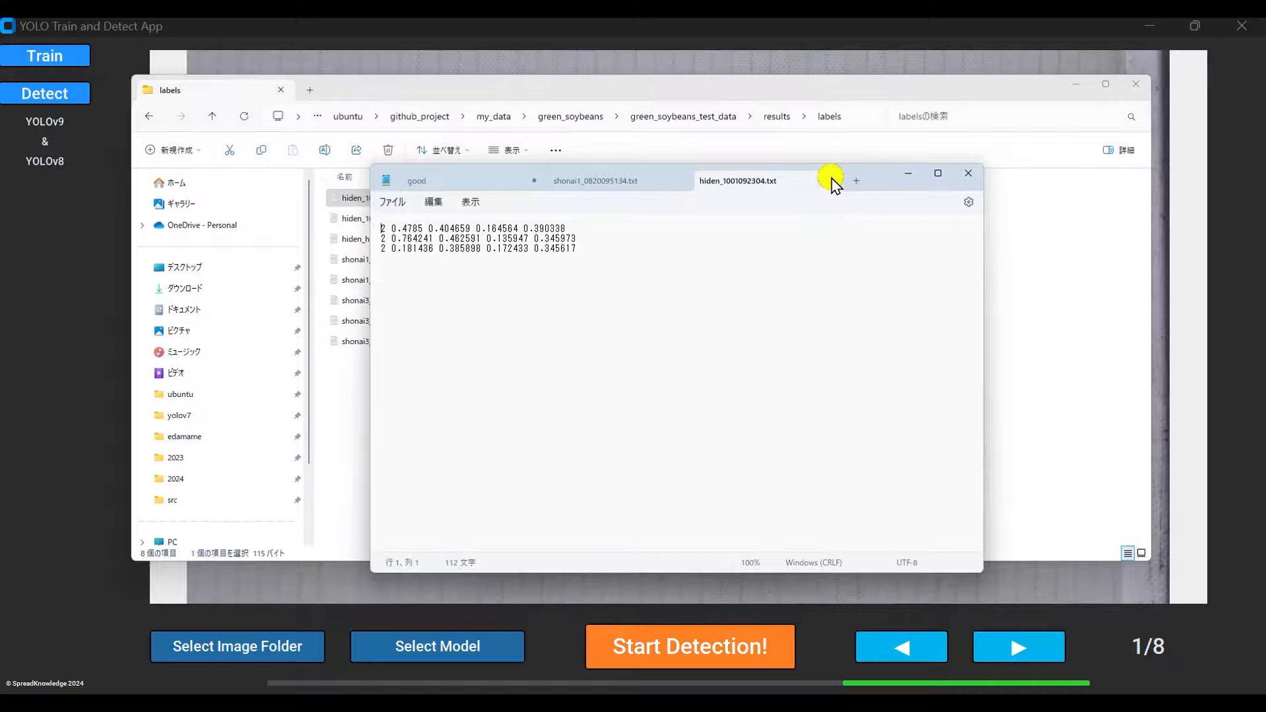
{"action": "left_click", "coordinate": [149, 116]}
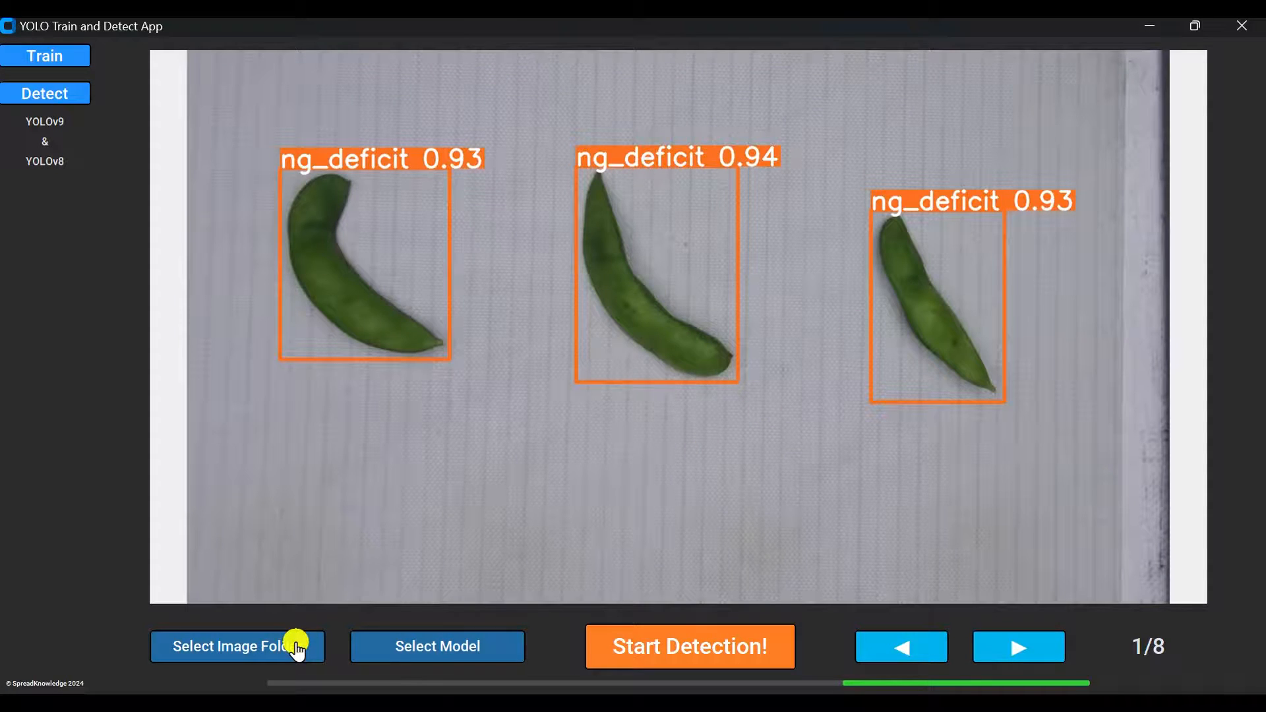
Choose the test2 image folder and start detection on its nine images
{"action": "left_click", "coordinate": [238, 646]}
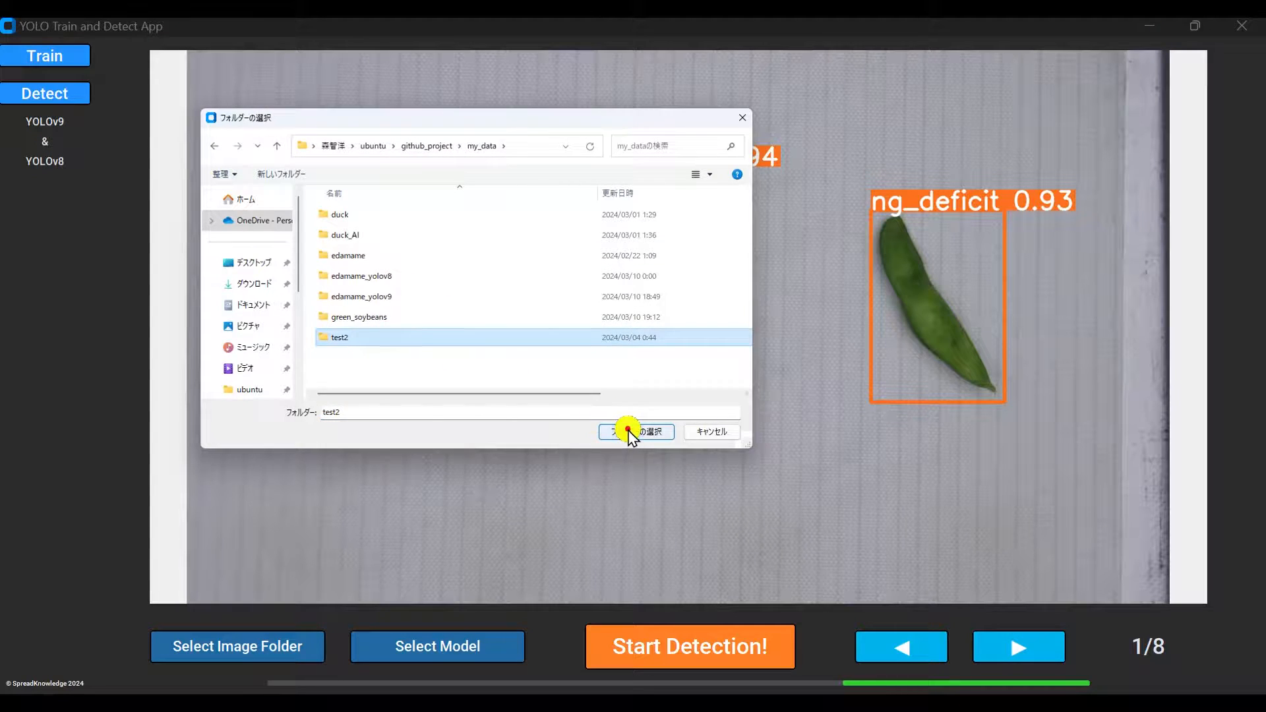
{"action": "left_click", "coordinate": [635, 431]}
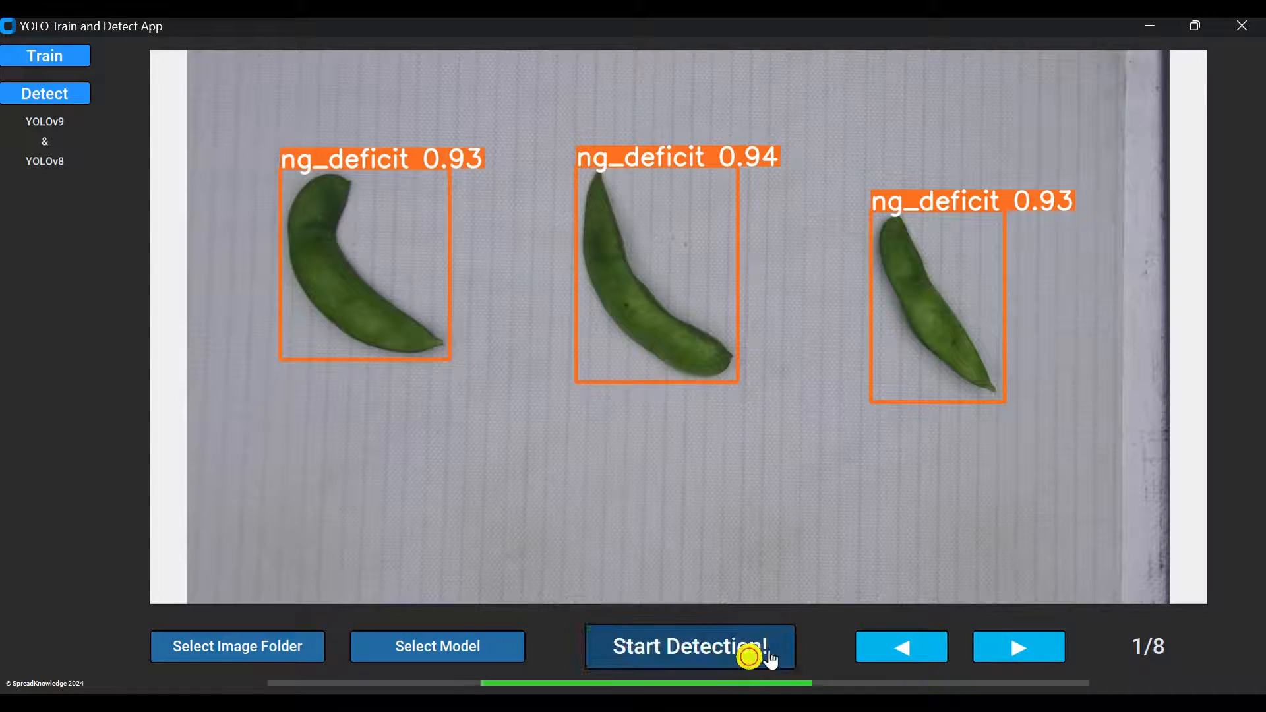
{"action": "left_click", "coordinate": [690, 646]}
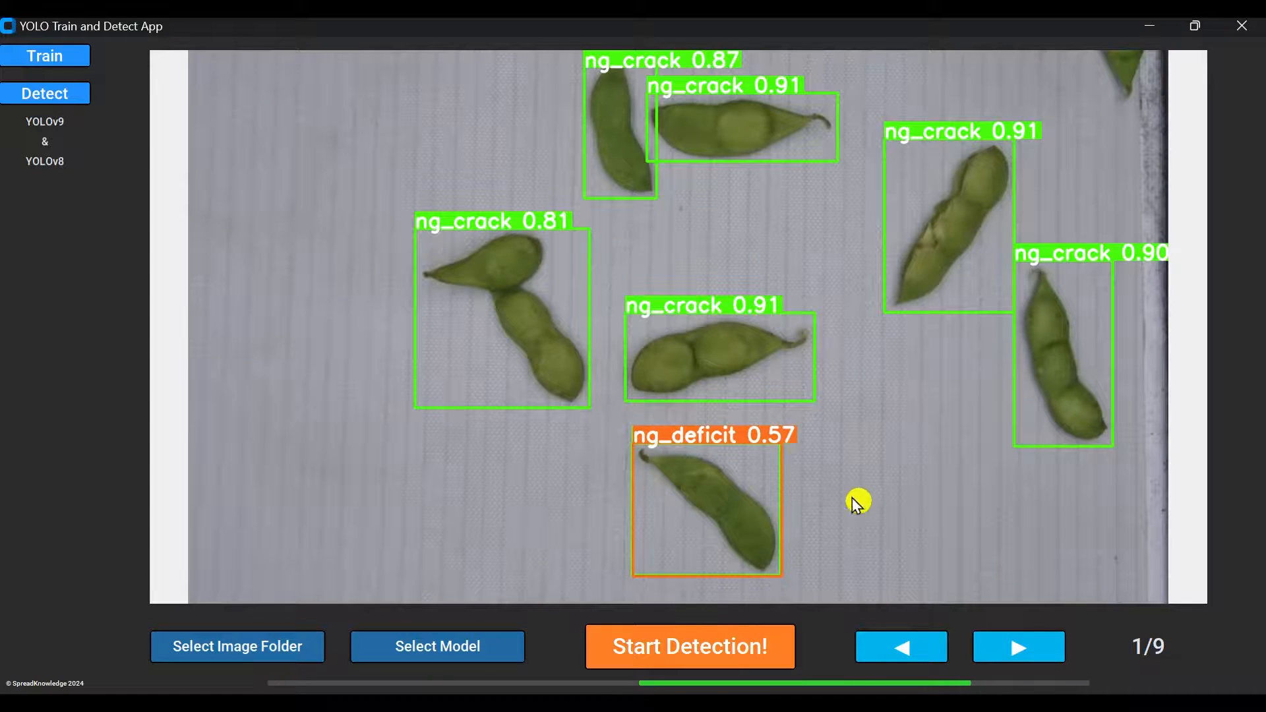
Step through the test2 detection results, then return to the Train screen
{"action": "left_click", "coordinate": [1018, 647]}
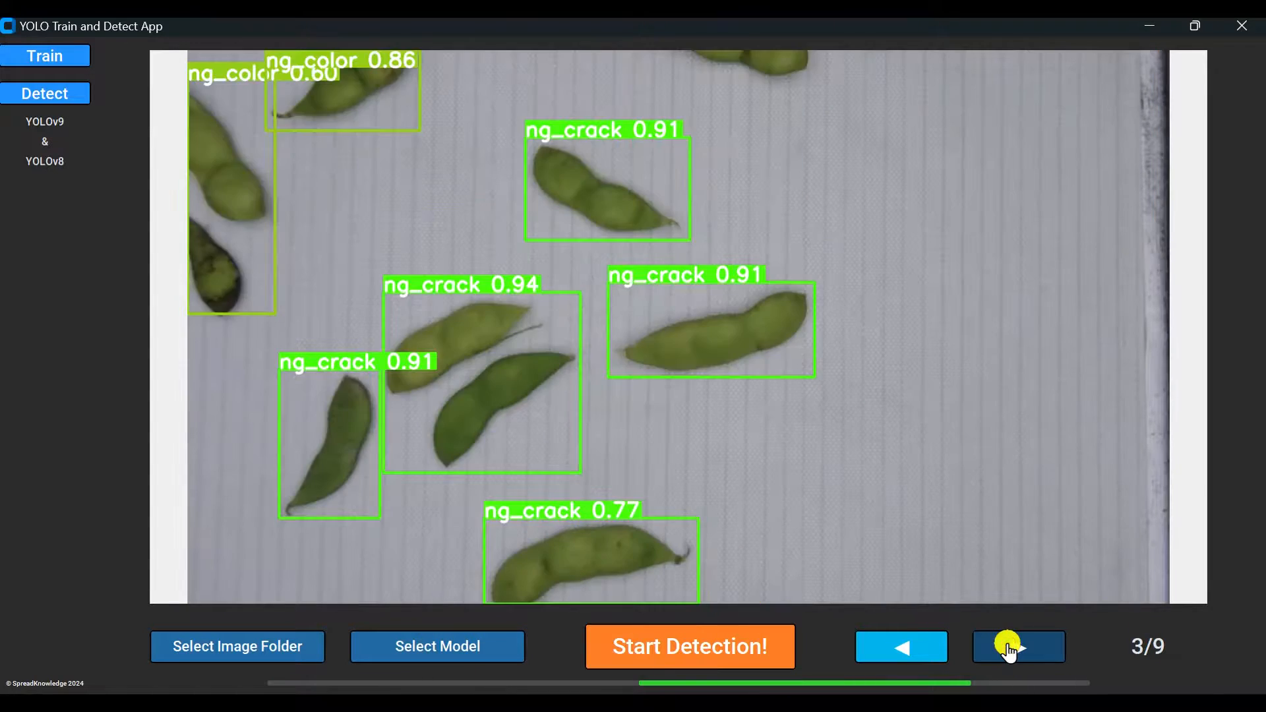
{"action": "left_click", "coordinate": [1018, 646]}
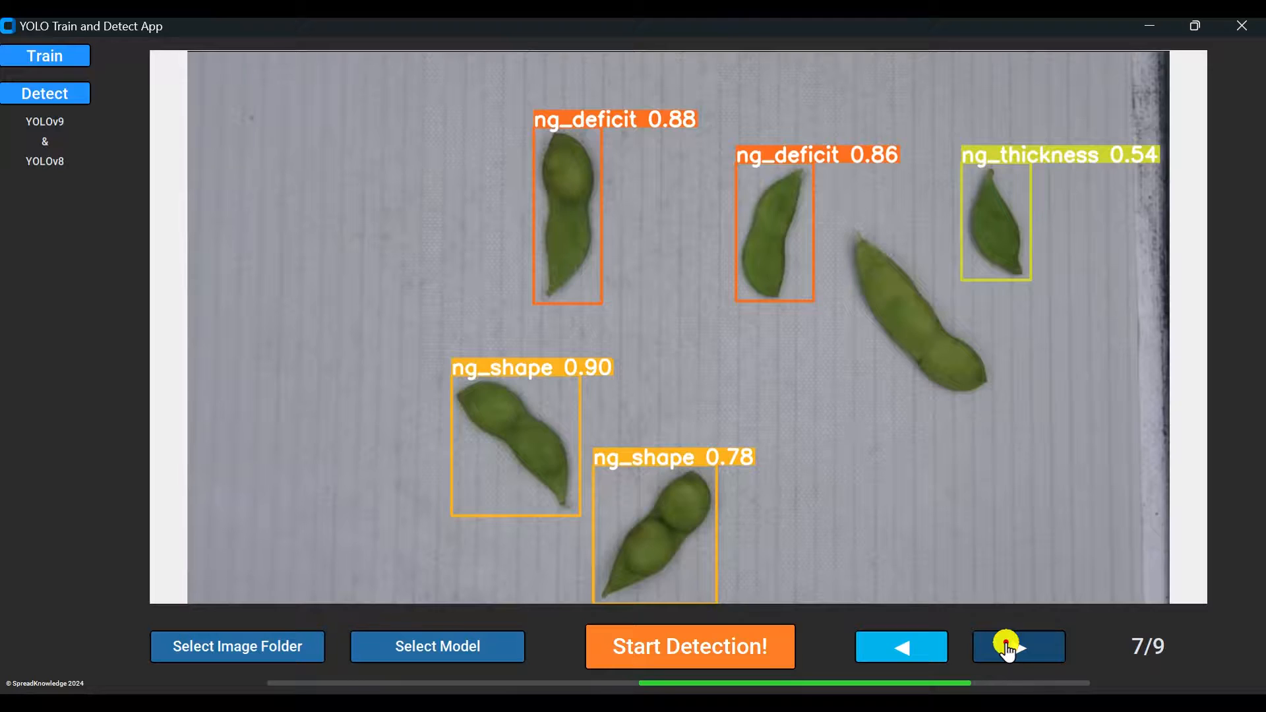
{"action": "left_click", "coordinate": [1018, 646]}
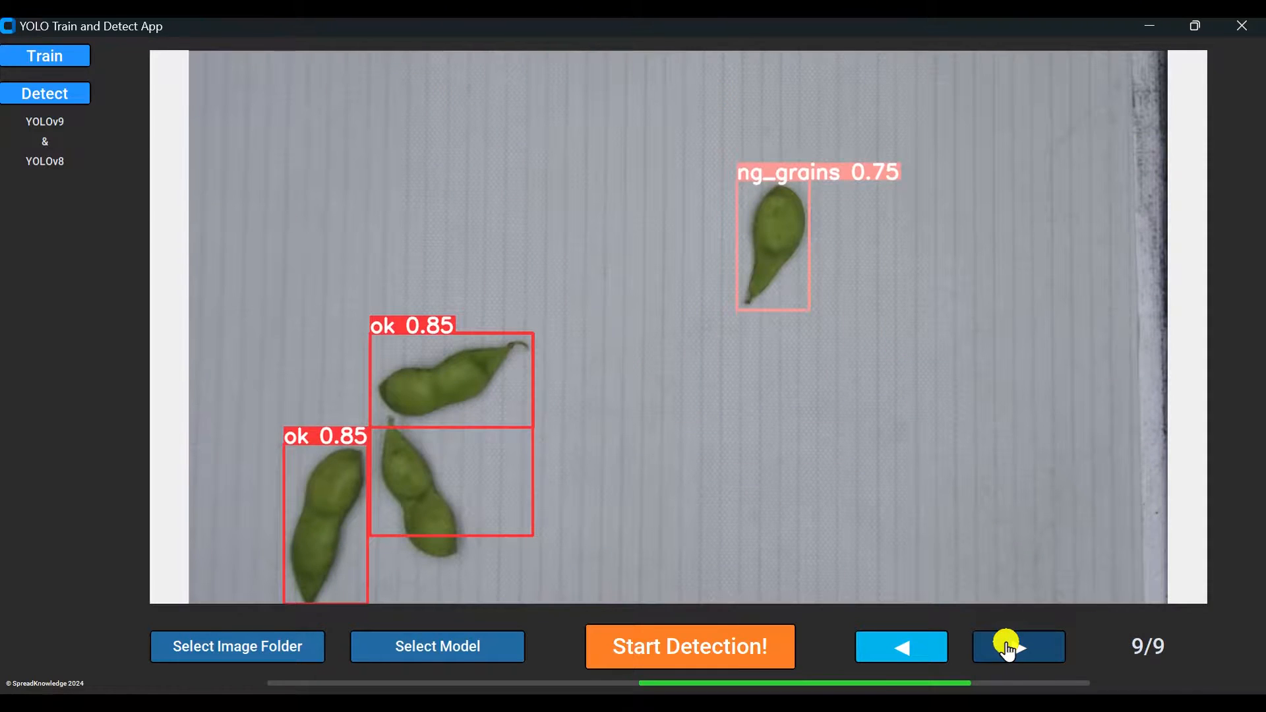
{"action": "left_click", "coordinate": [45, 55]}
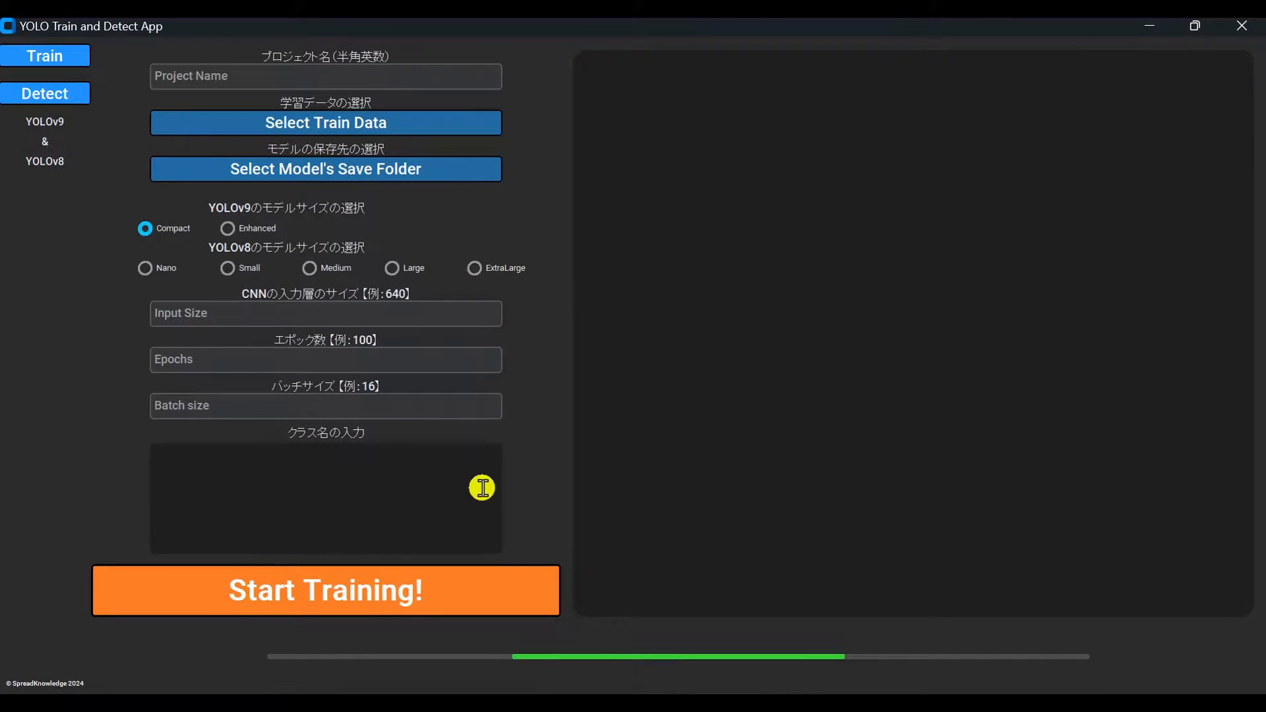